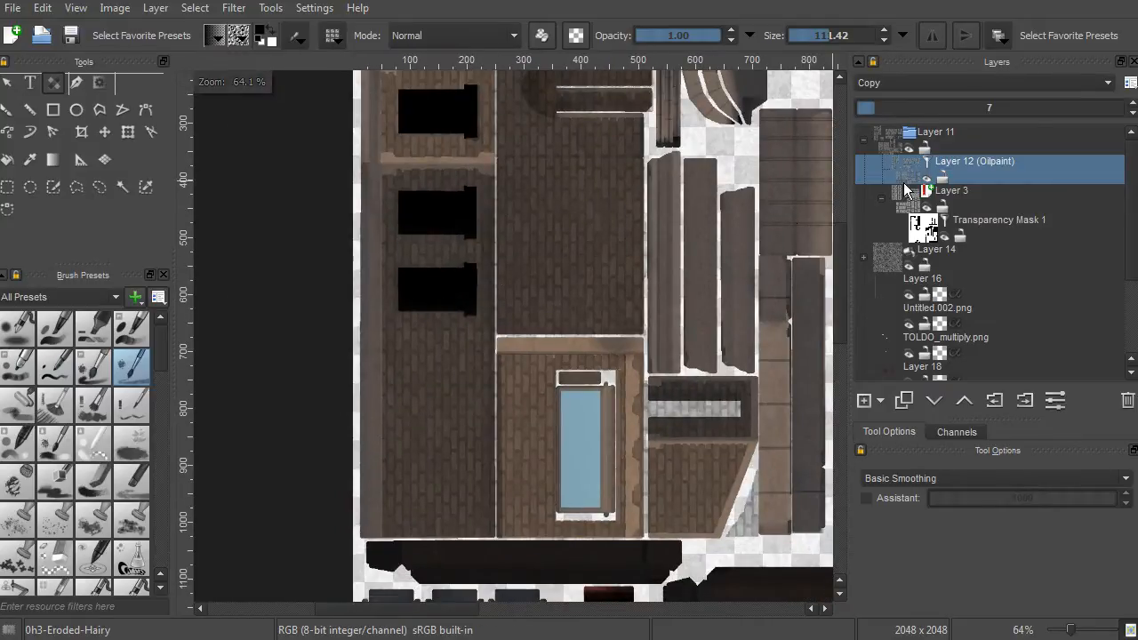
Hide the existing brick facade group, Layer 11.
{"action": "scroll", "scroll_direction": "up", "scroll_amount": 3}
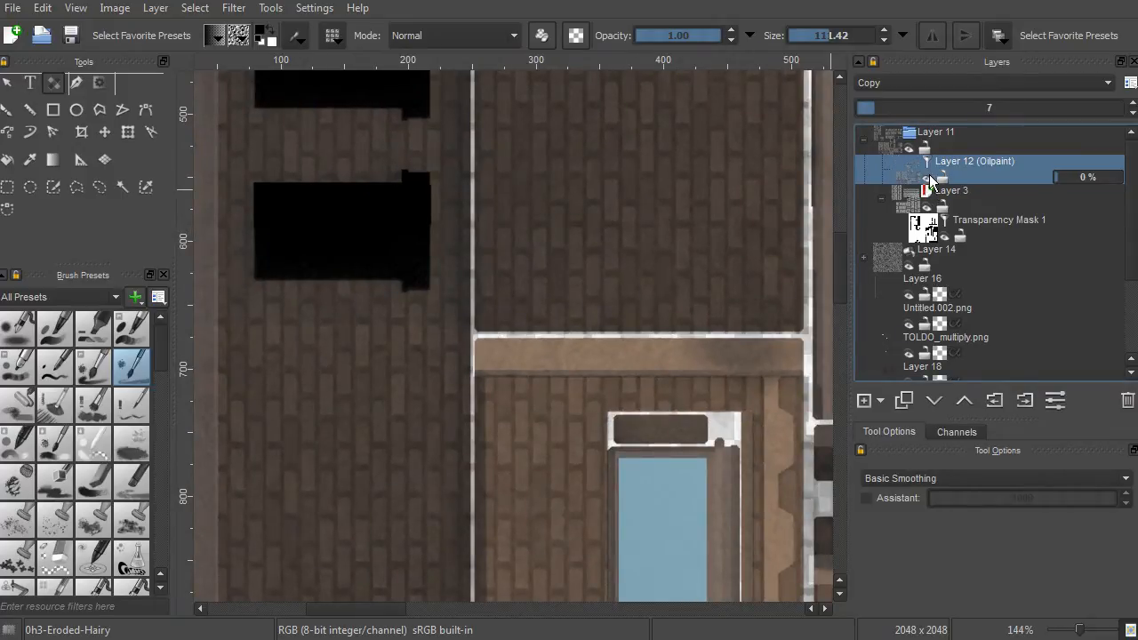
{"action": "mouse_move", "coordinate": [931, 178]}
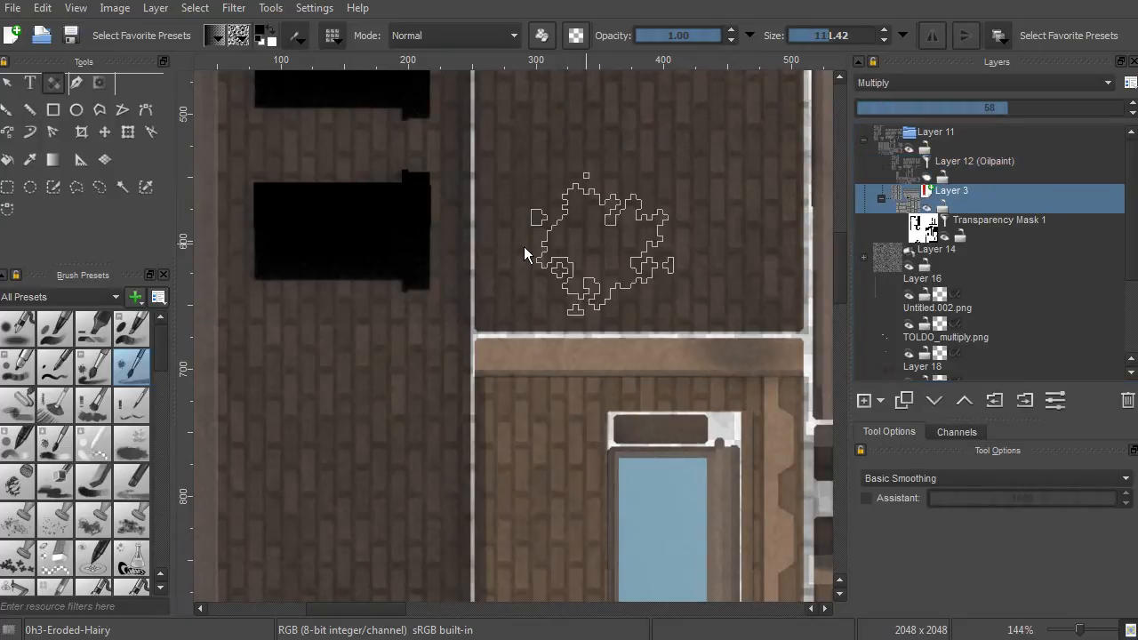
{"action": "scroll", "scroll_direction": "down", "scroll_amount": 3}
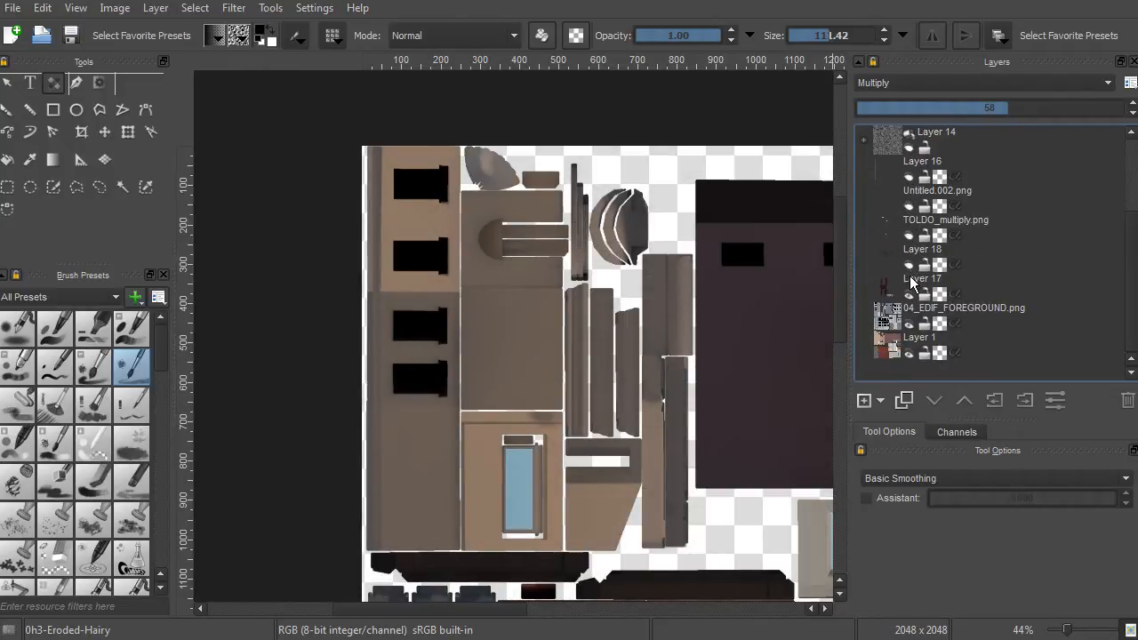
{"action": "left_click", "coordinate": [925, 278]}
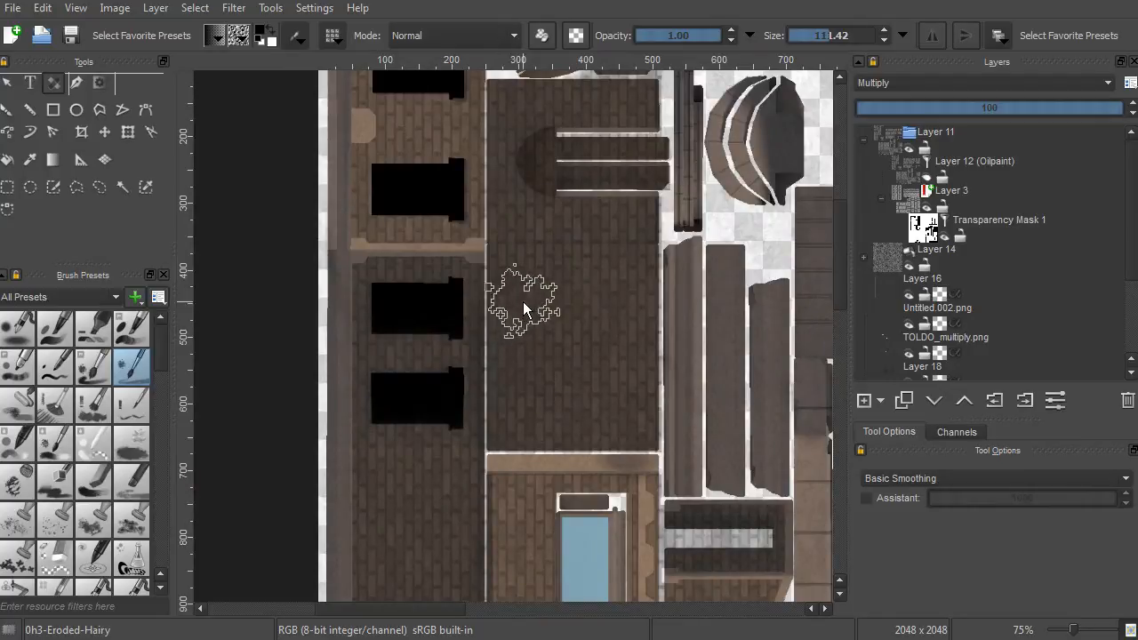
{"action": "left_click", "coordinate": [936, 132]}
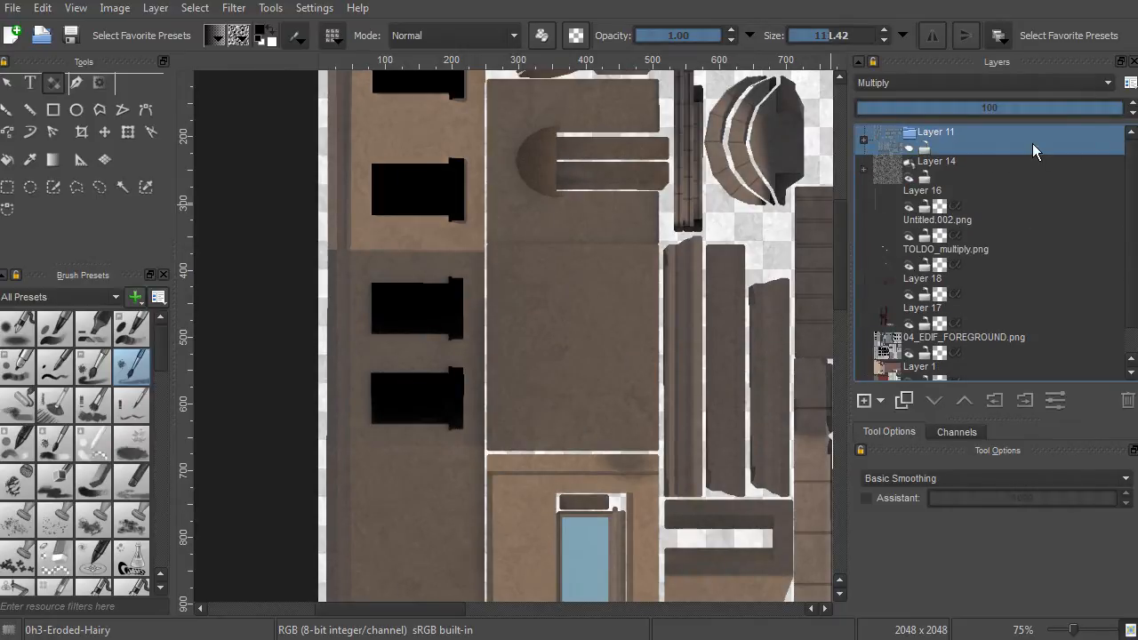
Add a new vector layer, Layer 21, above the Layer 11 group.
{"action": "left_click", "coordinate": [600, 258]}
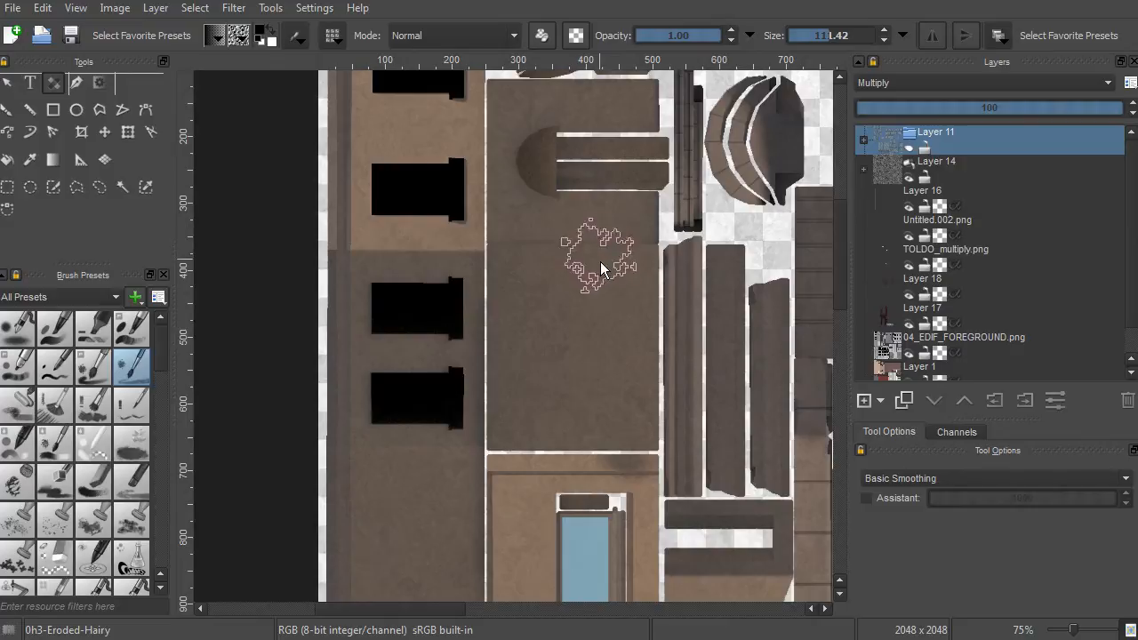
{"action": "scroll", "scroll_direction": "down", "scroll_amount": 3}
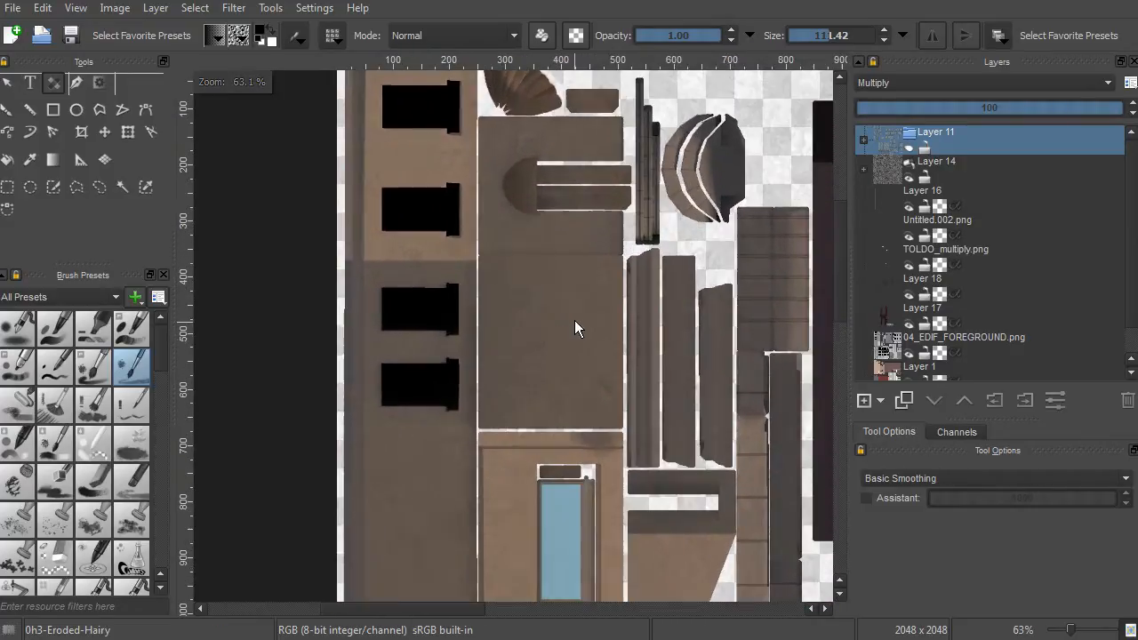
{"action": "left_click", "coordinate": [863, 400]}
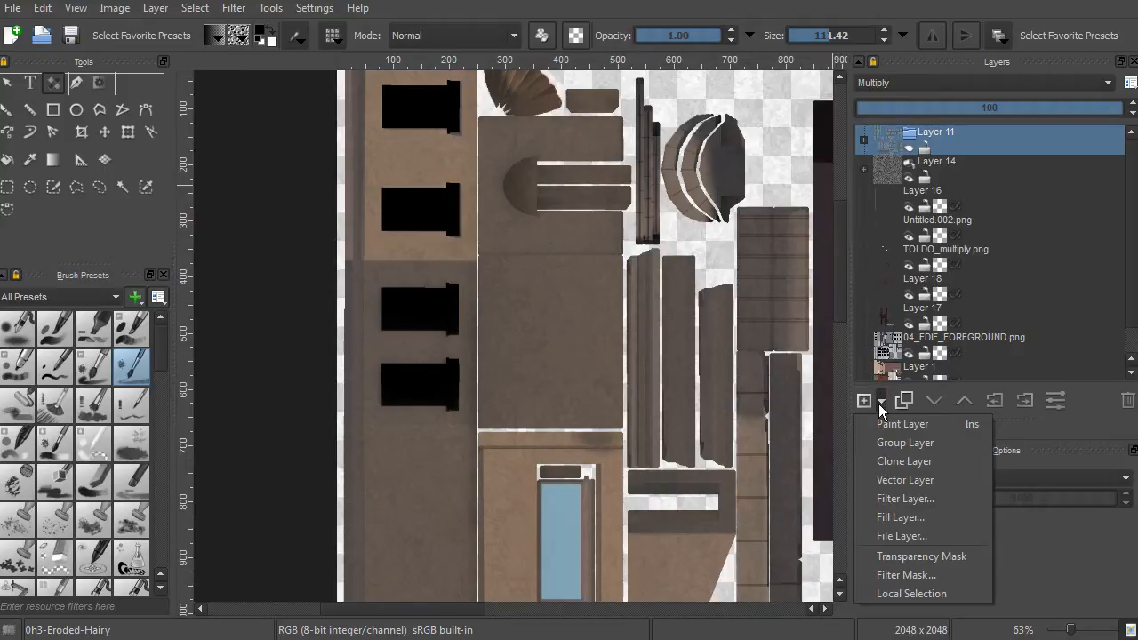
{"action": "mouse_move", "coordinate": [861, 416]}
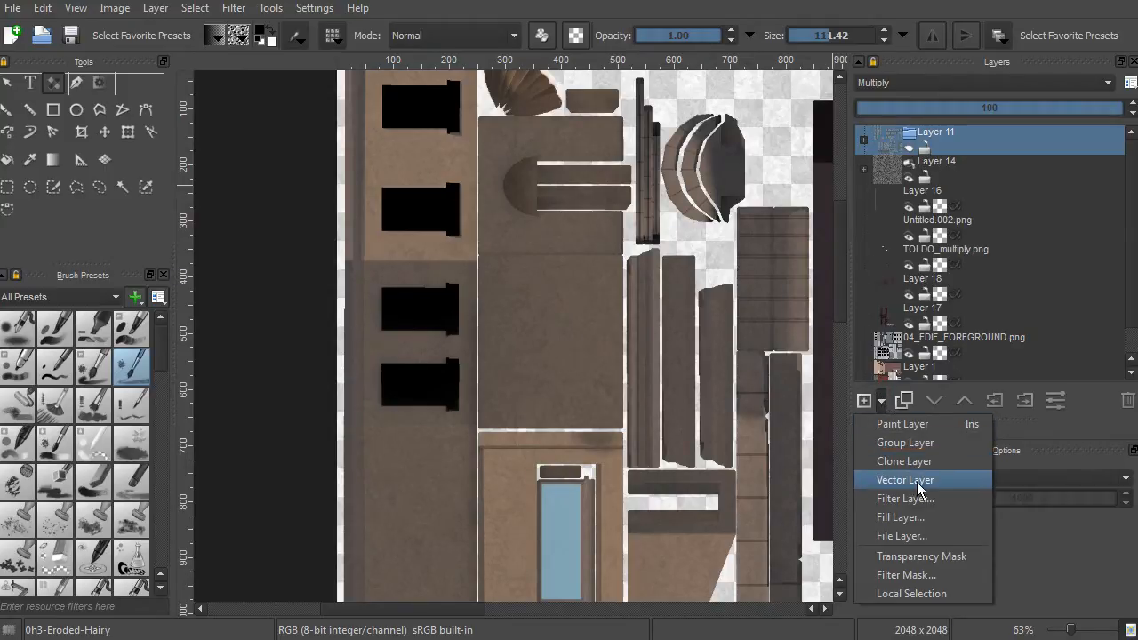
{"action": "left_click", "coordinate": [905, 479]}
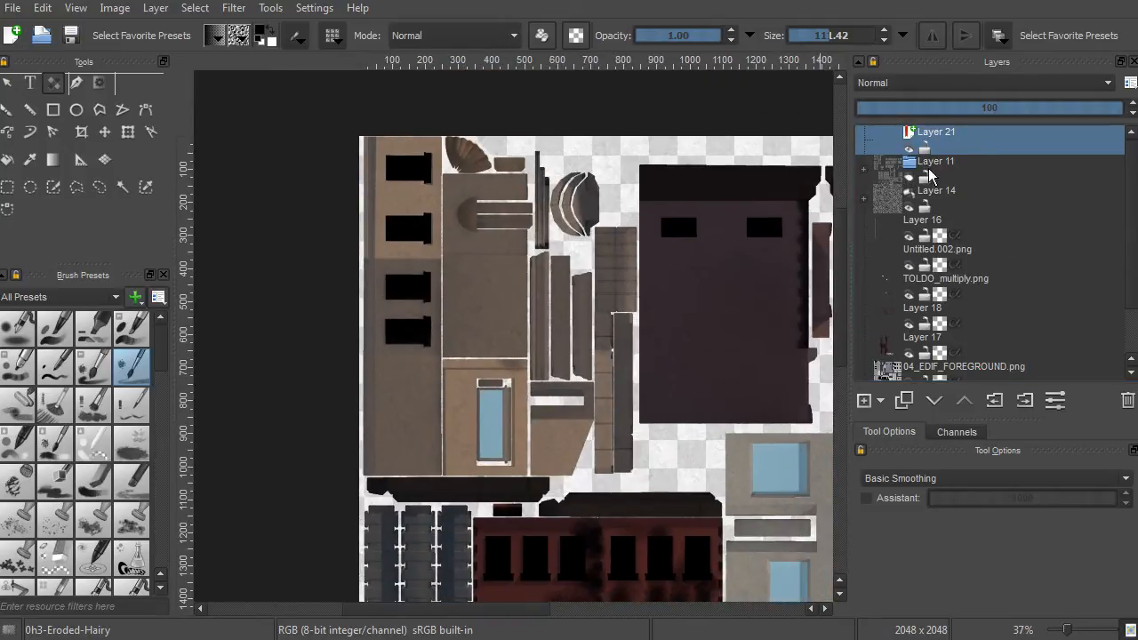
Choose the Bezier Curve tool to draw a path around the blue window.
{"action": "left_click", "coordinate": [862, 400]}
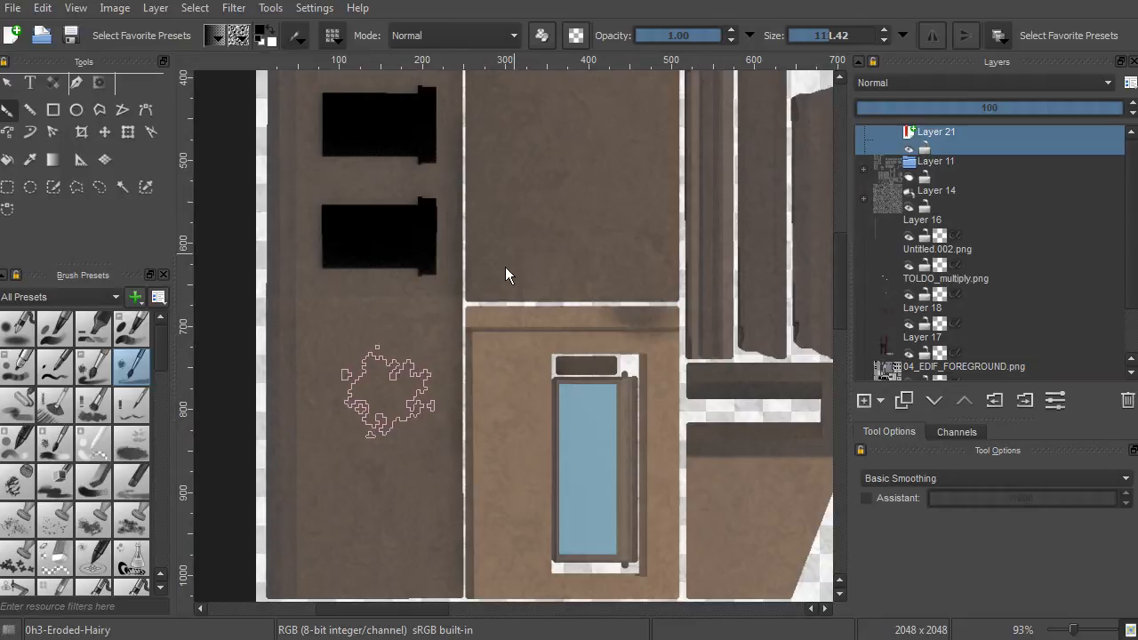
{"action": "scroll", "scroll_direction": "down", "scroll_amount": 3}
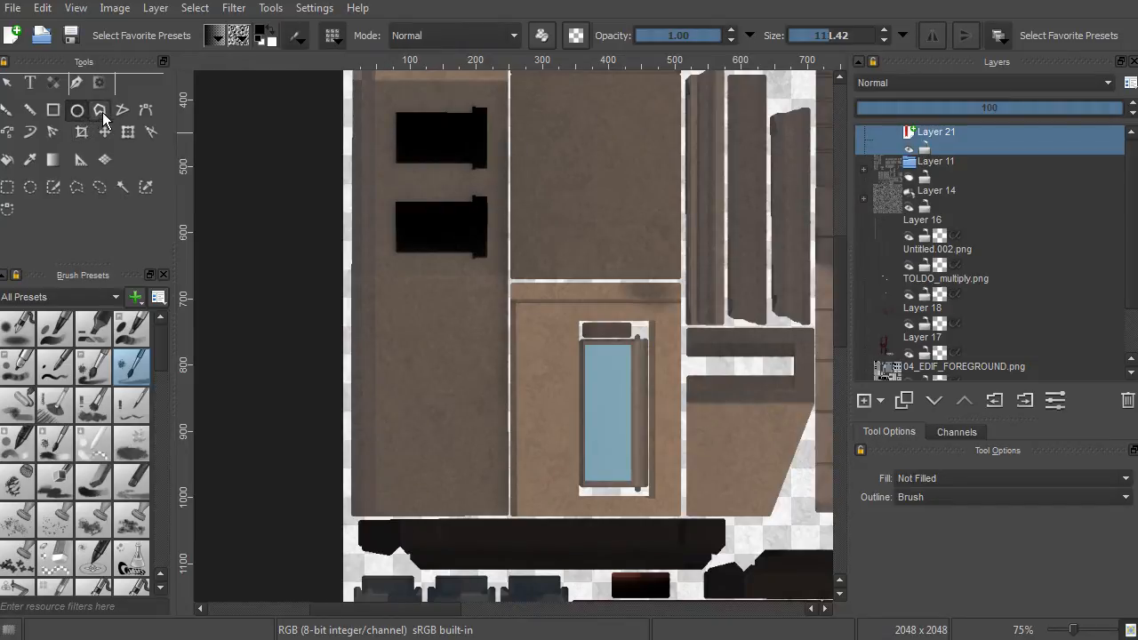
{"action": "left_click", "coordinate": [146, 109]}
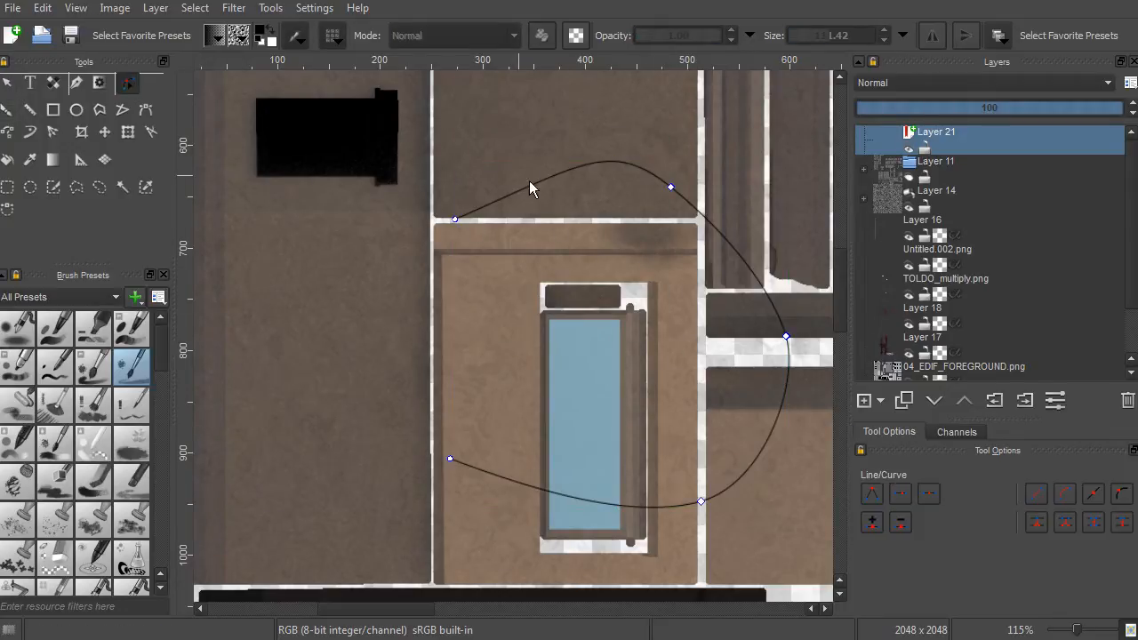
Draw a rectangle outline across the wall beside the blue window on Layer 21.
{"action": "left_click_drag", "start_coordinate": [671, 187], "coordinate": [747, 220]}
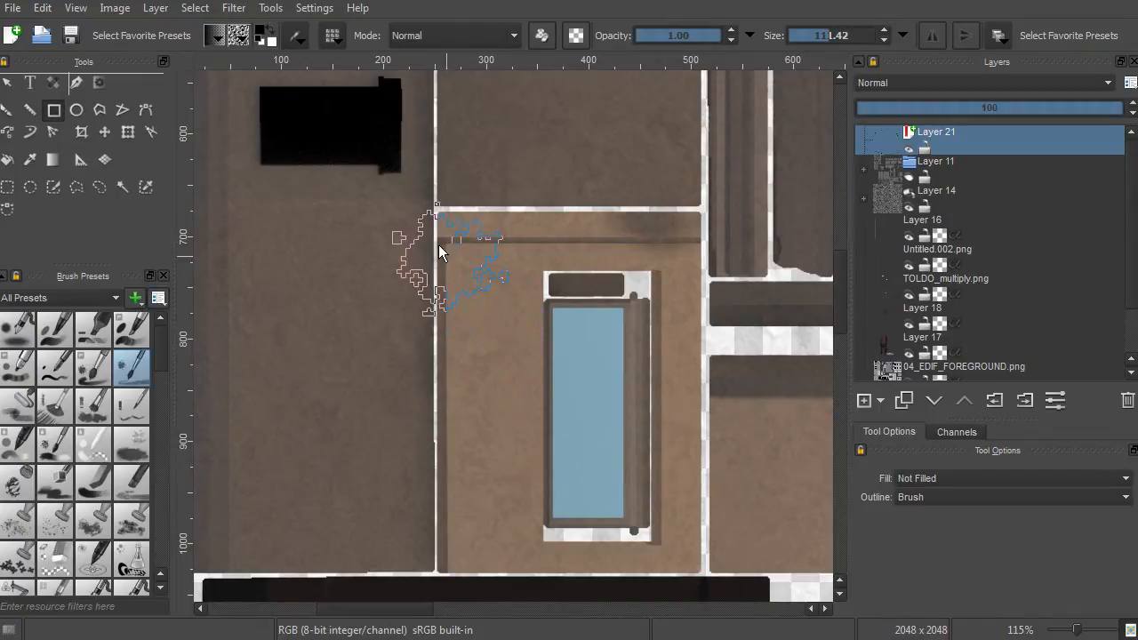
{"action": "left_click_drag", "start_coordinate": [436, 253], "coordinate": [498, 436]}
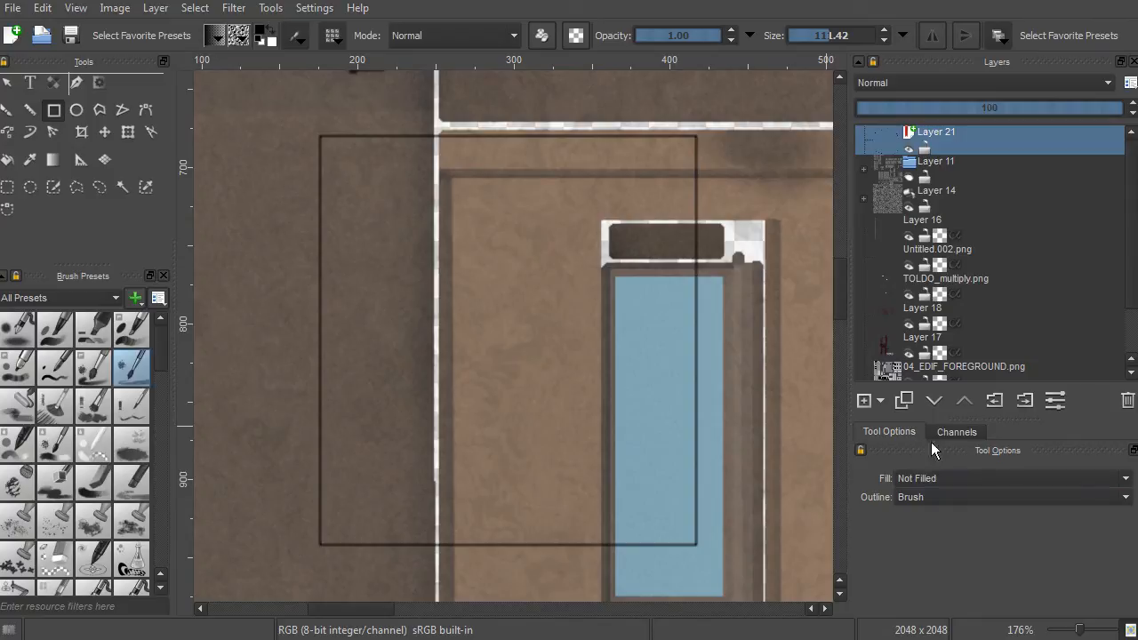
{"action": "mouse_move", "coordinate": [852, 165]}
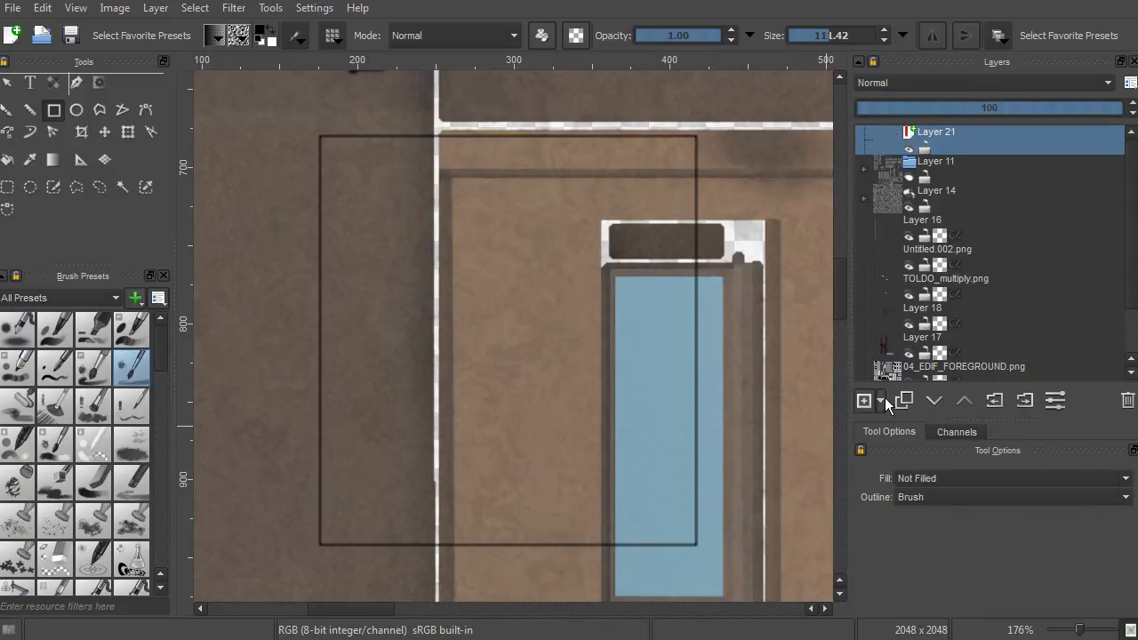
Keep the shape Outline set to Brush in Tool Options for the new shapes.
{"action": "left_click", "coordinate": [881, 400]}
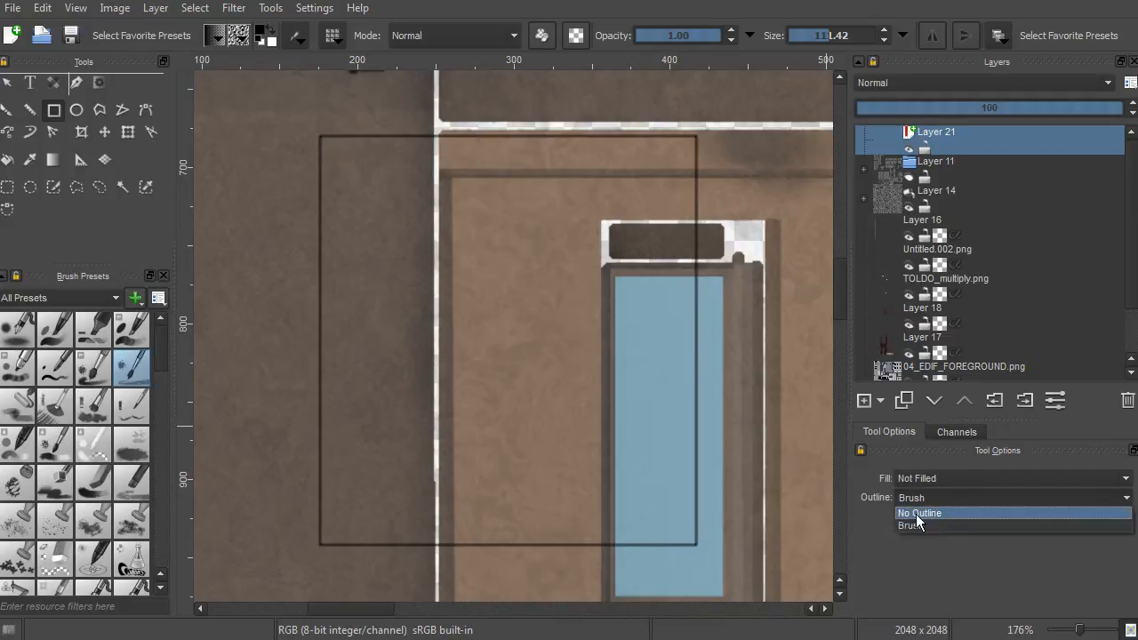
{"action": "mouse_move", "coordinate": [924, 526]}
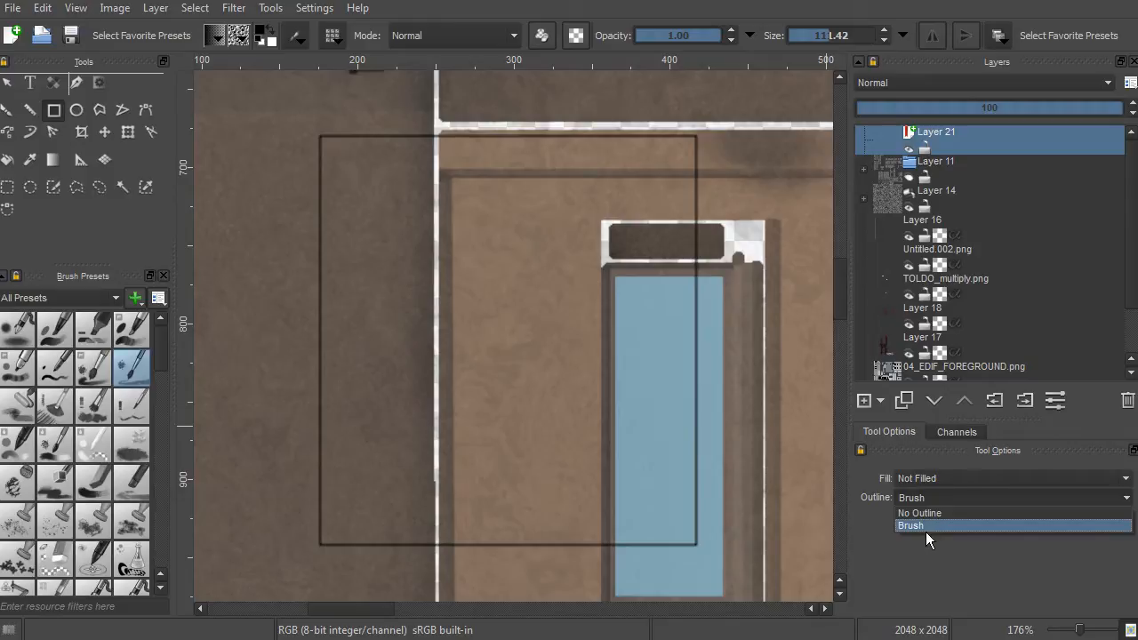
{"action": "left_click", "coordinate": [911, 525]}
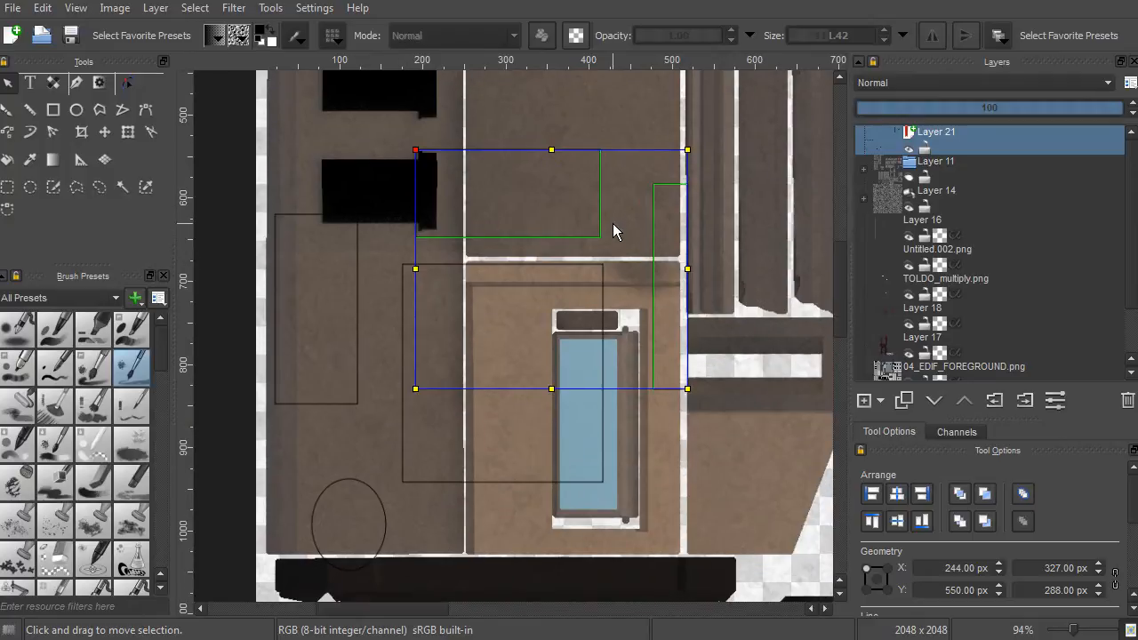
{"action": "mouse_move", "coordinate": [574, 271]}
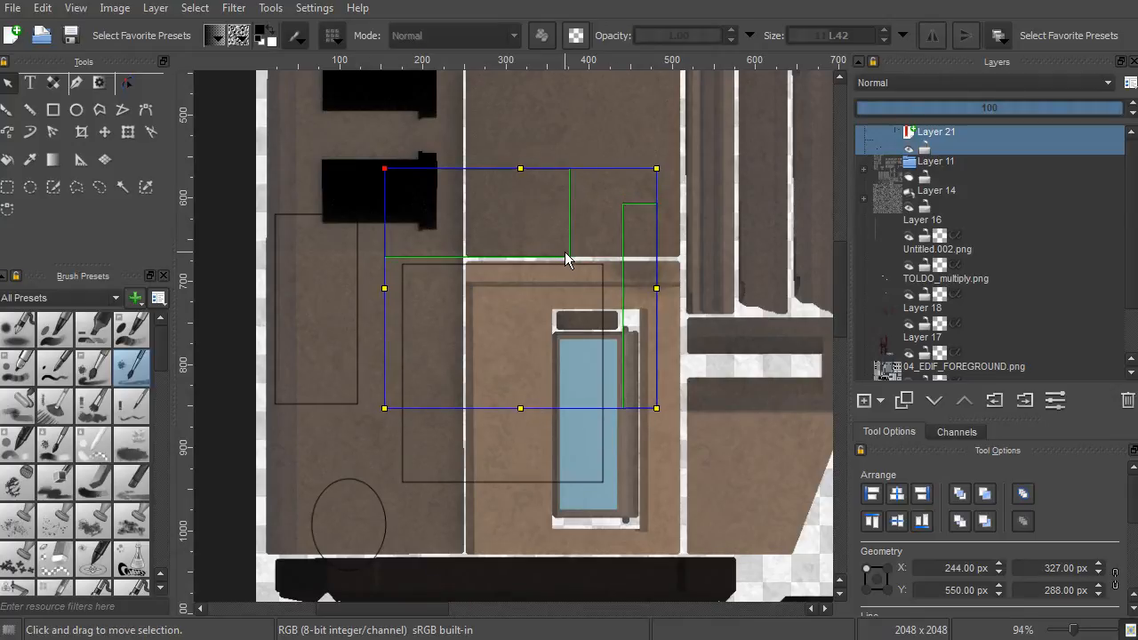
{"action": "mouse_move", "coordinate": [560, 260]}
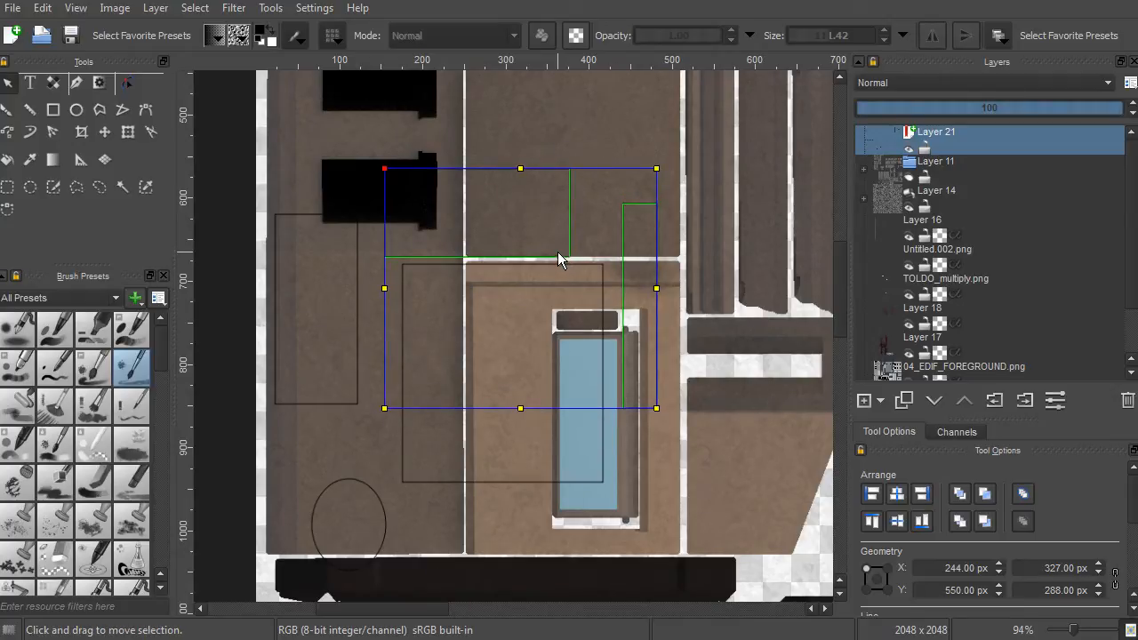
{"action": "mouse_move", "coordinate": [569, 260]}
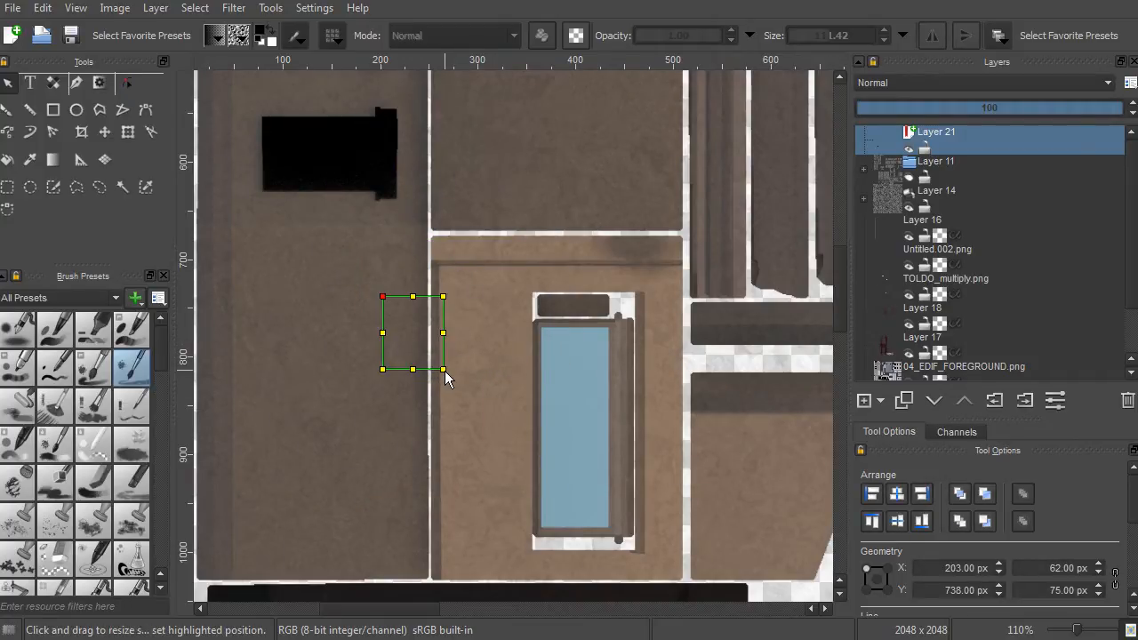
Drag the square's corner handle to cover the wall left of the window.
{"action": "left_click_drag", "start_coordinate": [444, 298], "coordinate": [475, 233]}
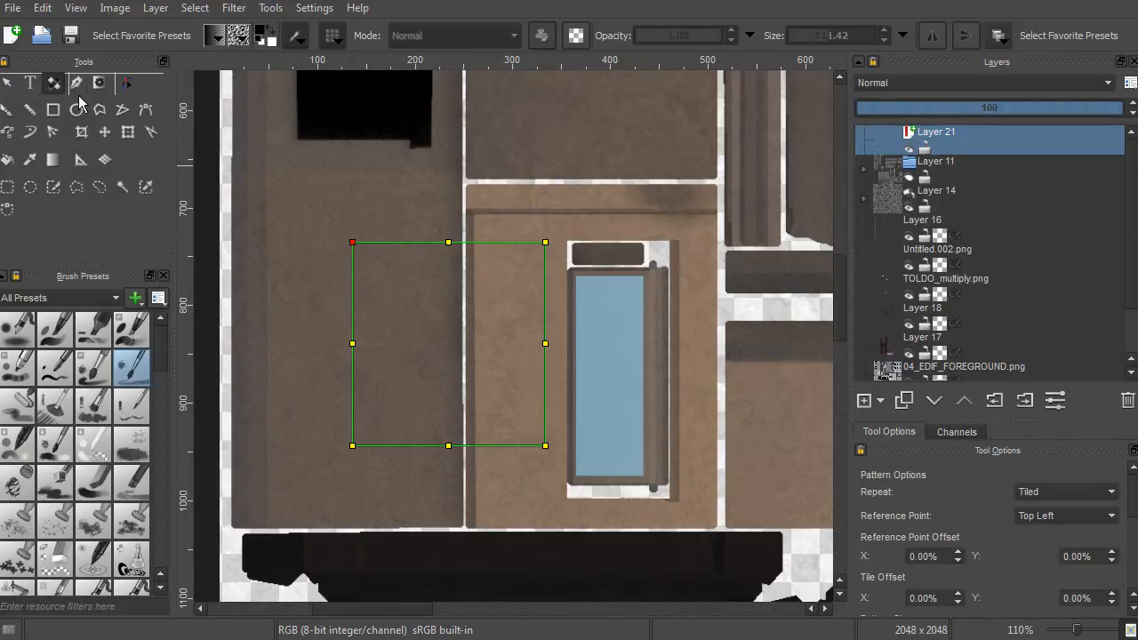
Give the square a linear white-to-green gradient fill and adjust its direction.
{"action": "left_click", "coordinate": [76, 82]}
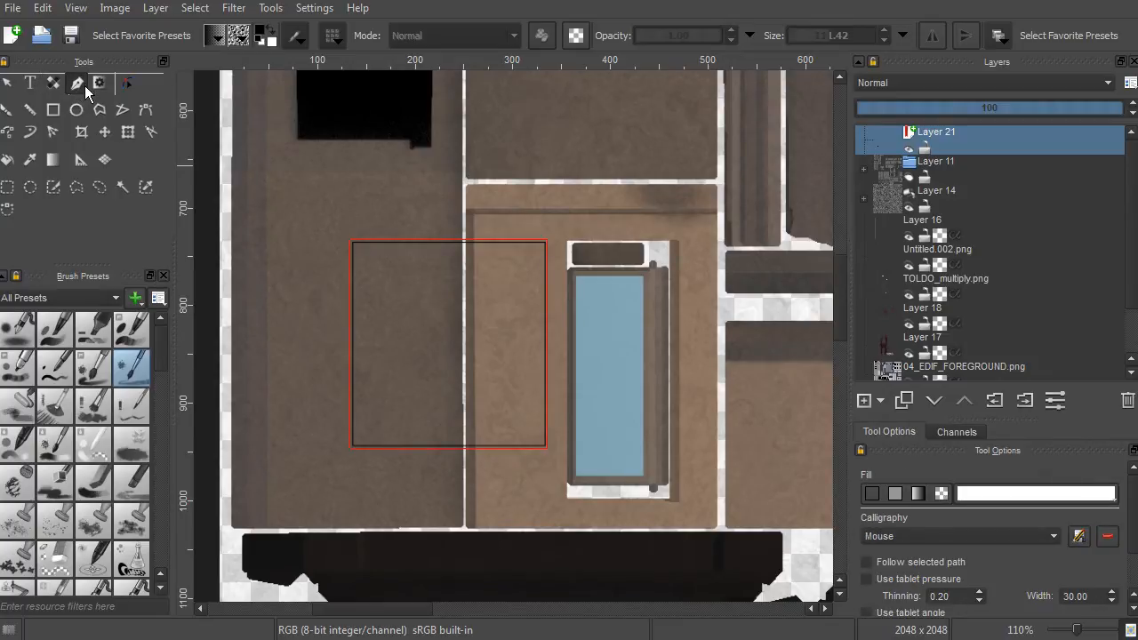
{"action": "left_click", "coordinate": [99, 84]}
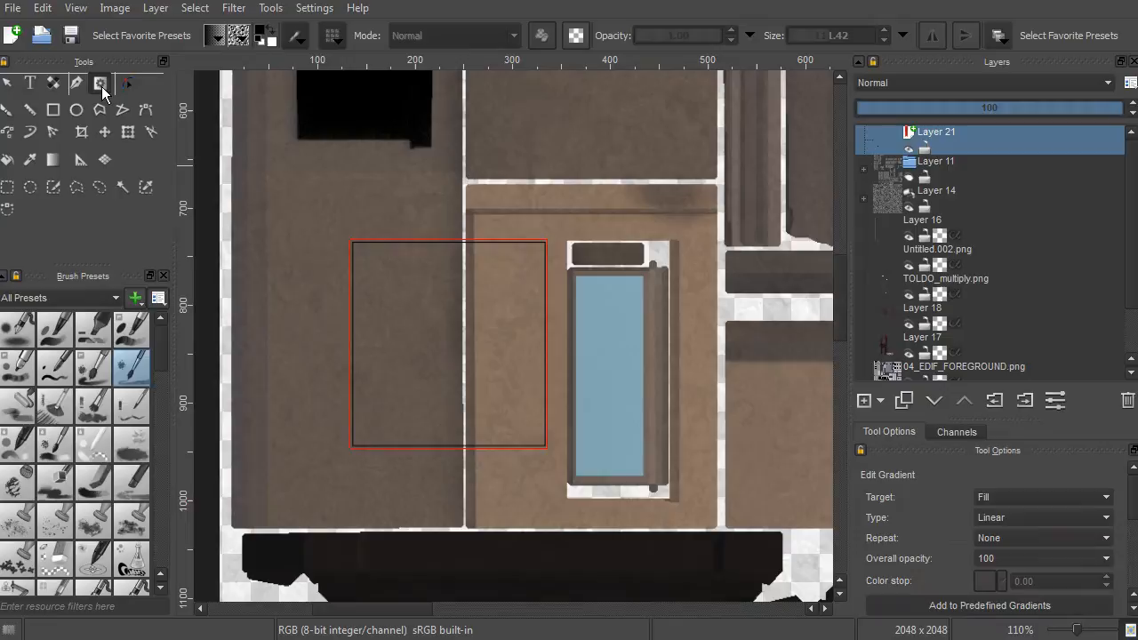
{"action": "mouse_move", "coordinate": [100, 83]}
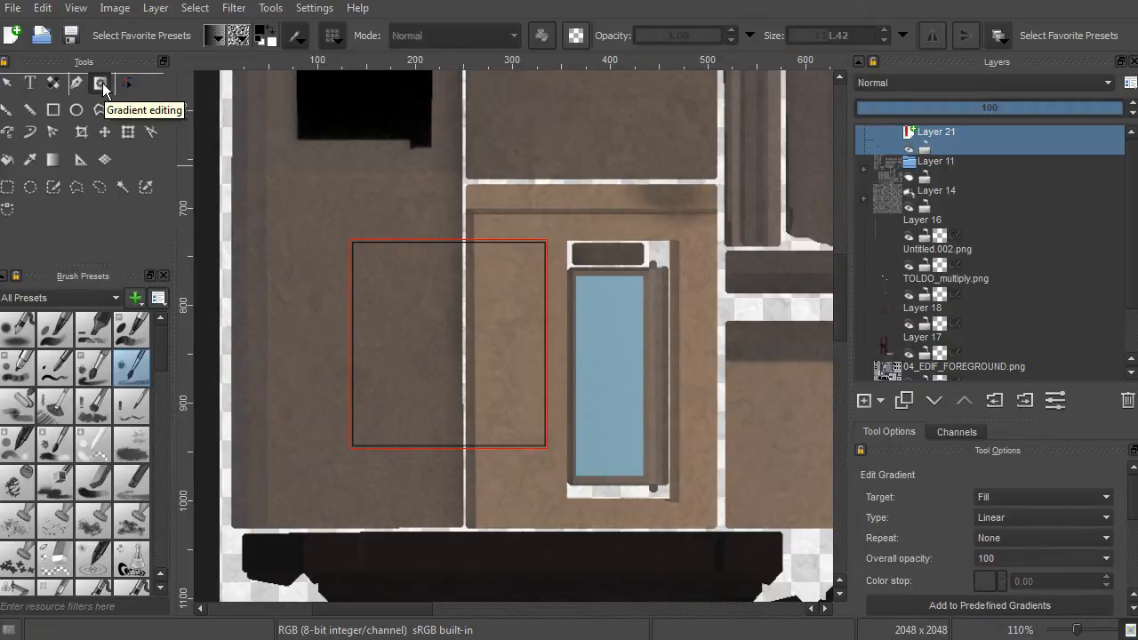
{"action": "mouse_move", "coordinate": [125, 83]}
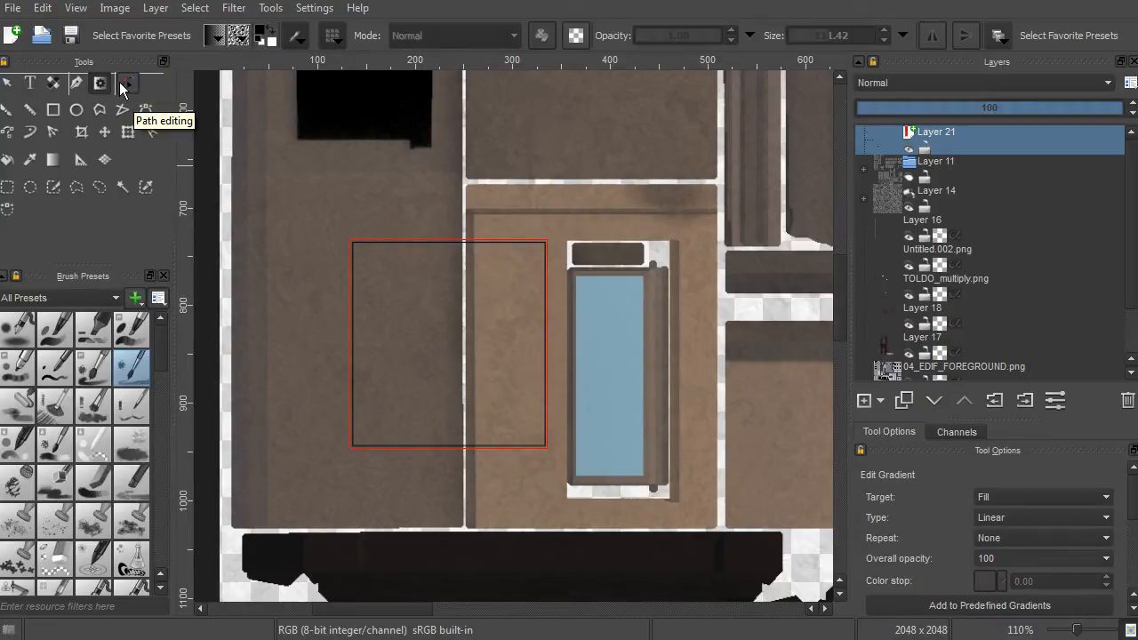
{"action": "mouse_move", "coordinate": [378, 283]}
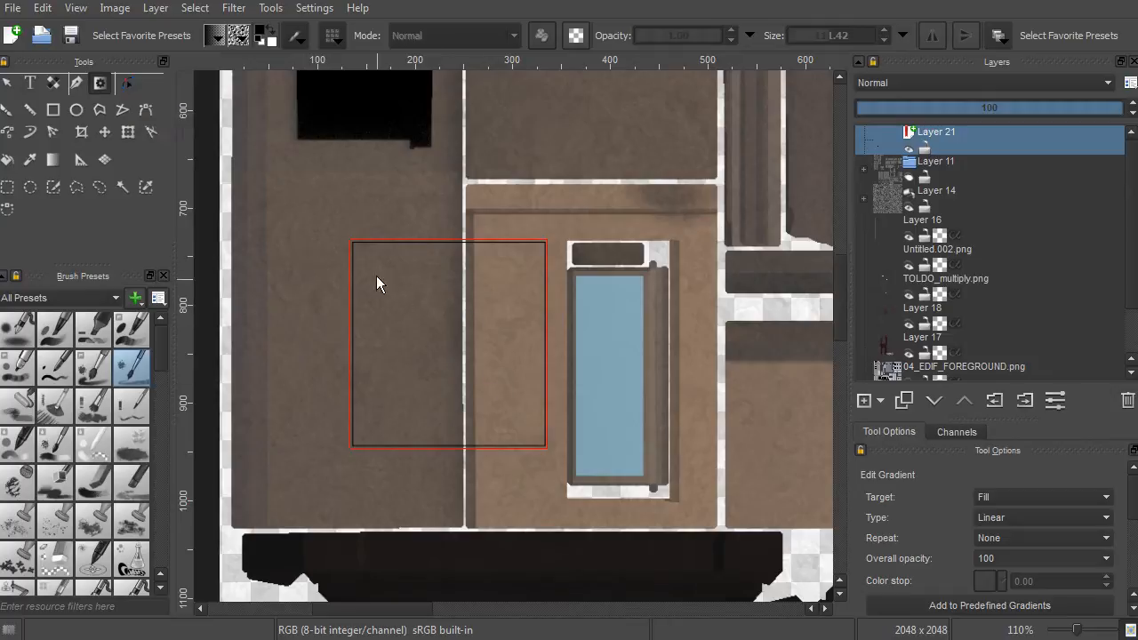
{"action": "left_click_drag", "start_coordinate": [374, 257], "coordinate": [506, 386]}
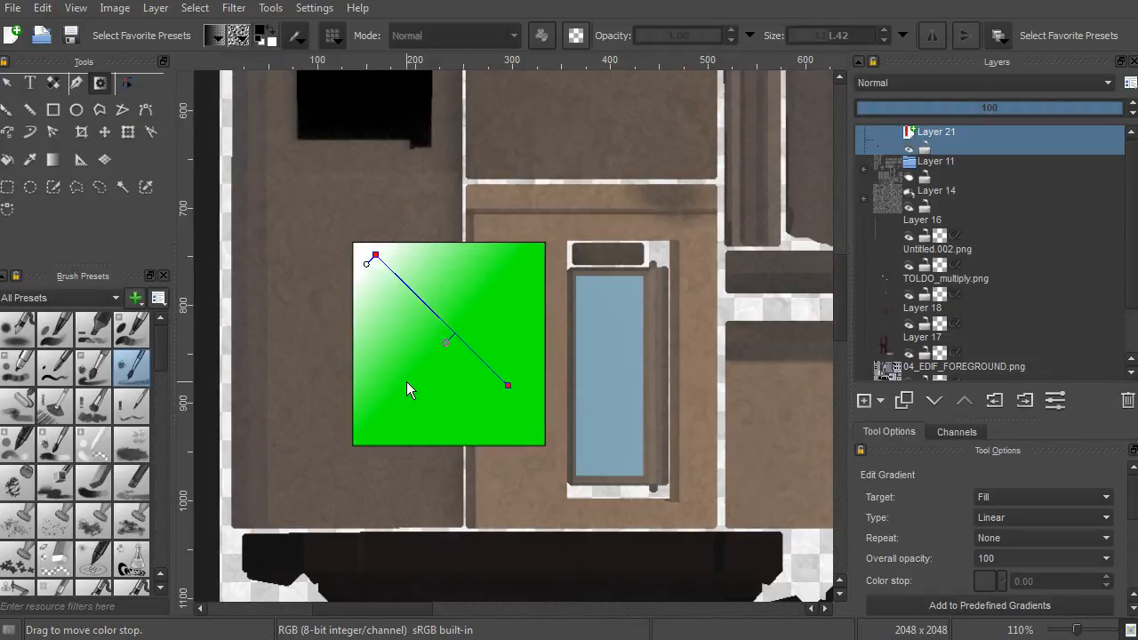
{"action": "left_click_drag", "start_coordinate": [375, 256], "coordinate": [396, 267]}
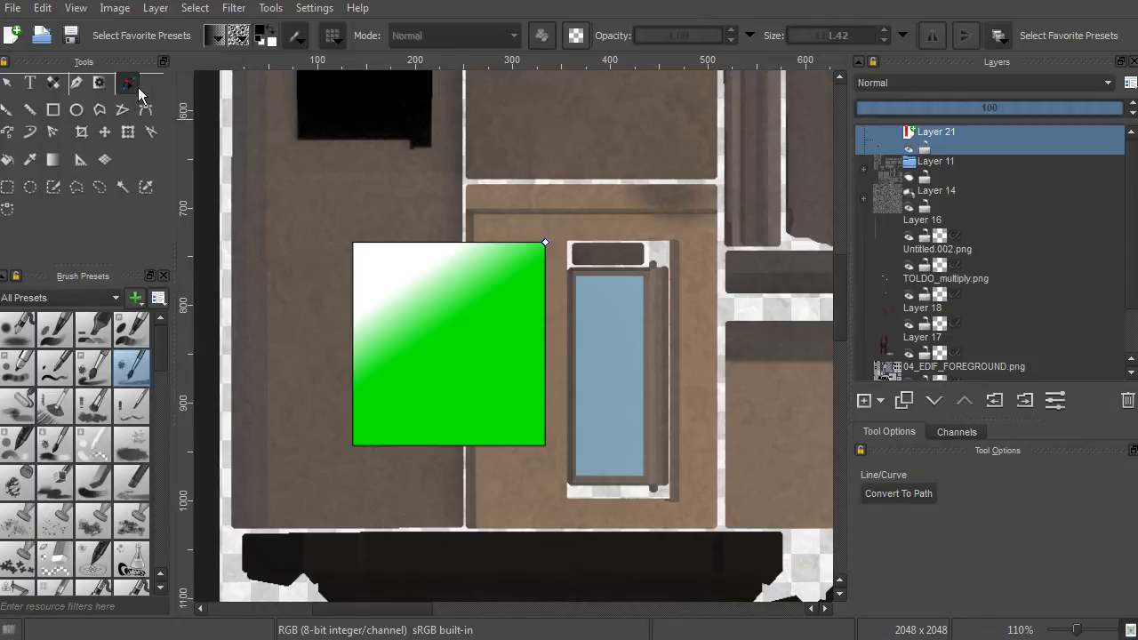
{"action": "mouse_move", "coordinate": [129, 84]}
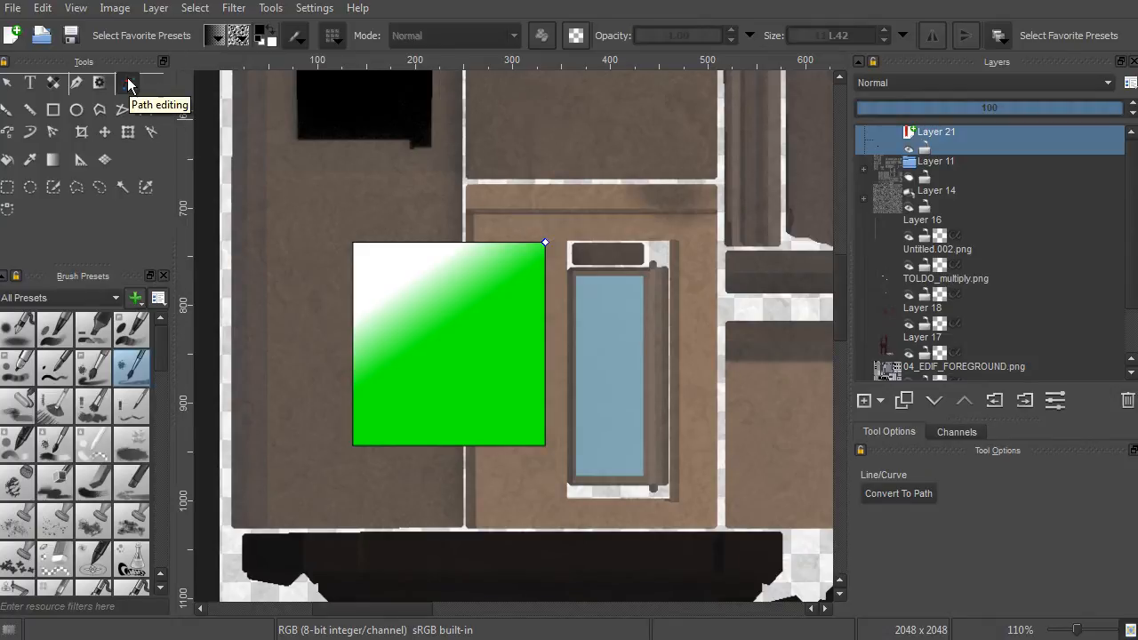
{"action": "mouse_move", "coordinate": [147, 108]}
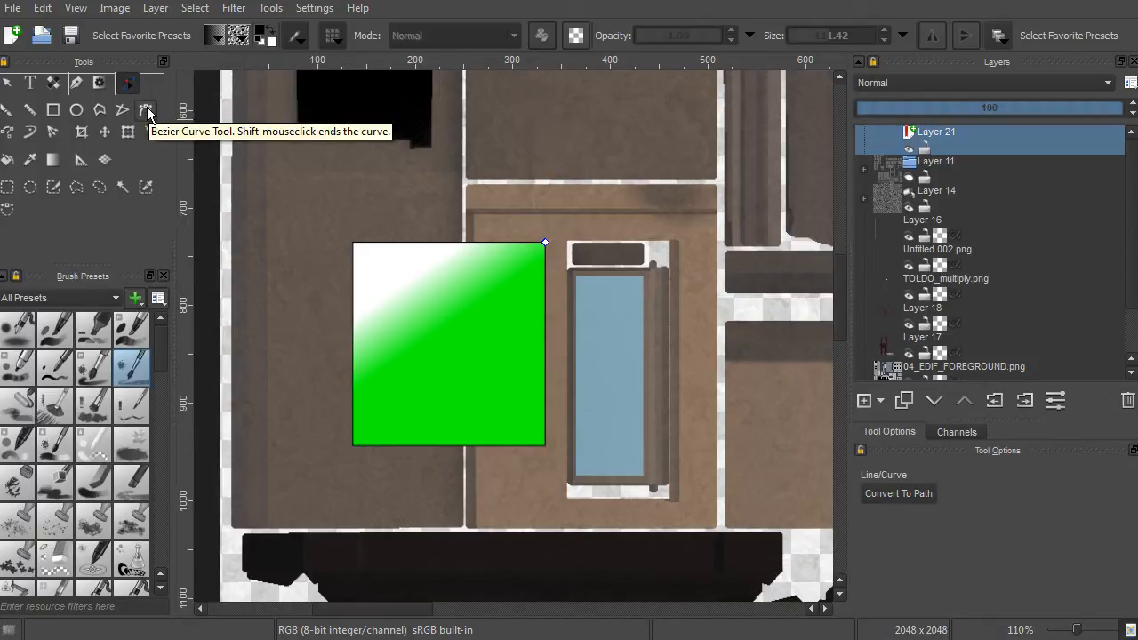
{"action": "mouse_move", "coordinate": [127, 82]}
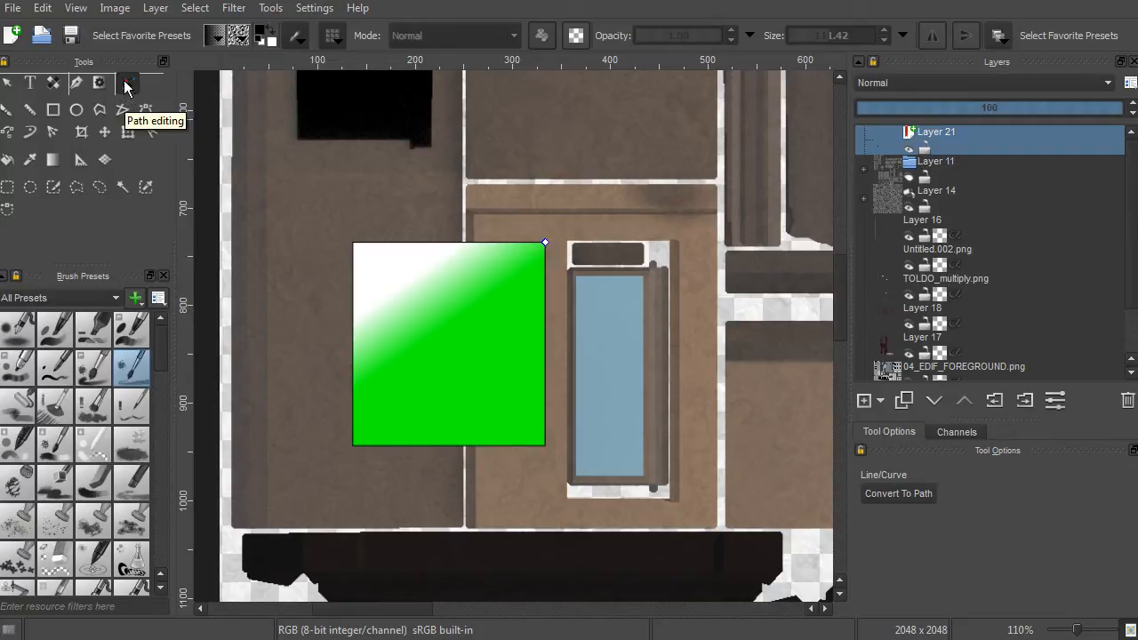
{"action": "mouse_move", "coordinate": [586, 272]}
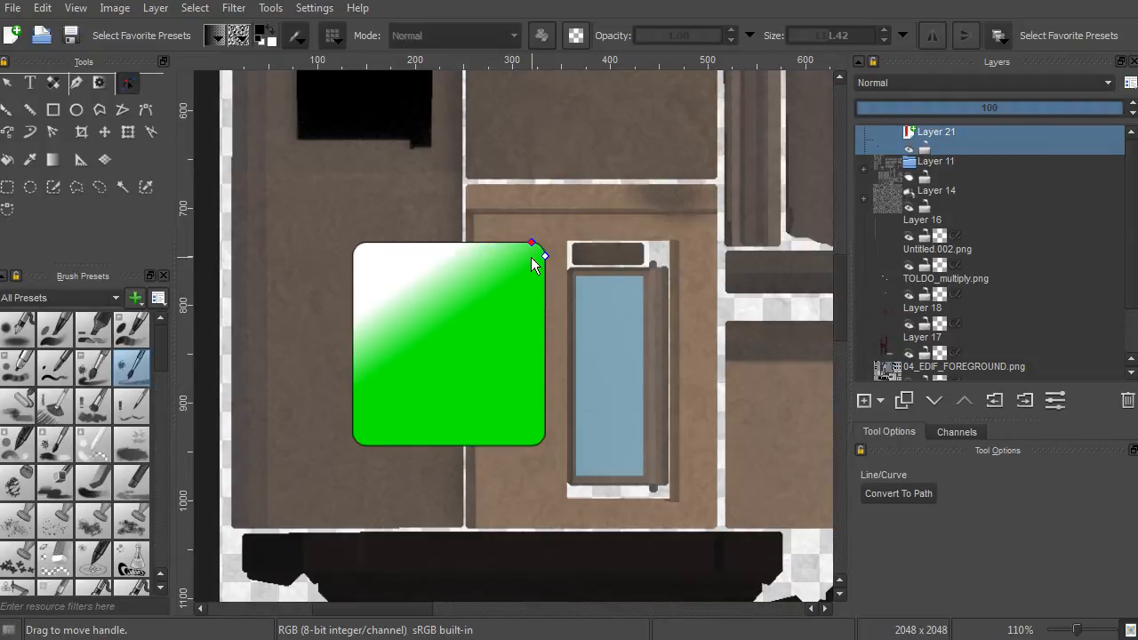
Drag the rectangle's corner handle inward to round its corners, then enlarge the rounding.
{"action": "left_click_drag", "start_coordinate": [532, 242], "coordinate": [488, 241]}
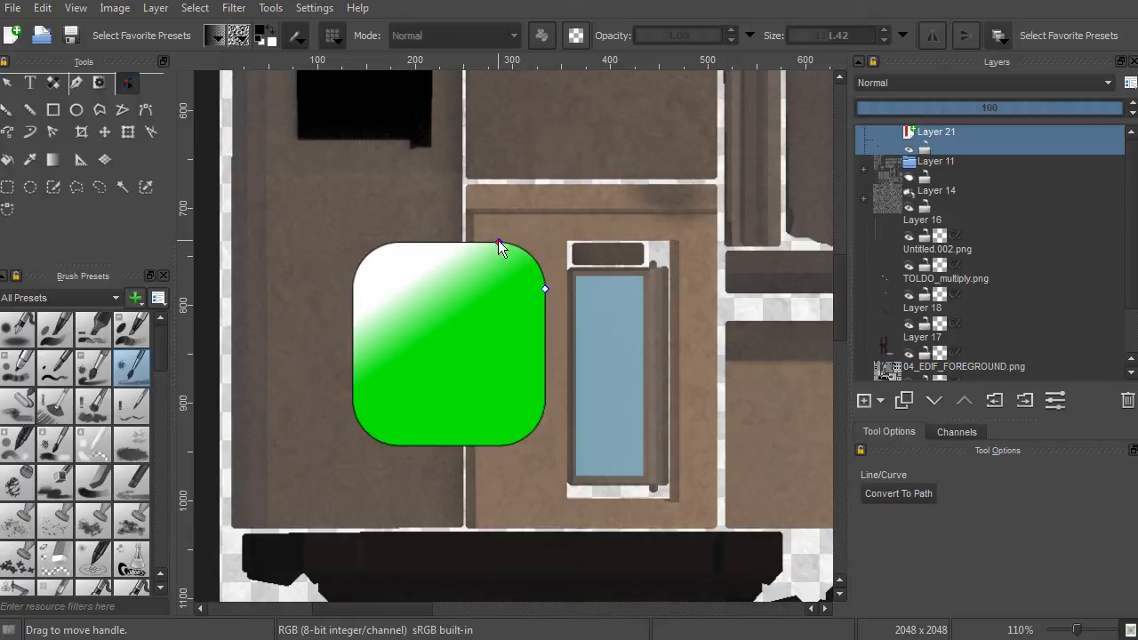
{"action": "left_click_drag", "start_coordinate": [498, 246], "coordinate": [498, 258]}
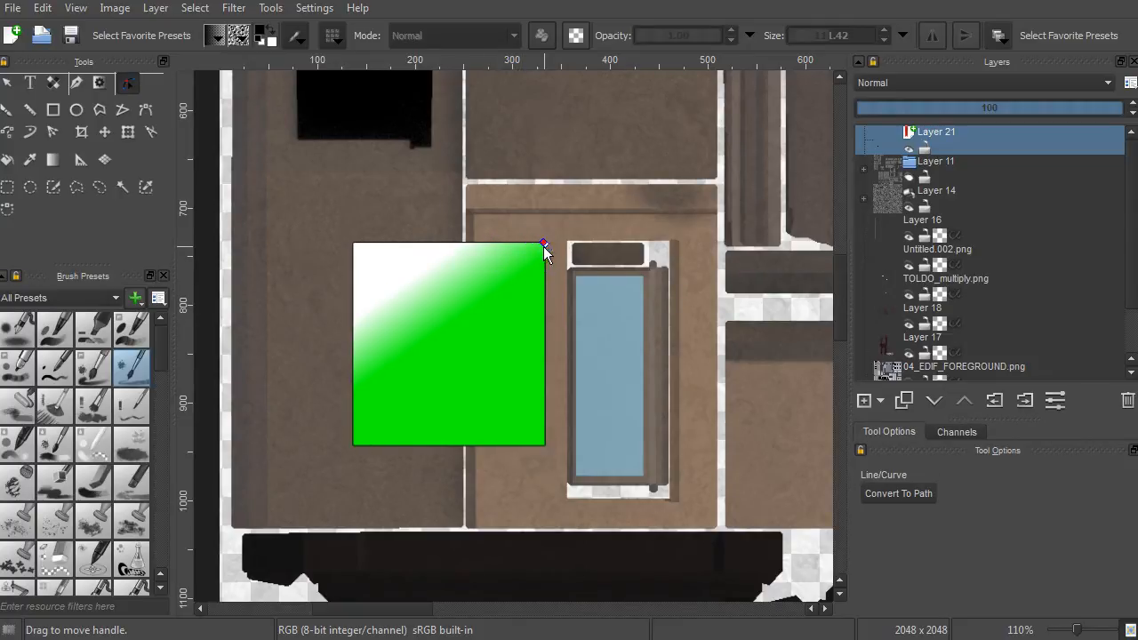
{"action": "mouse_move", "coordinate": [543, 220]}
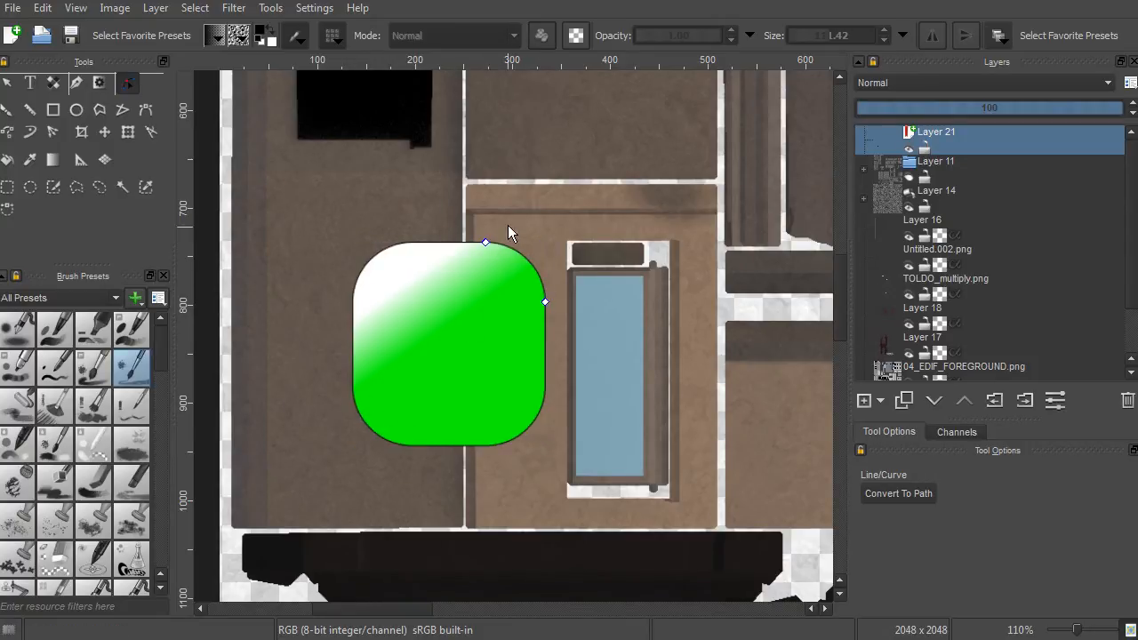
{"action": "mouse_move", "coordinate": [467, 220]}
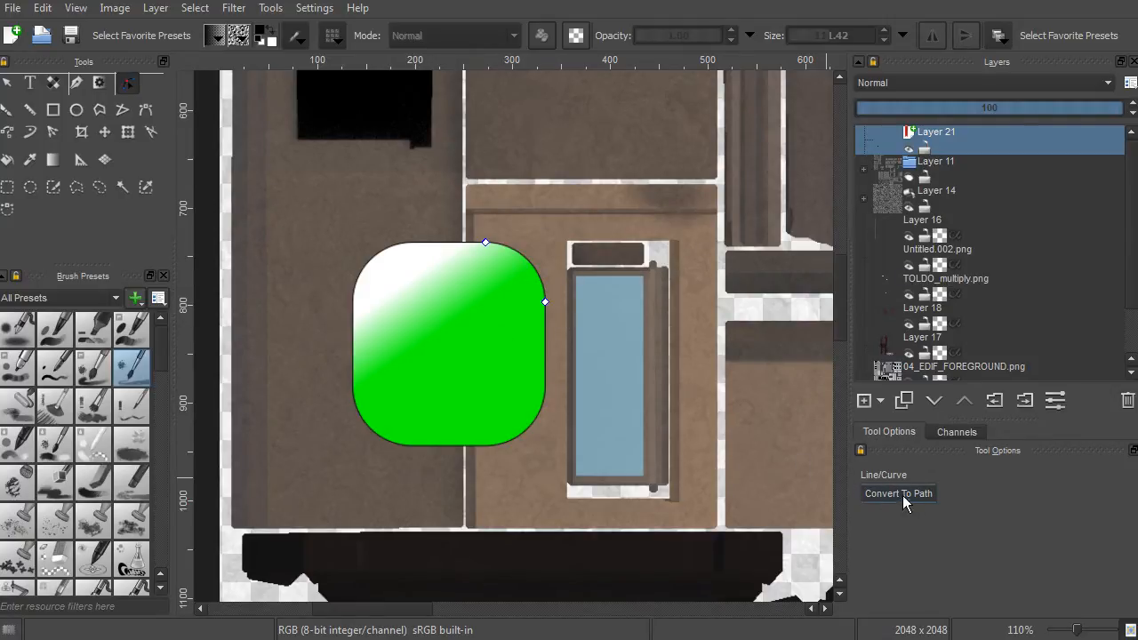
{"action": "left_click", "coordinate": [899, 494]}
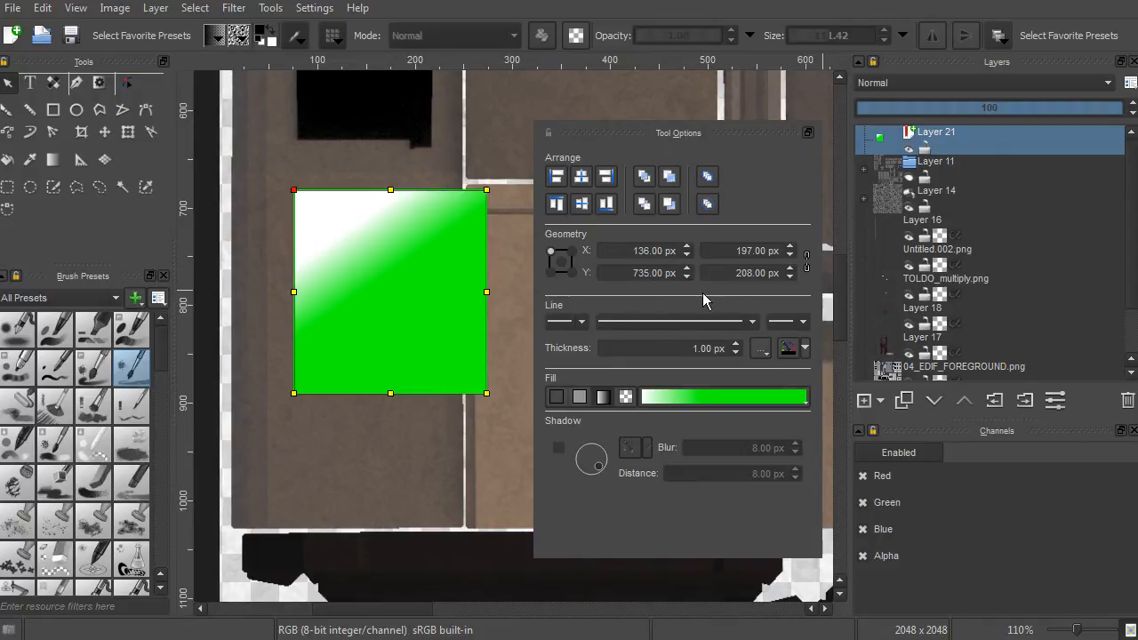
{"action": "mouse_move", "coordinate": [782, 171]}
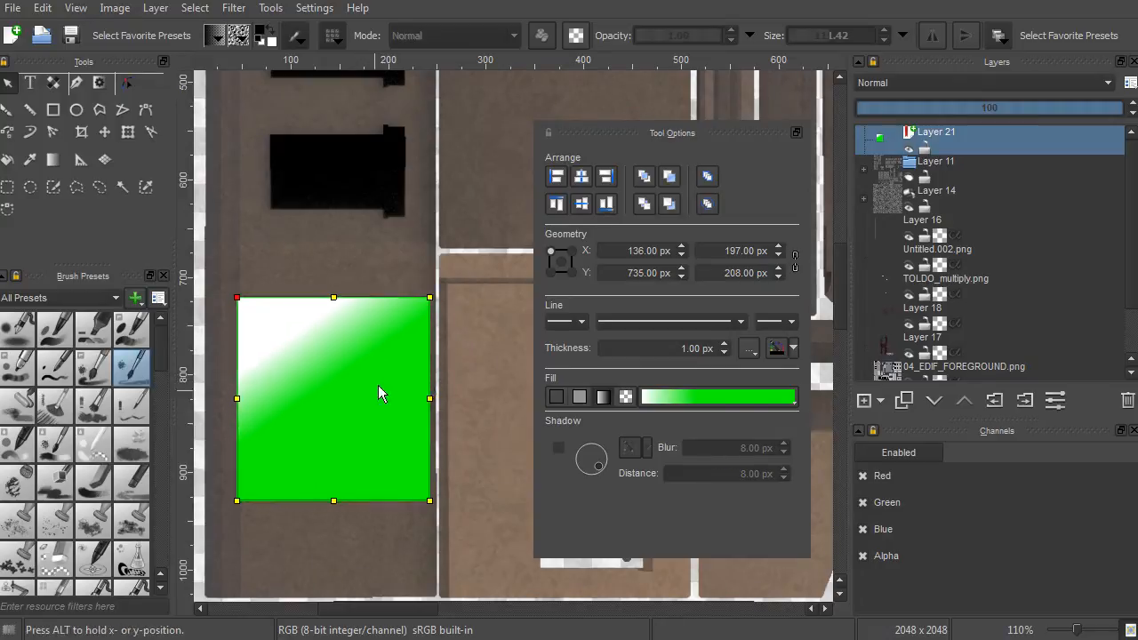
Nudge the green rectangle right and remove its fill, leaving an outline.
{"action": "left_click_drag", "start_coordinate": [381, 396], "coordinate": [480, 422]}
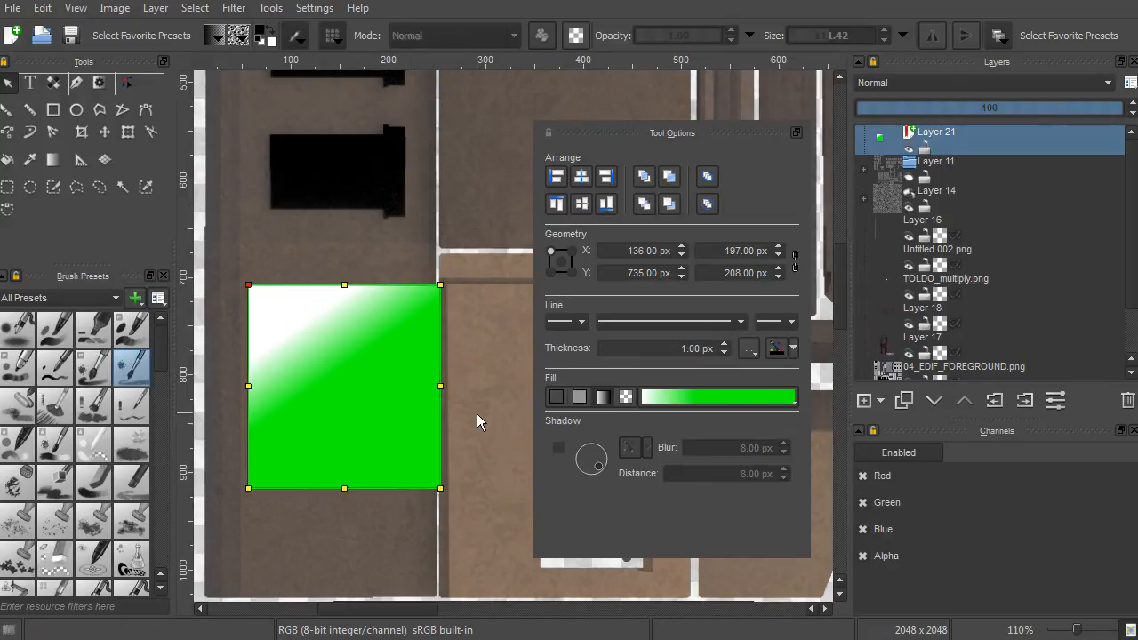
{"action": "mouse_move", "coordinate": [507, 433]}
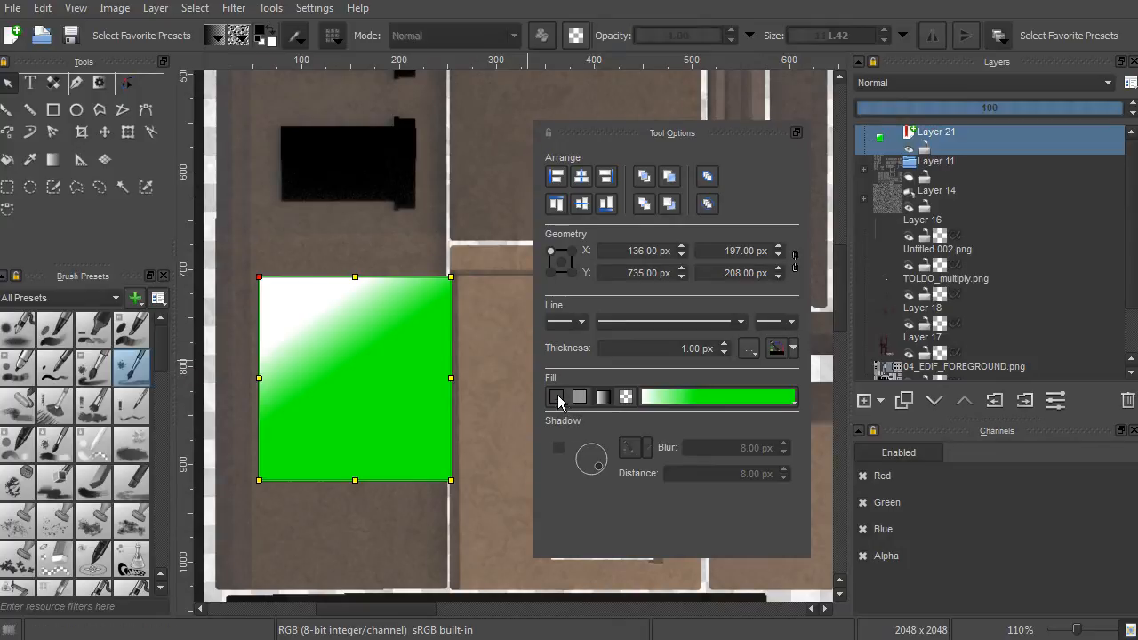
{"action": "left_click", "coordinate": [558, 397]}
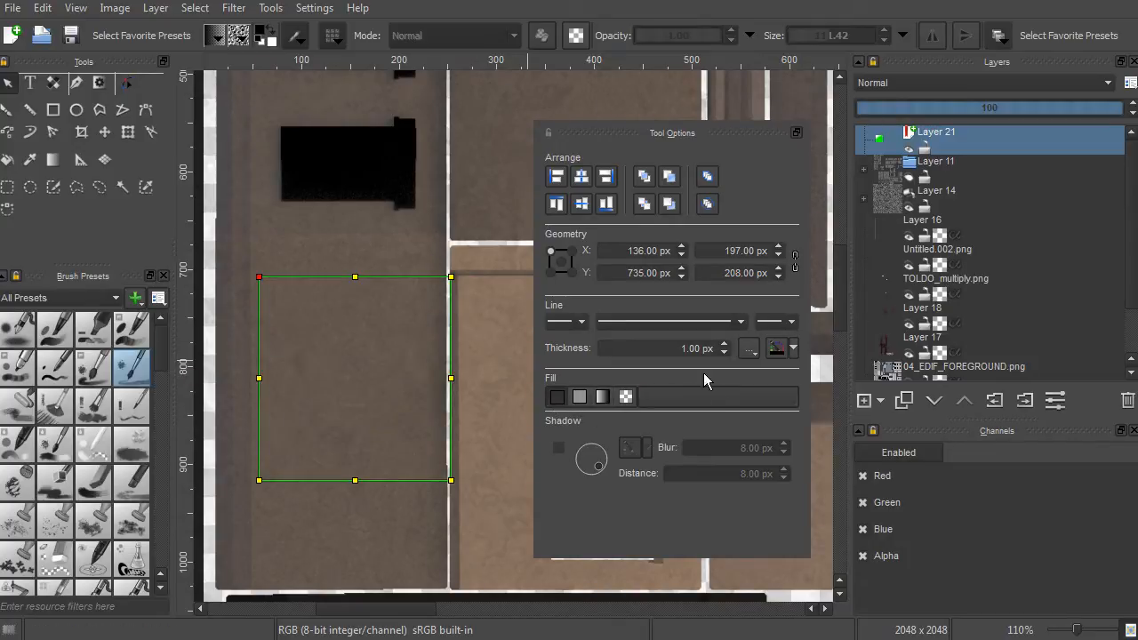
{"action": "left_click", "coordinate": [579, 397]}
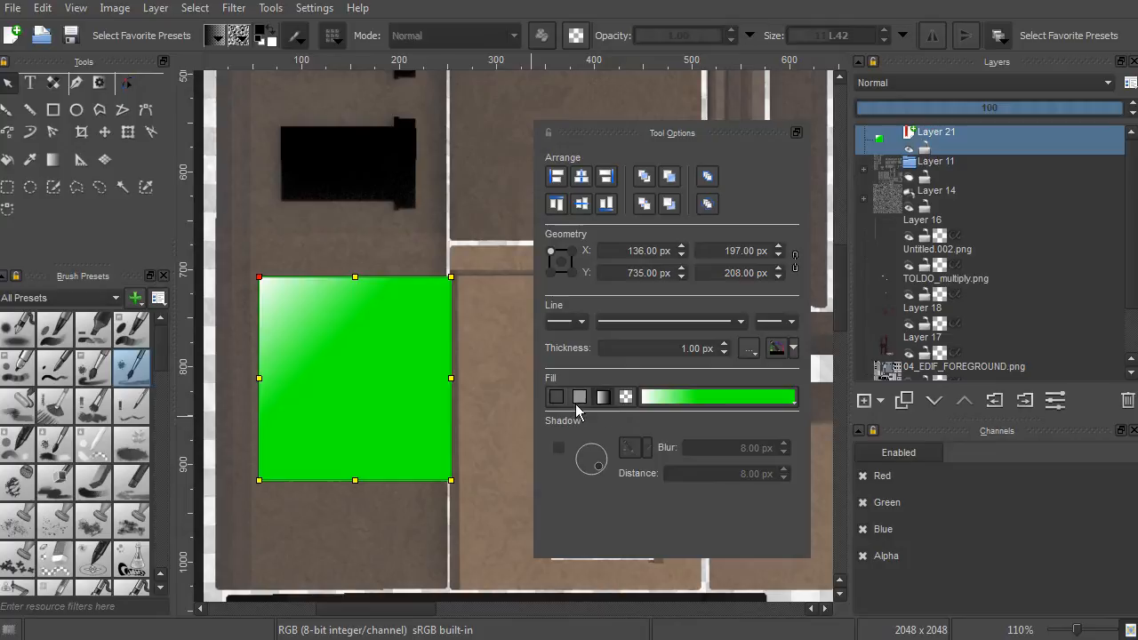
{"action": "left_click", "coordinate": [556, 397]}
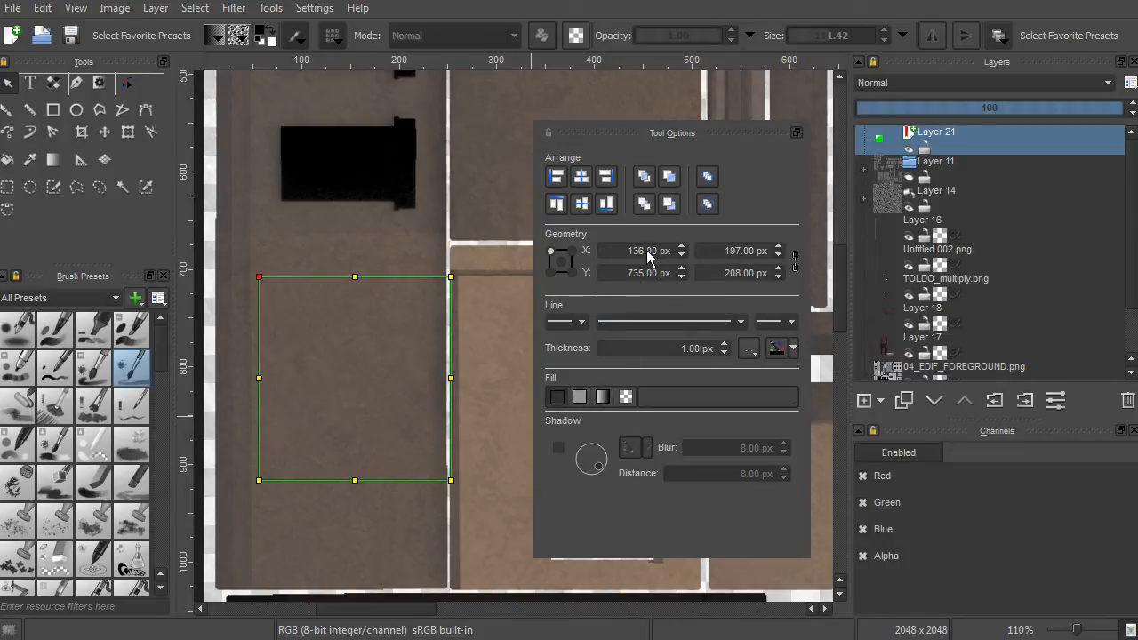
{"action": "mouse_move", "coordinate": [722, 453]}
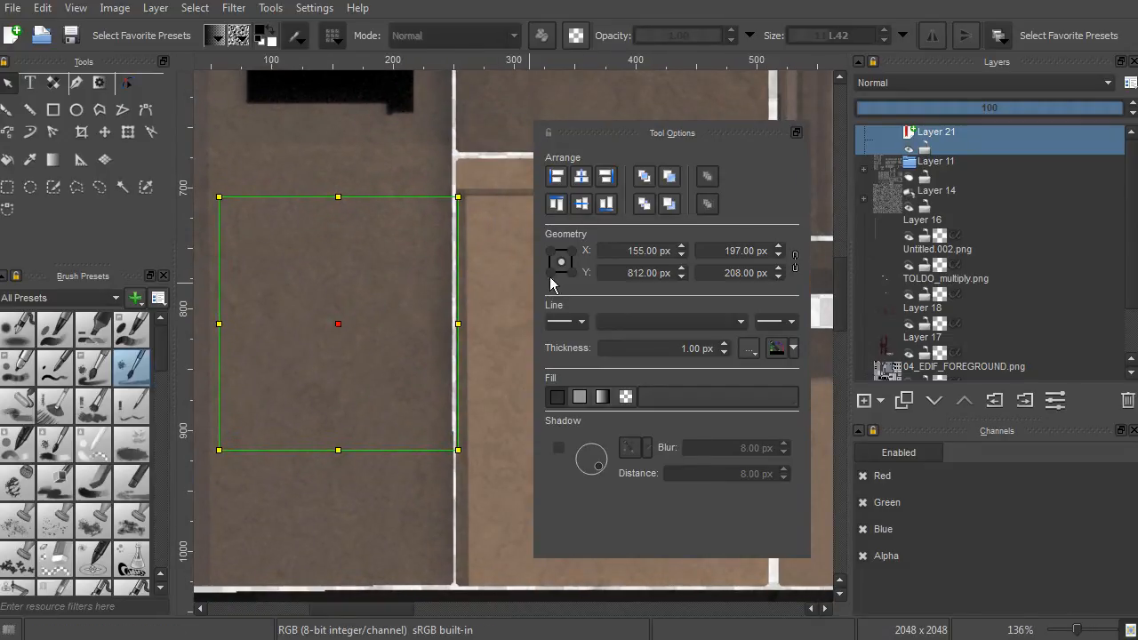
Restore the gradient fill and raise the rectangle's shadow distance to 17 px.
{"action": "left_click", "coordinate": [625, 397]}
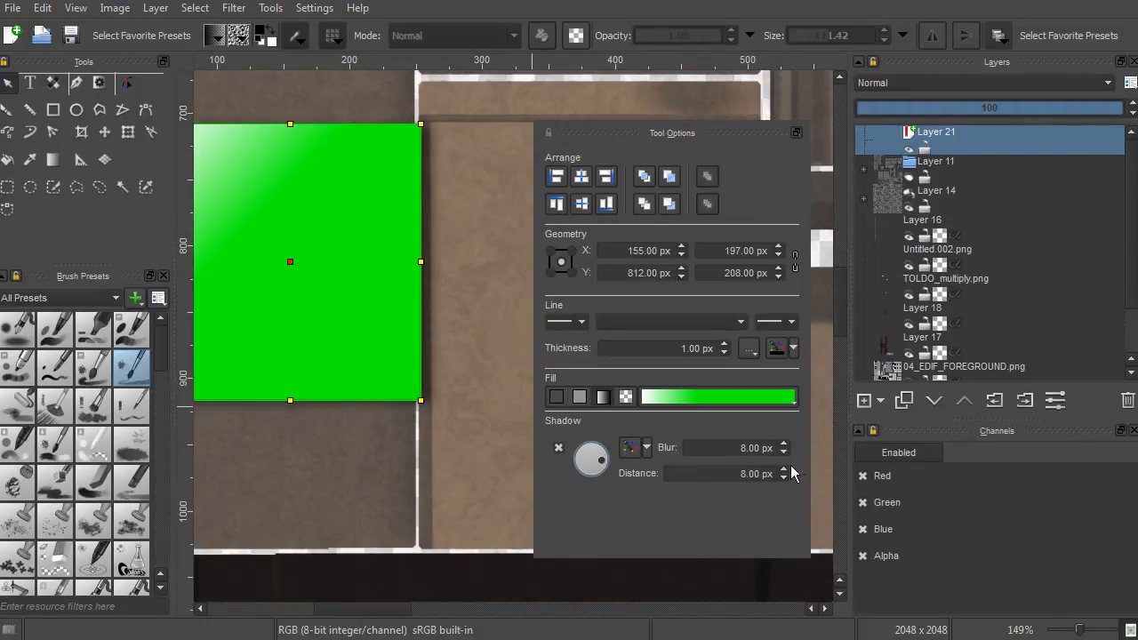
{"action": "left_click", "coordinate": [784, 470]}
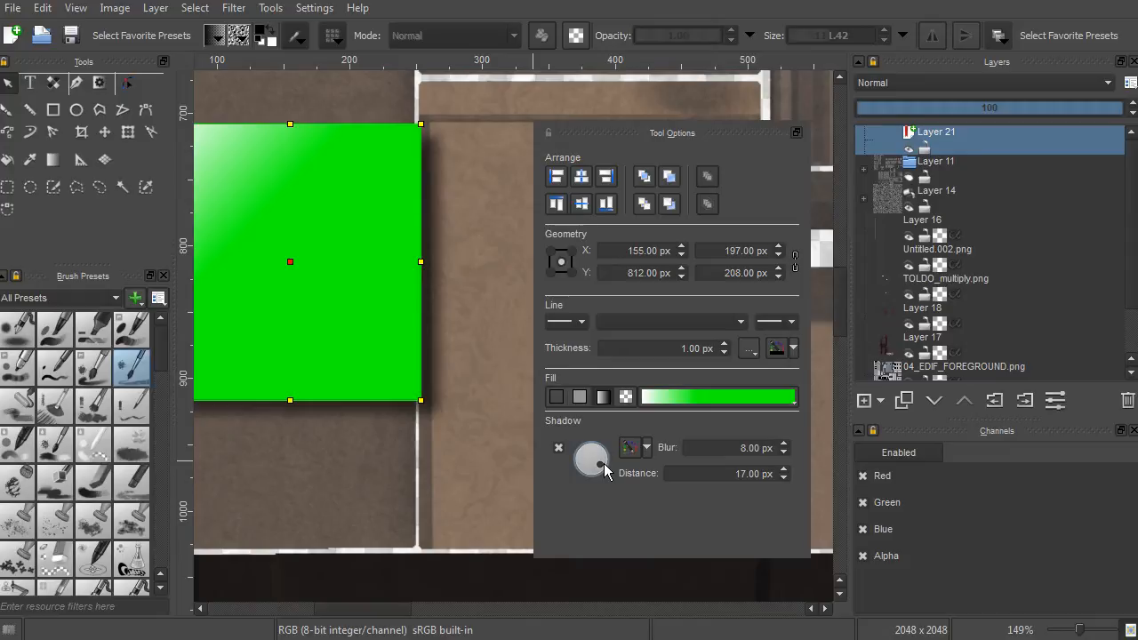
{"action": "mouse_move", "coordinate": [587, 424]}
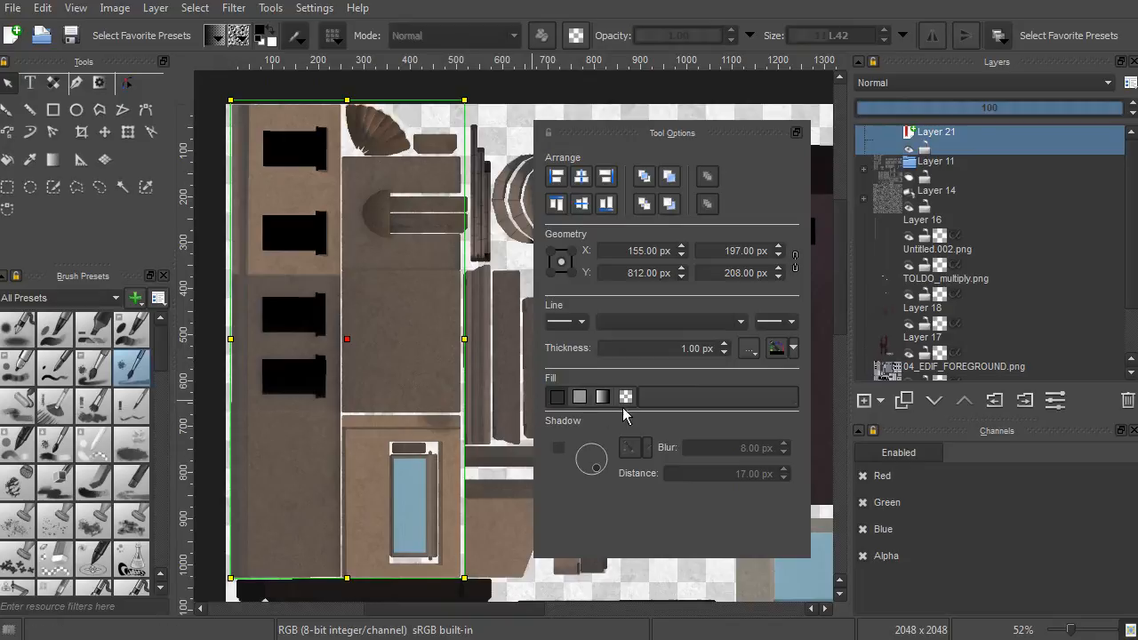
Switch the rectangle to a pattern fill and browse the brick pattern list.
{"action": "left_click", "coordinate": [626, 396]}
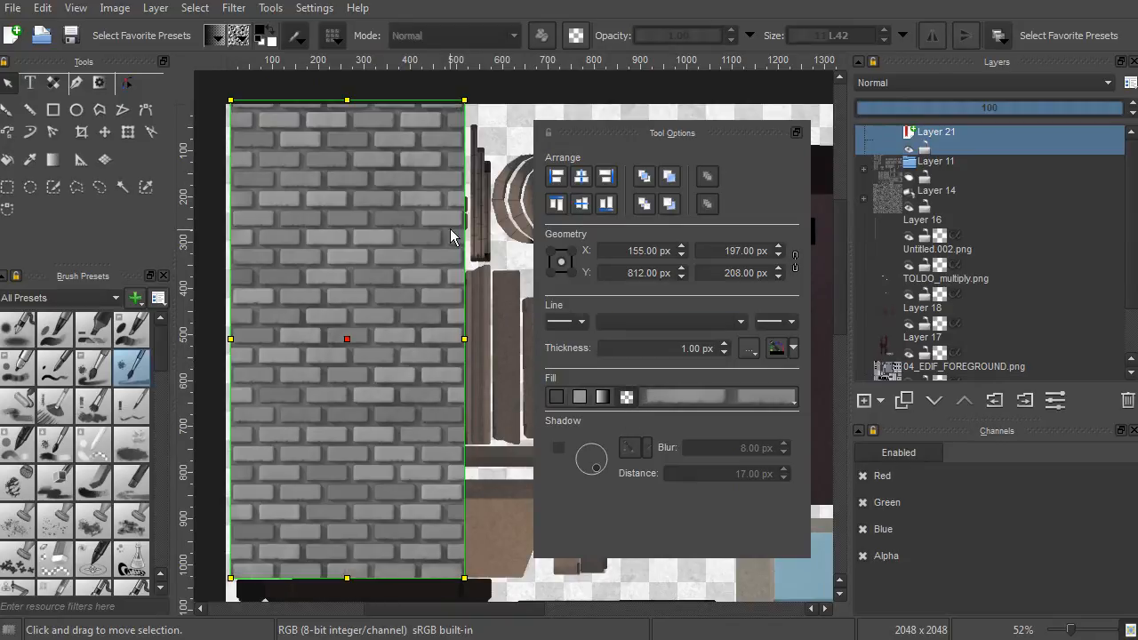
{"action": "mouse_move", "coordinate": [463, 273]}
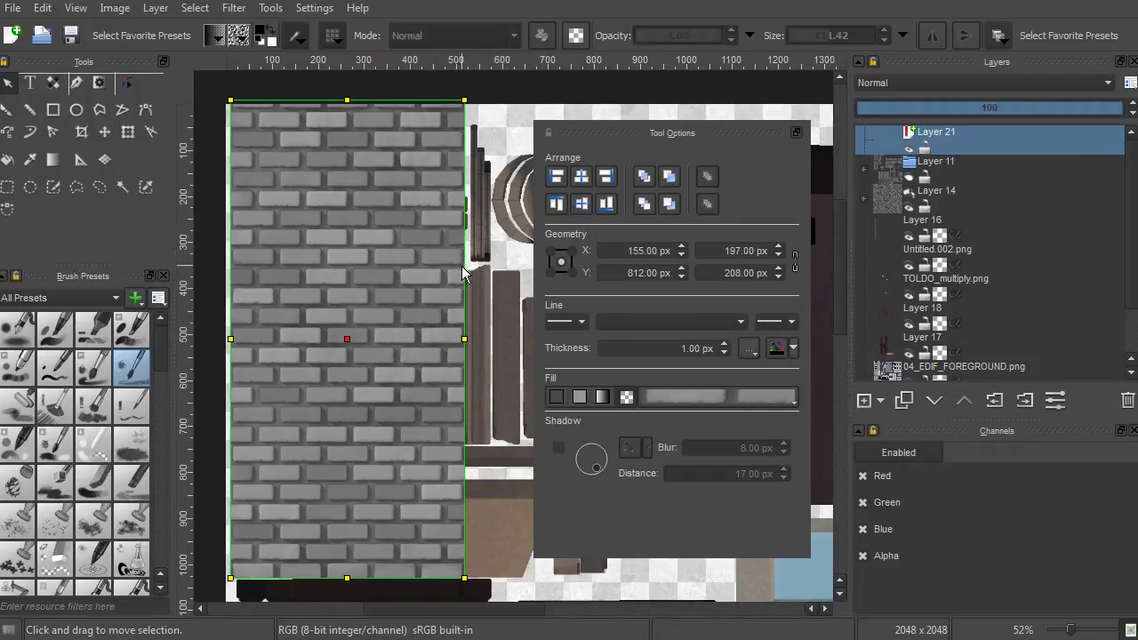
{"action": "mouse_move", "coordinate": [436, 309]}
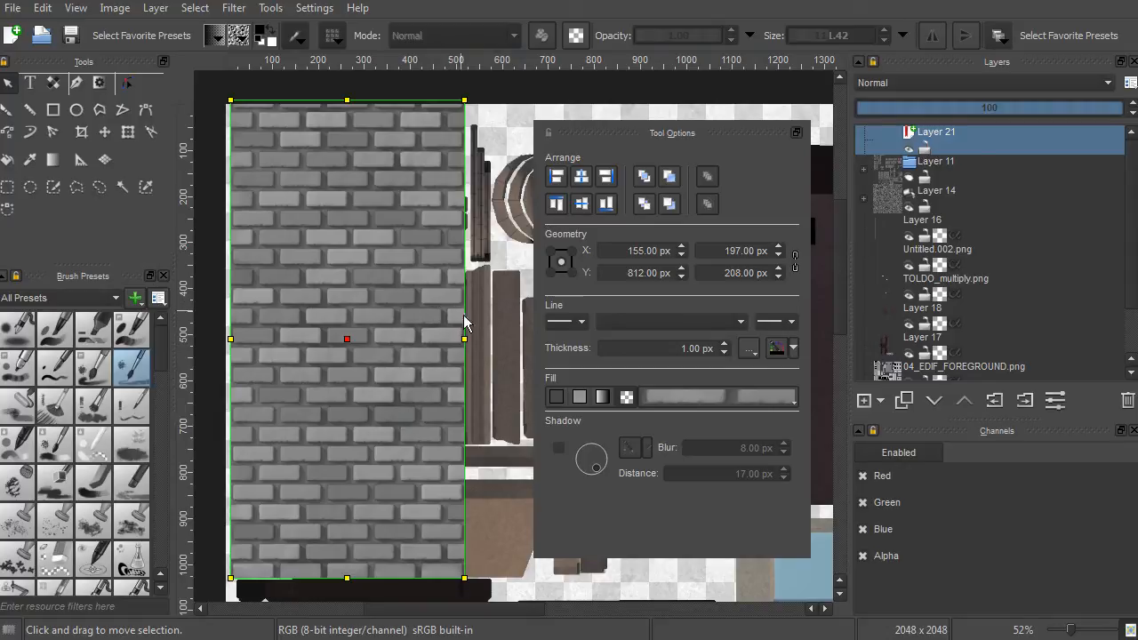
{"action": "left_click", "coordinate": [716, 397]}
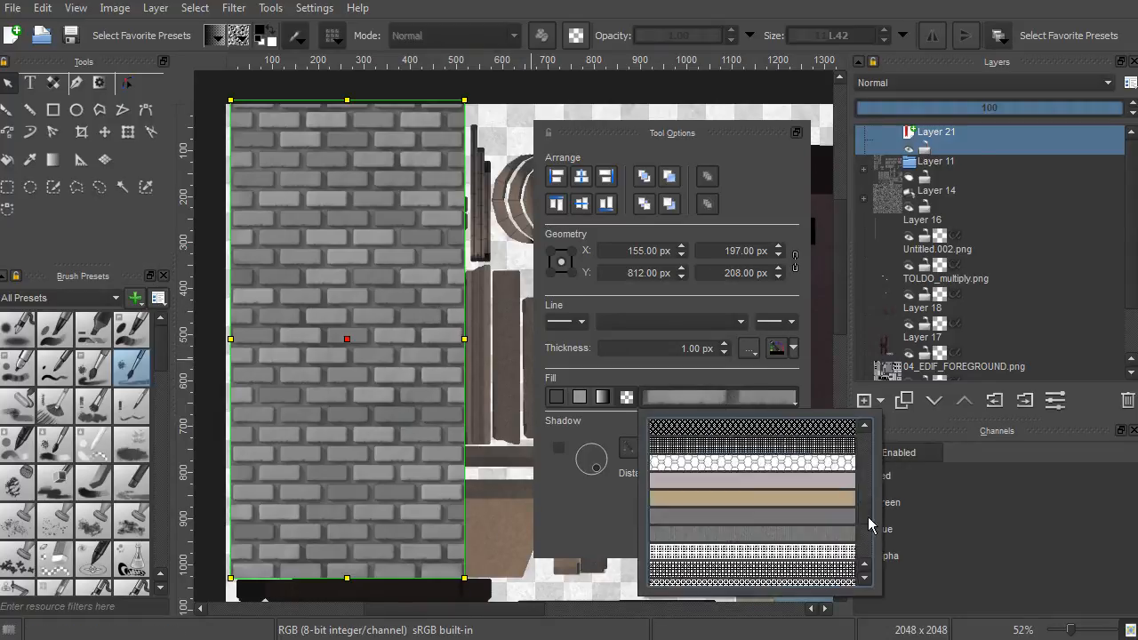
{"action": "scroll", "scroll_direction": "down", "scroll_amount": 3}
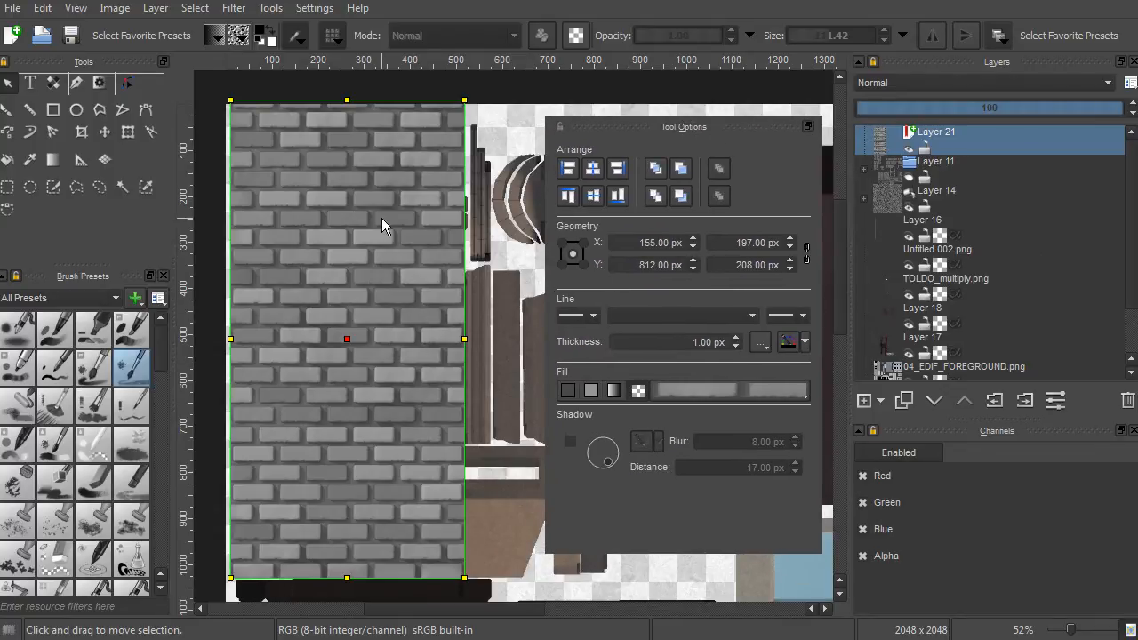
{"action": "mouse_move", "coordinate": [411, 295]}
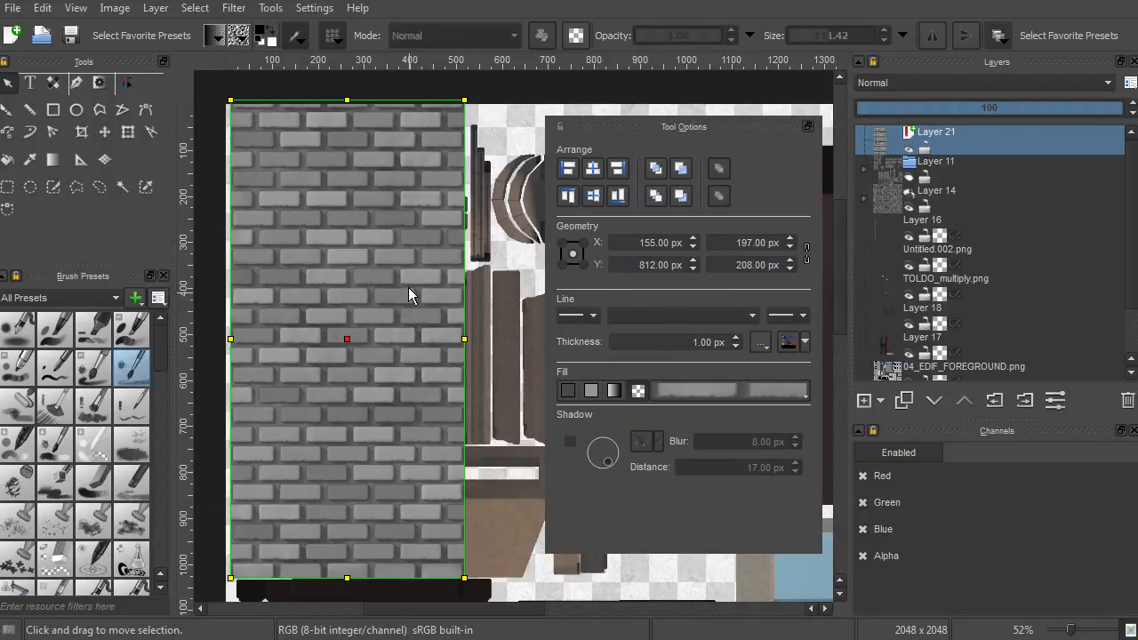
{"action": "mouse_move", "coordinate": [422, 274]}
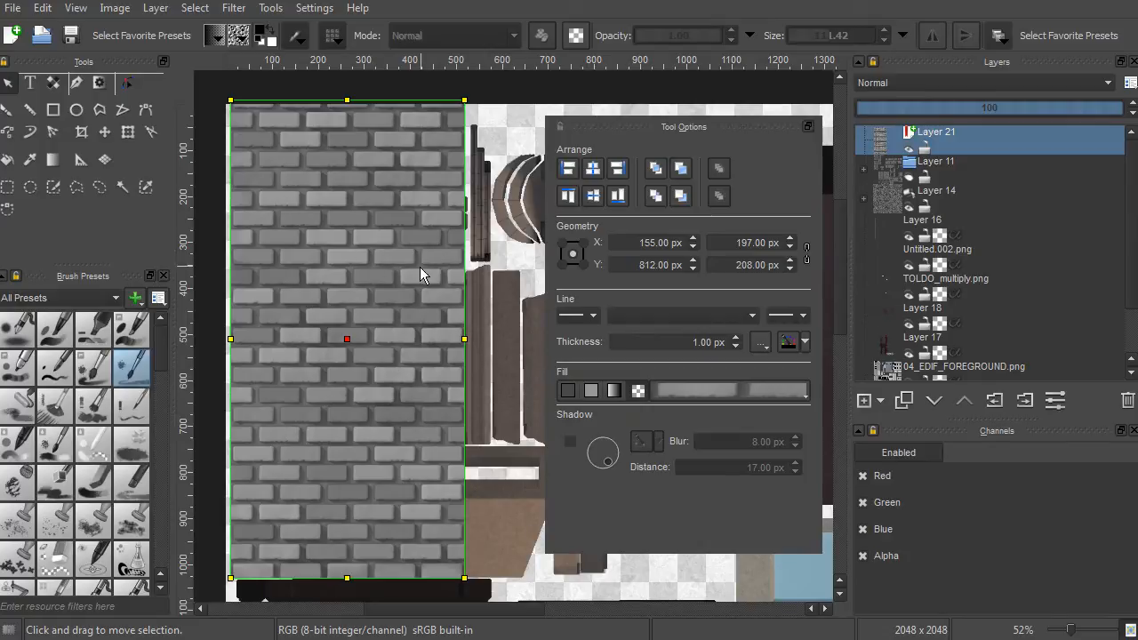
{"action": "mouse_move", "coordinate": [356, 274]}
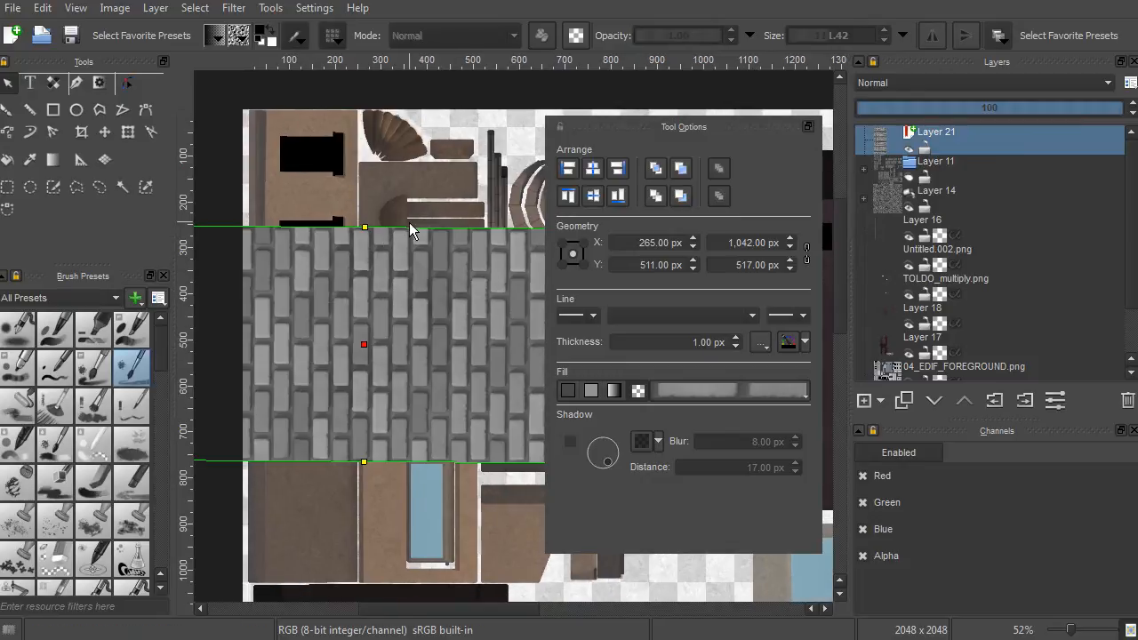
{"action": "mouse_move", "coordinate": [445, 239]}
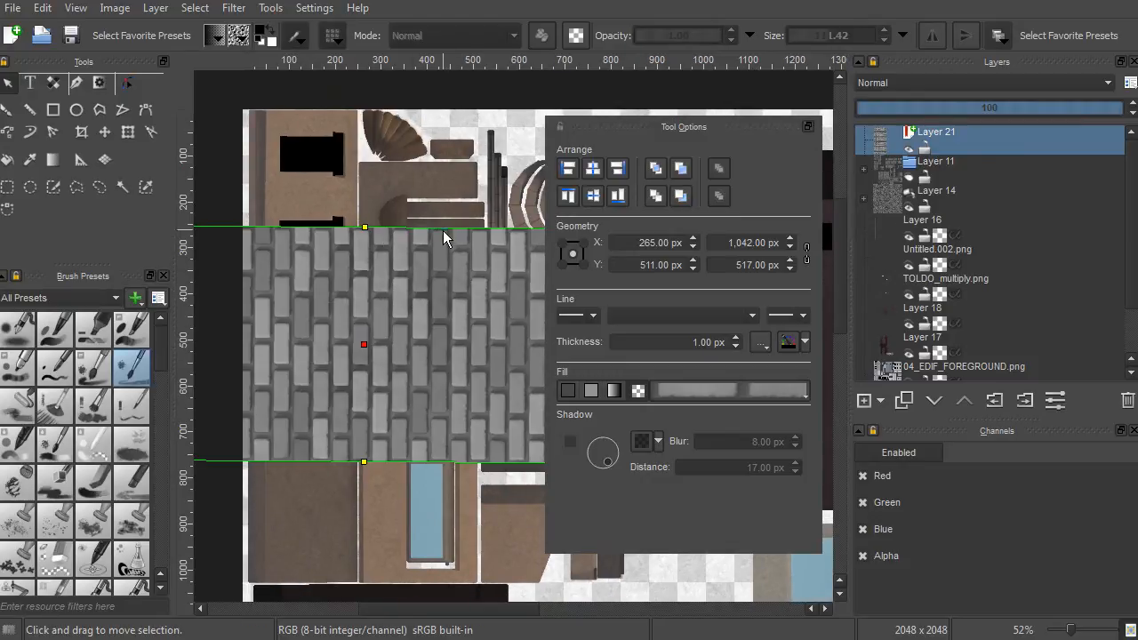
{"action": "mouse_move", "coordinate": [429, 273]}
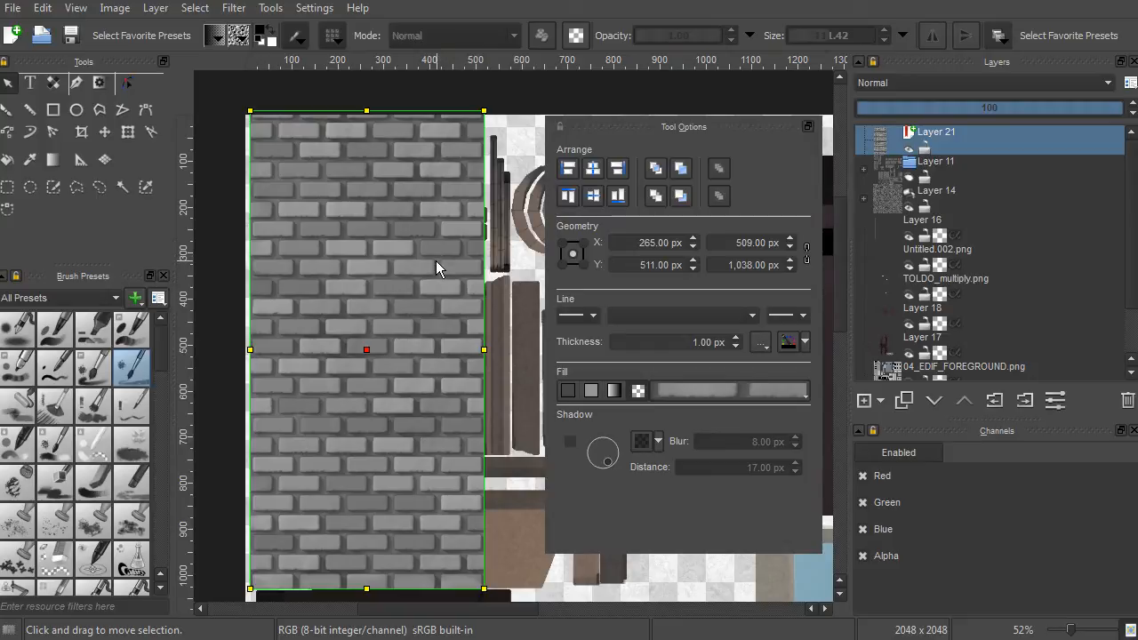
{"action": "mouse_move", "coordinate": [439, 265]}
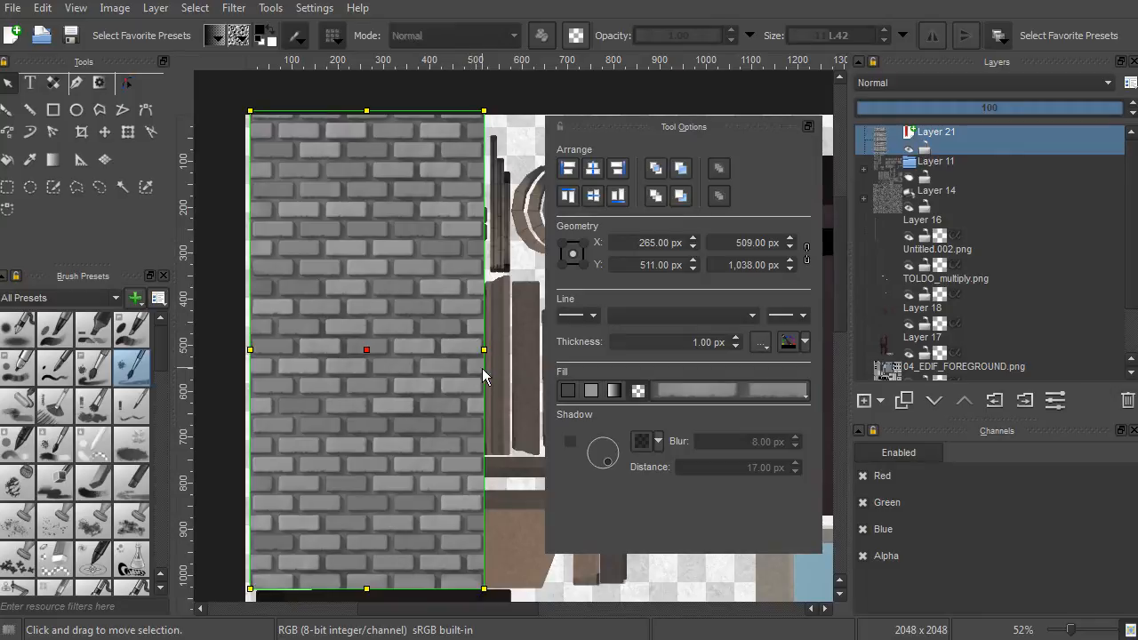
{"action": "mouse_move", "coordinate": [203, 221]}
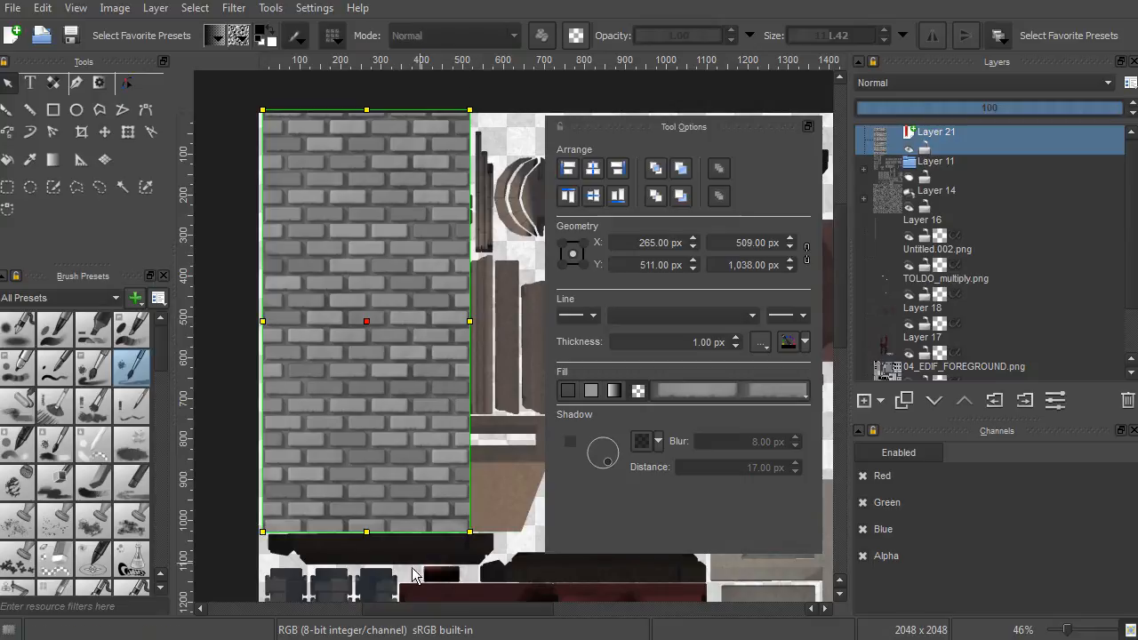
{"action": "mouse_move", "coordinate": [216, 172]}
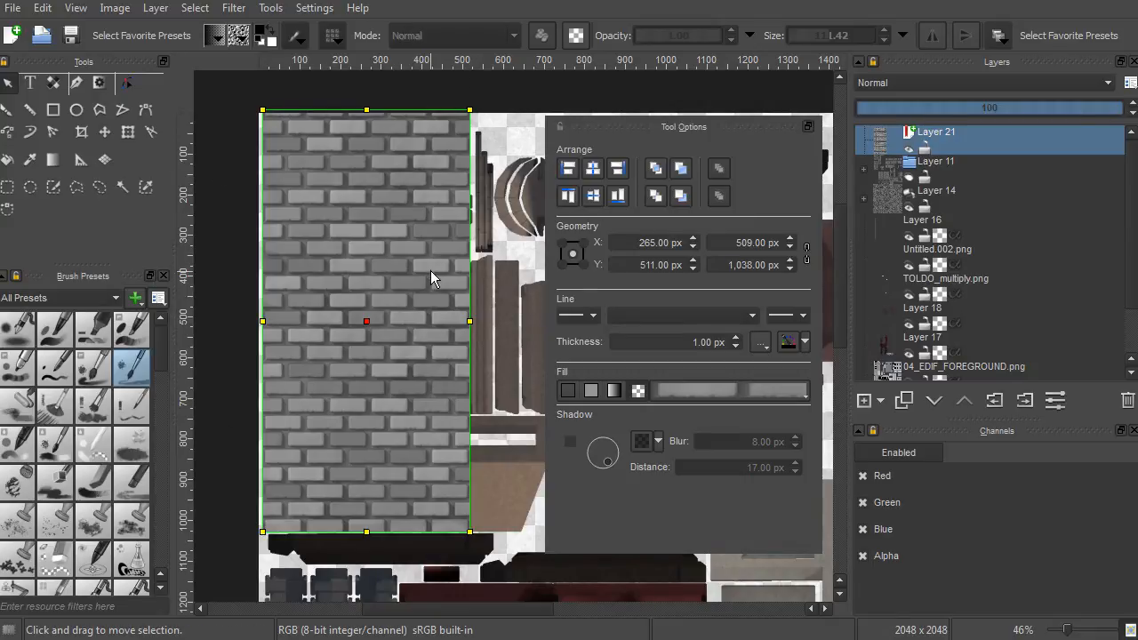
{"action": "mouse_move", "coordinate": [422, 268]}
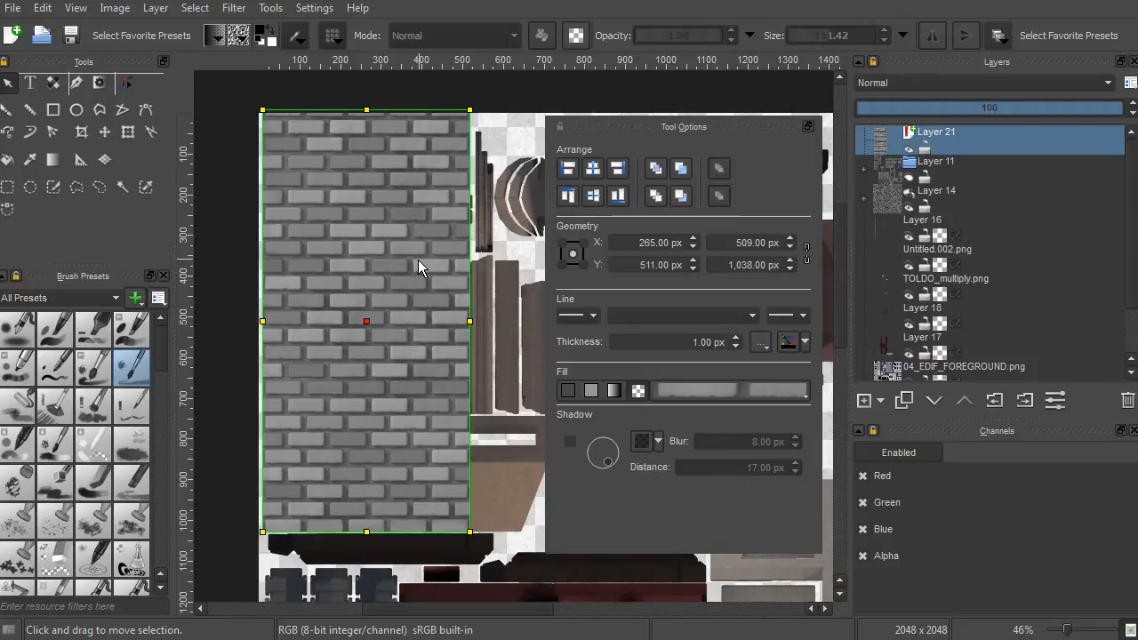
{"action": "mouse_move", "coordinate": [36, 71]}
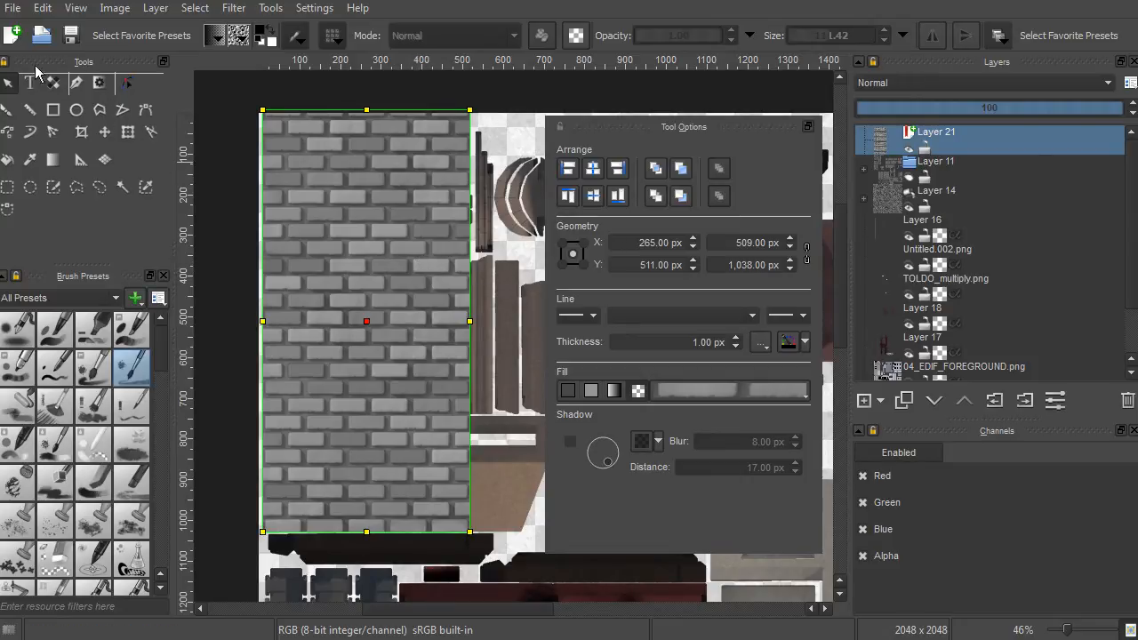
With the pattern editing tool, drag the brick pattern's size handle to about 547 × 430.
{"action": "left_click", "coordinate": [52, 83]}
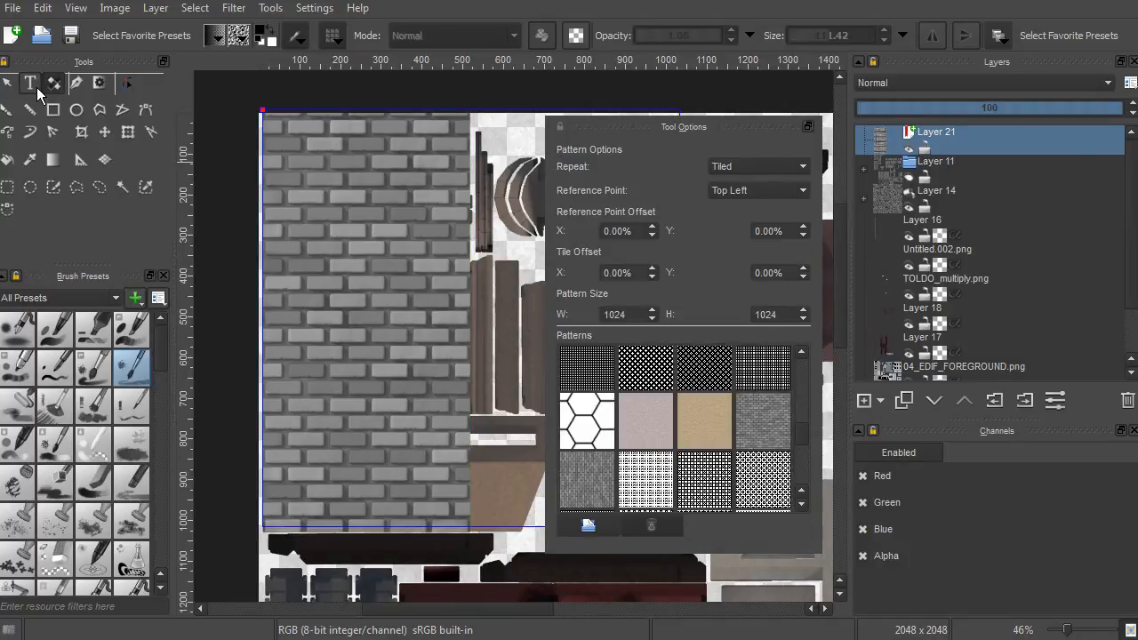
{"action": "mouse_move", "coordinate": [29, 83]}
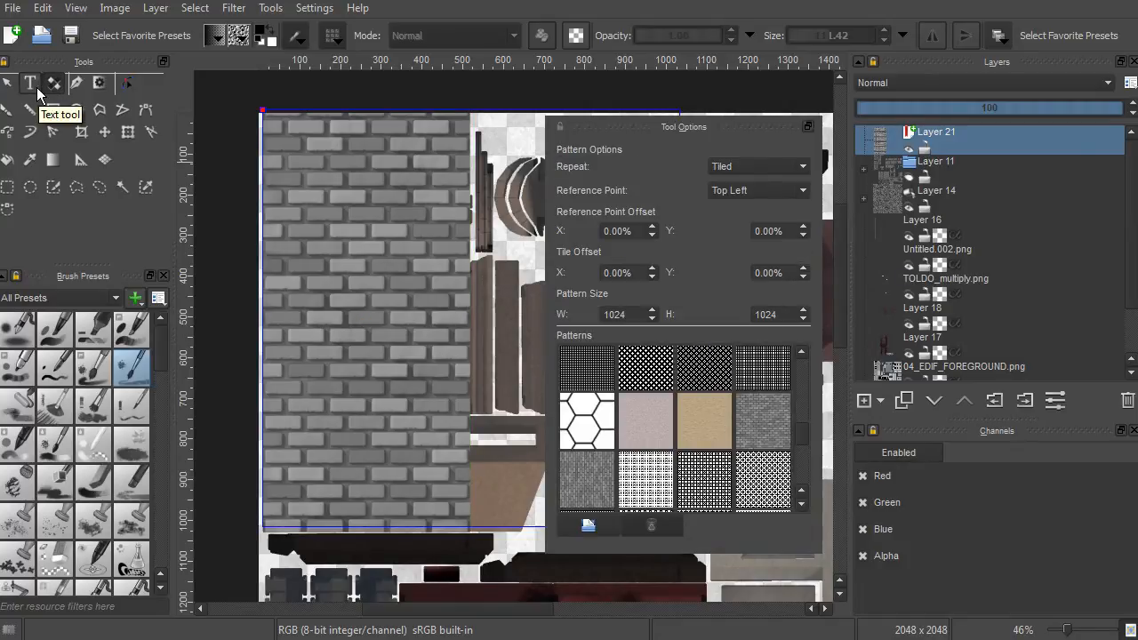
{"action": "mouse_move", "coordinate": [53, 83]}
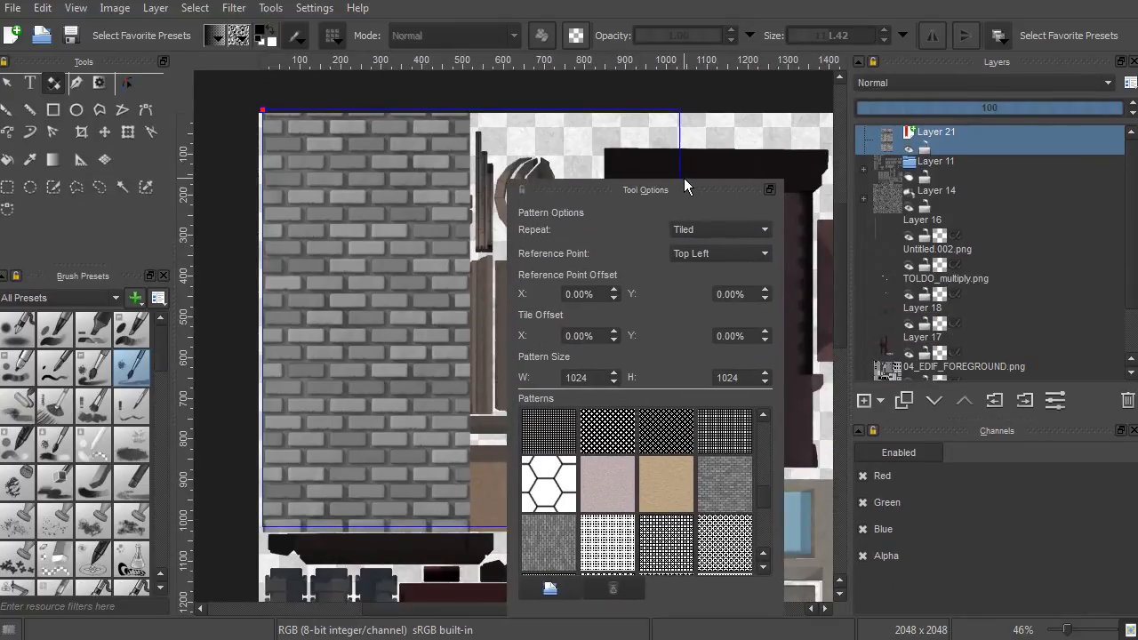
{"action": "left_click_drag", "start_coordinate": [685, 188], "coordinate": [694, 163]}
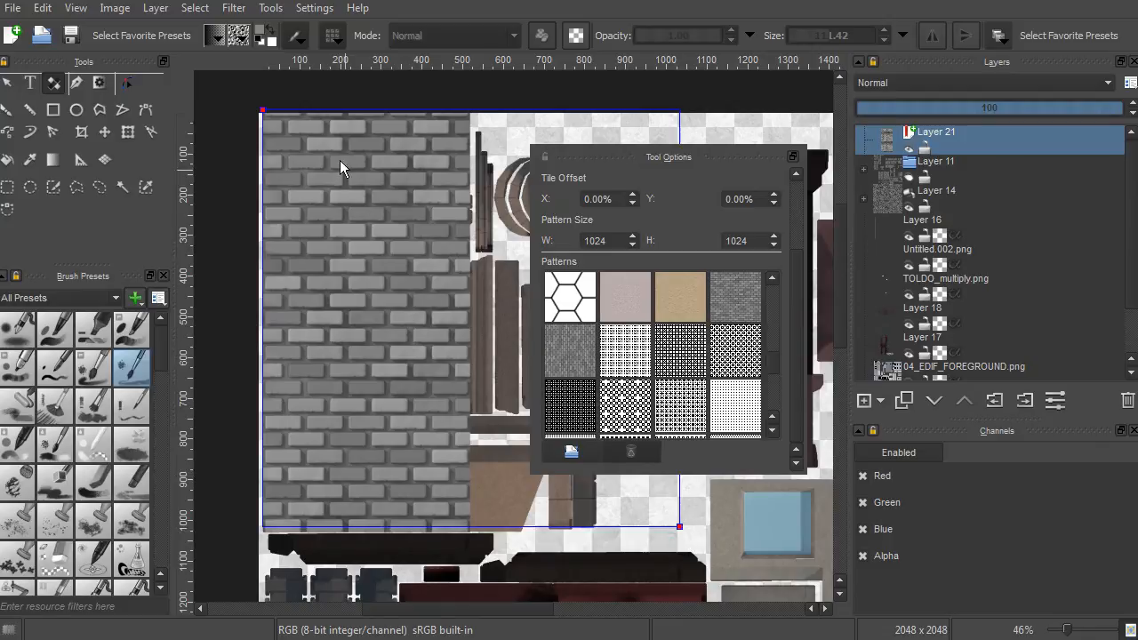
{"action": "mouse_move", "coordinate": [680, 529]}
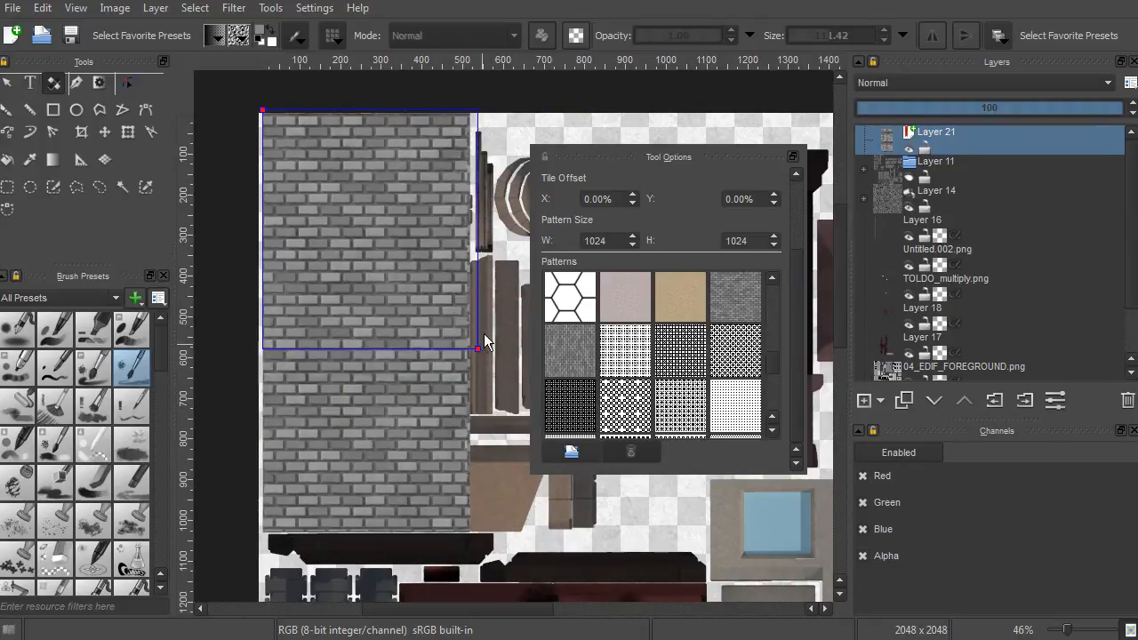
{"action": "left_click_drag", "start_coordinate": [475, 350], "coordinate": [486, 286]}
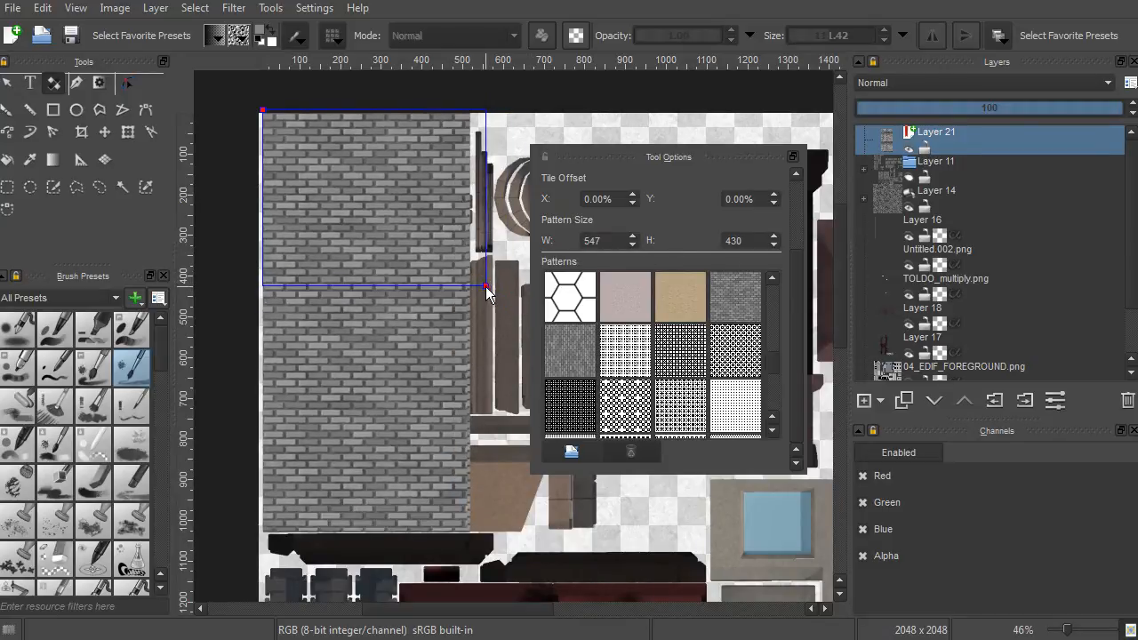
{"action": "left_click_drag", "start_coordinate": [486, 289], "coordinate": [504, 308]}
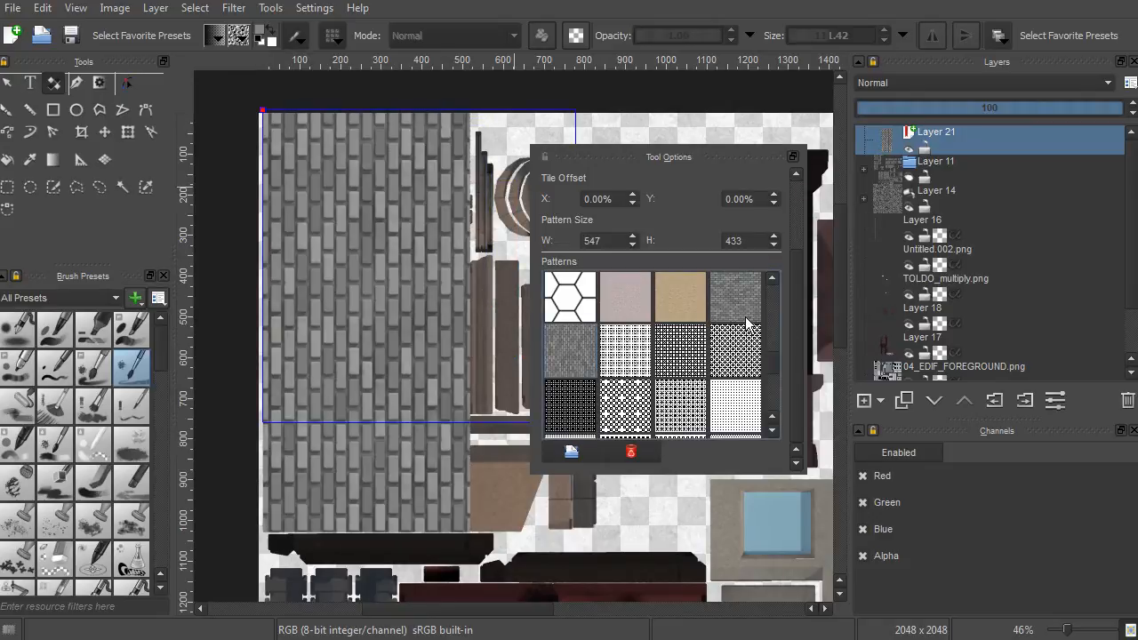
{"action": "mouse_move", "coordinate": [641, 254]}
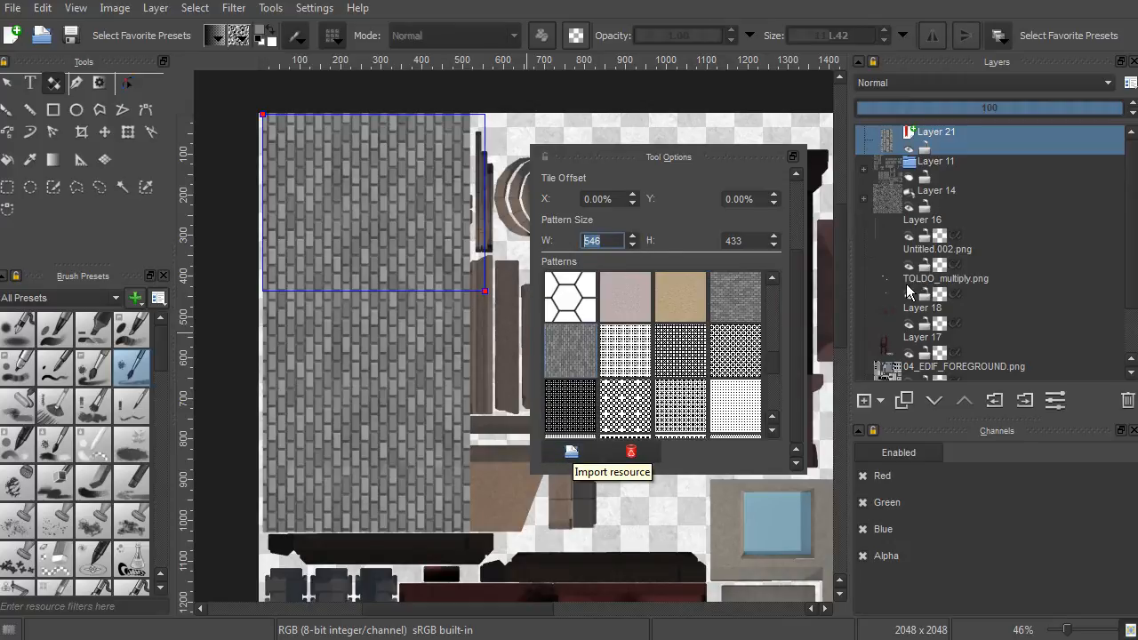
Make the bricks run vertically at width 546 with a 2.90% Y reference offset.
{"action": "scroll", "scroll_direction": "down", "scroll_amount": 3}
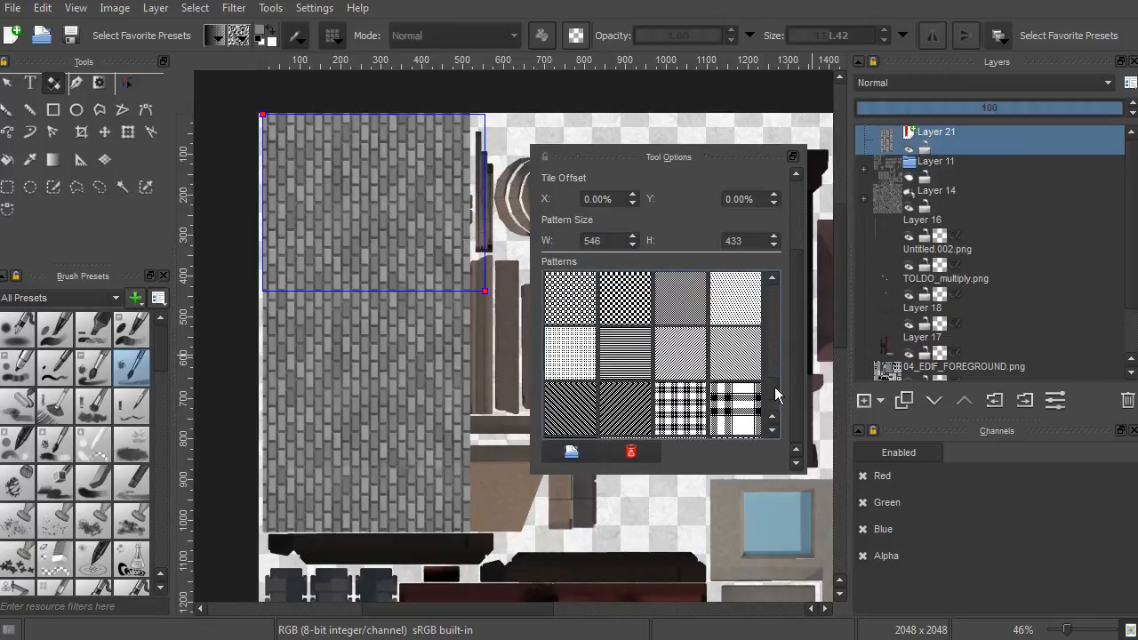
{"action": "scroll", "scroll_direction": "down", "scroll_amount": 3}
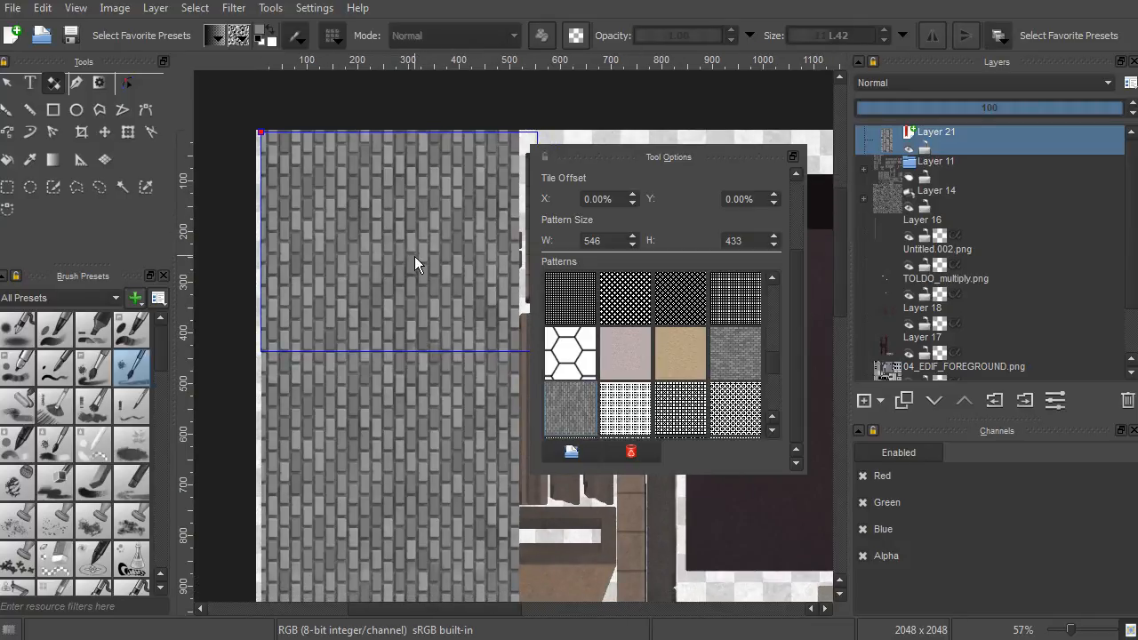
{"action": "mouse_move", "coordinate": [425, 367]}
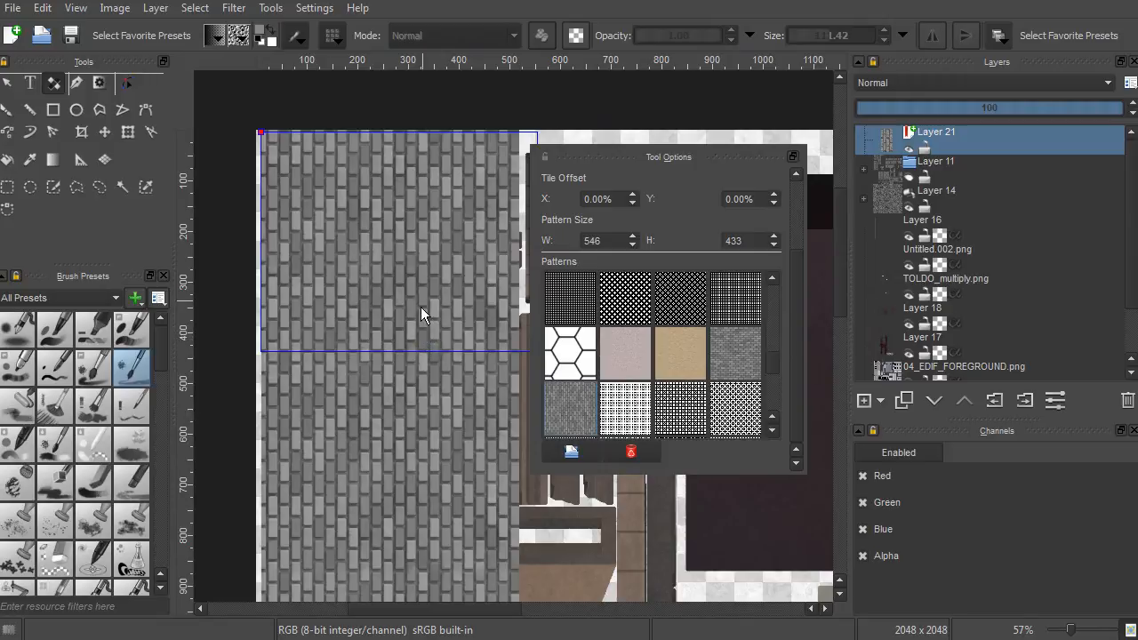
{"action": "scroll", "scroll_direction": "down", "scroll_amount": 3}
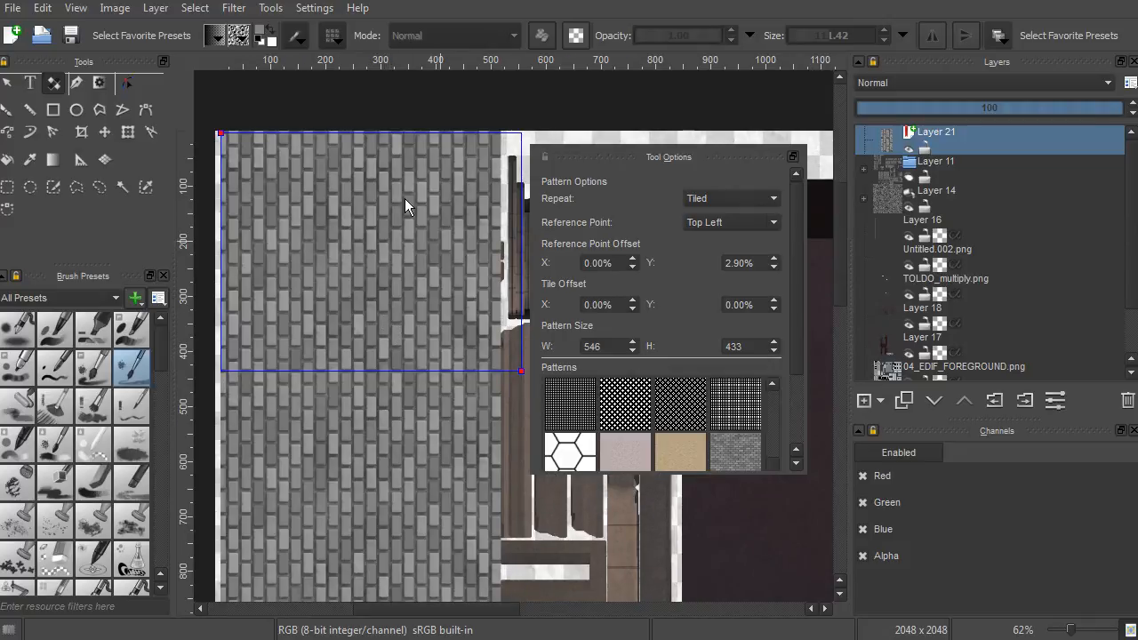
{"action": "left_click", "coordinate": [730, 198]}
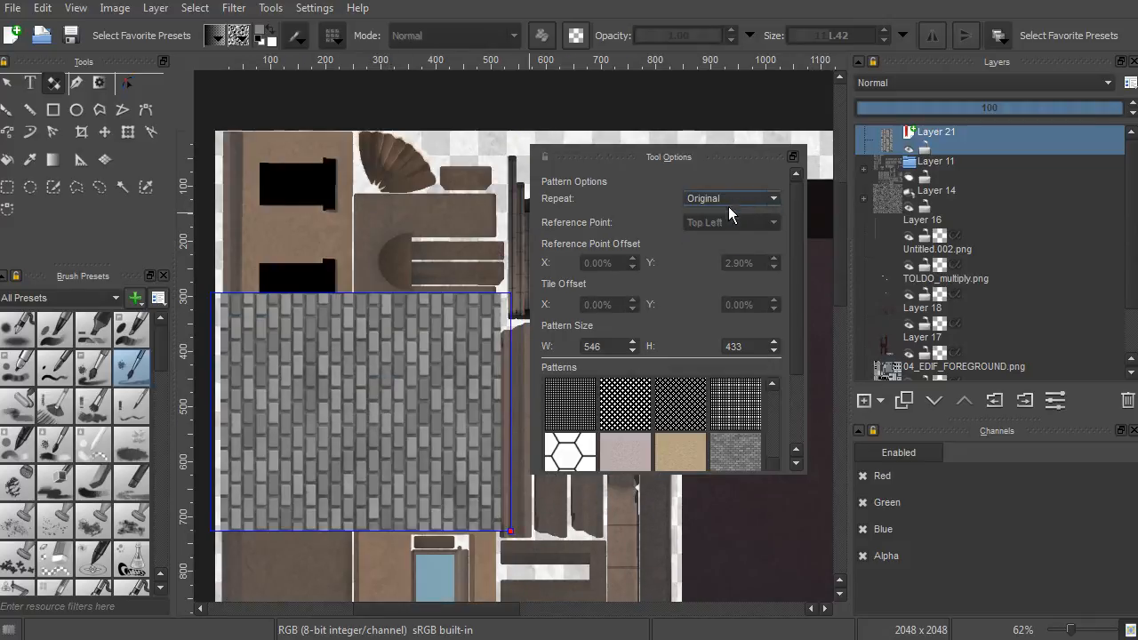
{"action": "left_click", "coordinate": [731, 198]}
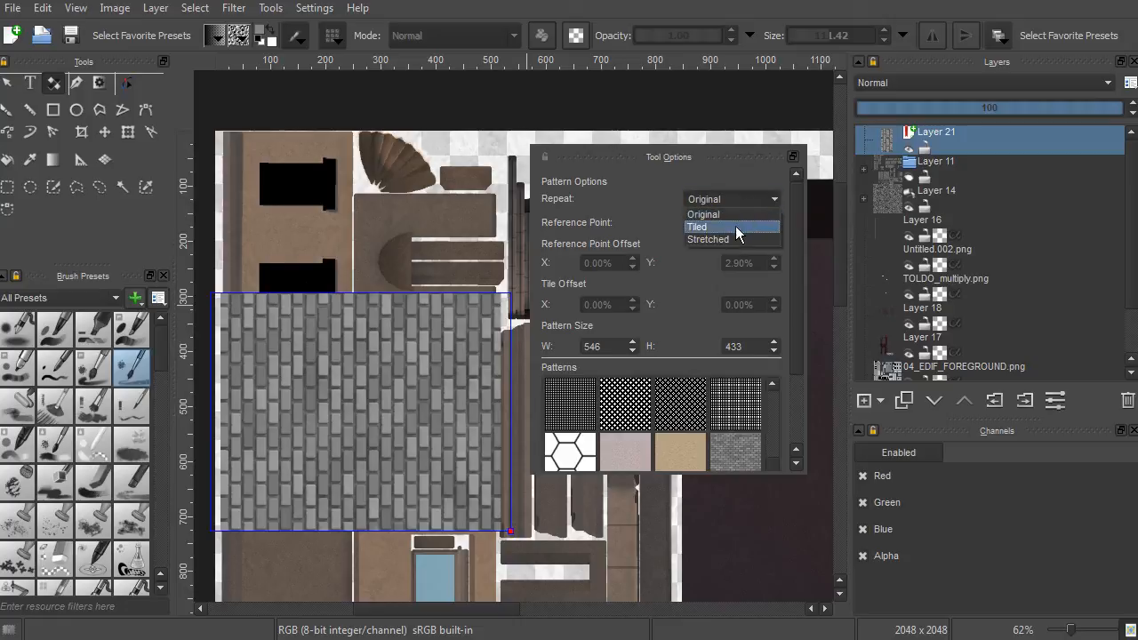
{"action": "left_click", "coordinate": [698, 227]}
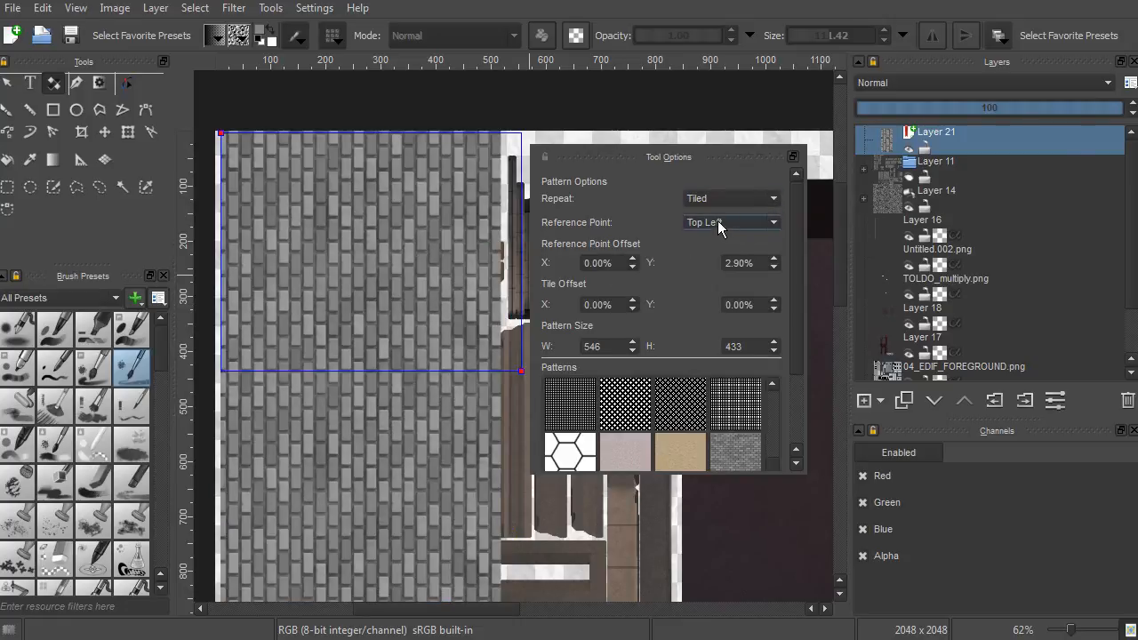
{"action": "mouse_move", "coordinate": [734, 229]}
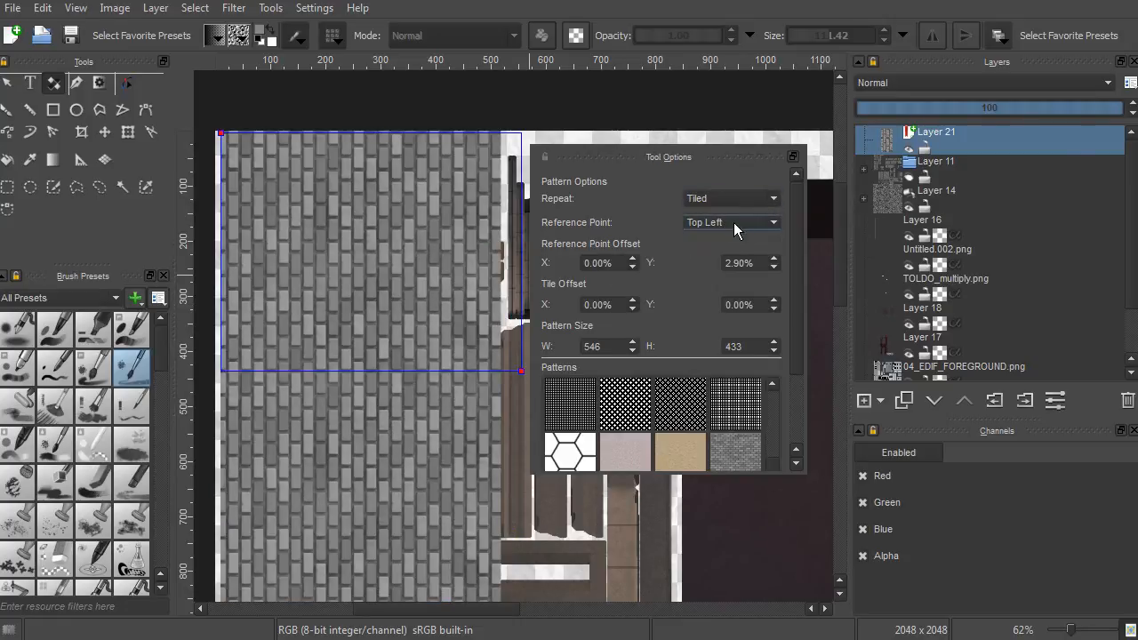
{"action": "left_click", "coordinate": [731, 222]}
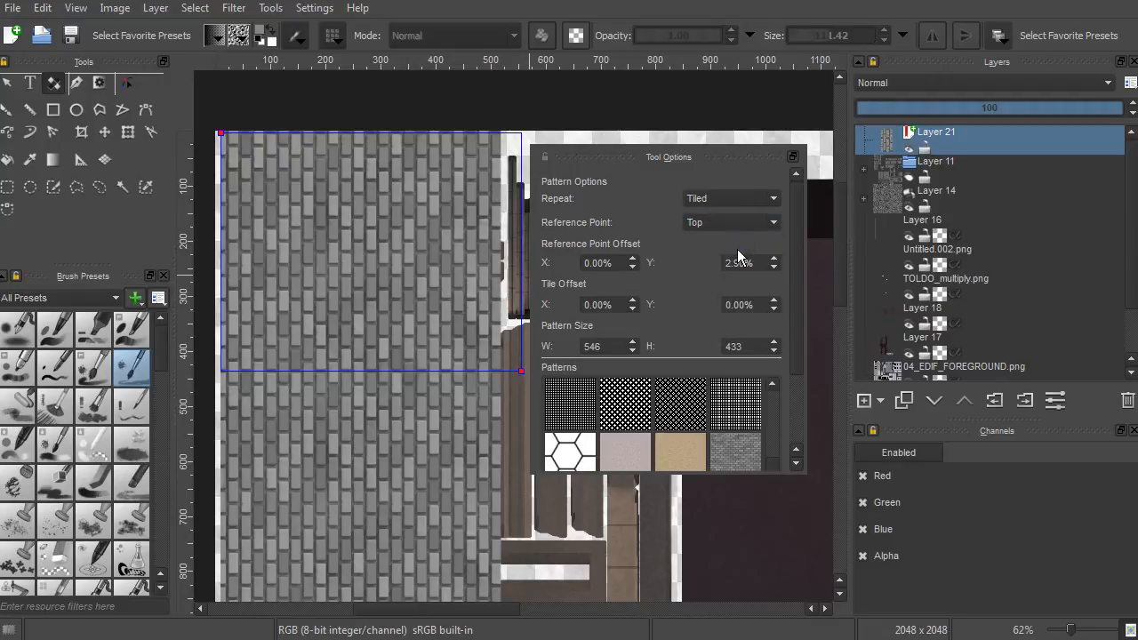
{"action": "left_click", "coordinate": [729, 221]}
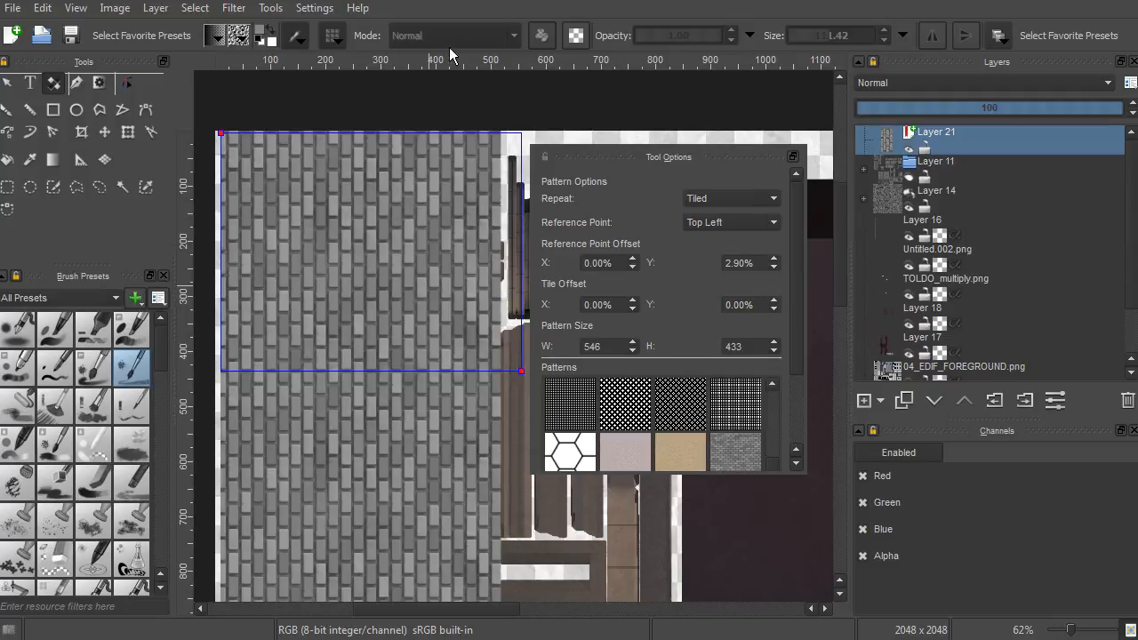
{"action": "mouse_move", "coordinate": [338, 183]}
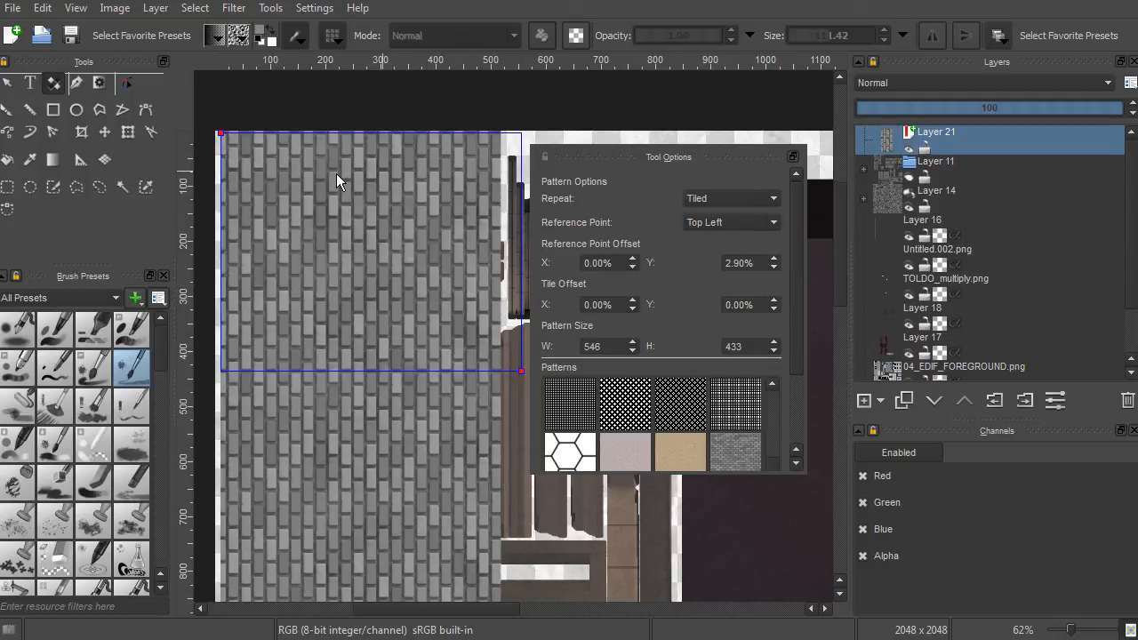
{"action": "mouse_move", "coordinate": [593, 273]}
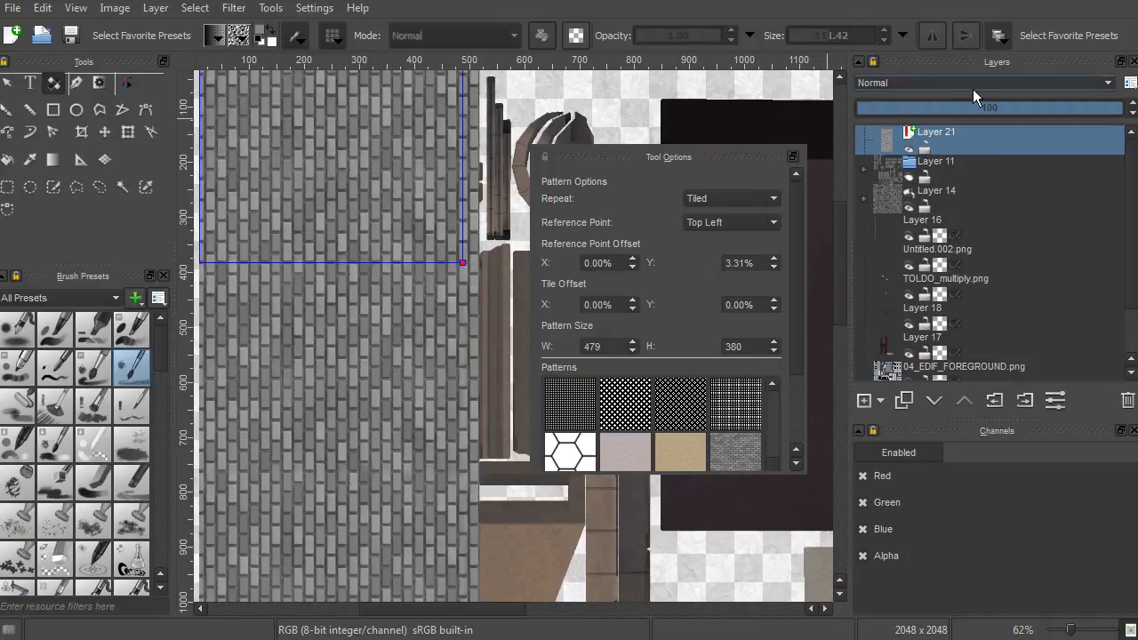
Set the facade layer to Multiply at 43% opacity and shrink tiles to about 331 × 323.
{"action": "left_click", "coordinate": [978, 82]}
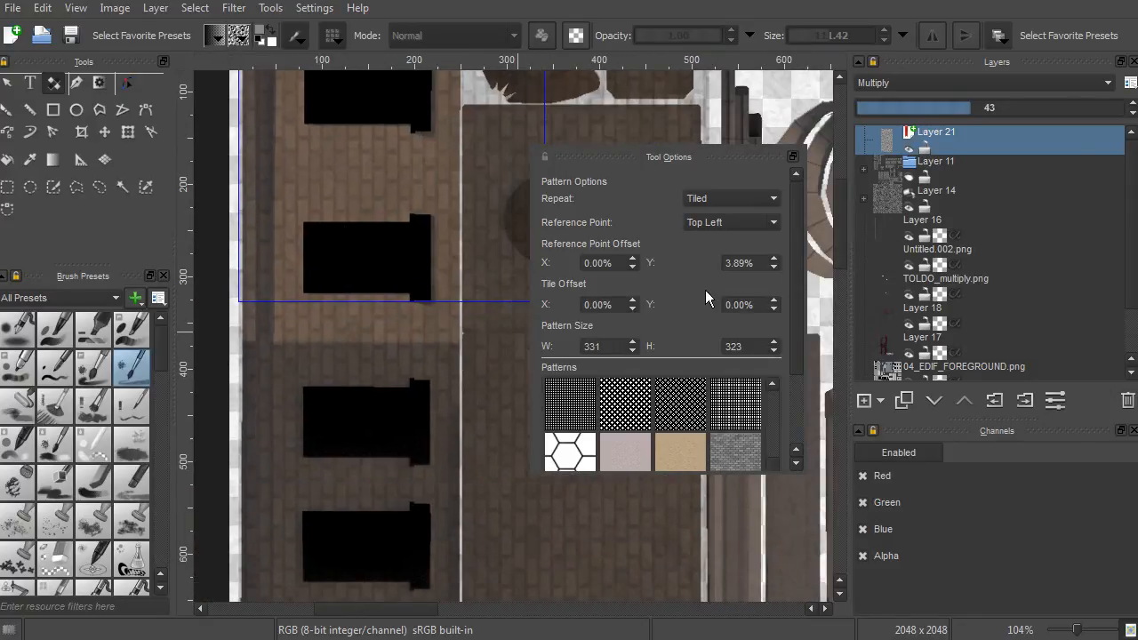
{"action": "mouse_move", "coordinate": [760, 184]}
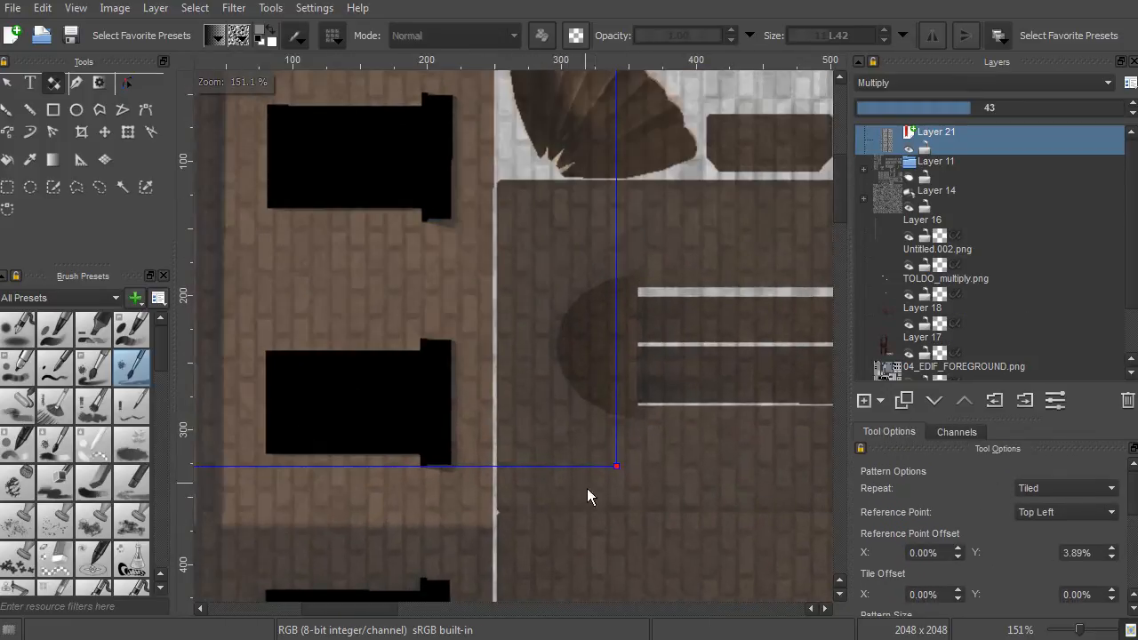
{"action": "scroll", "scroll_direction": "down", "scroll_amount": 3}
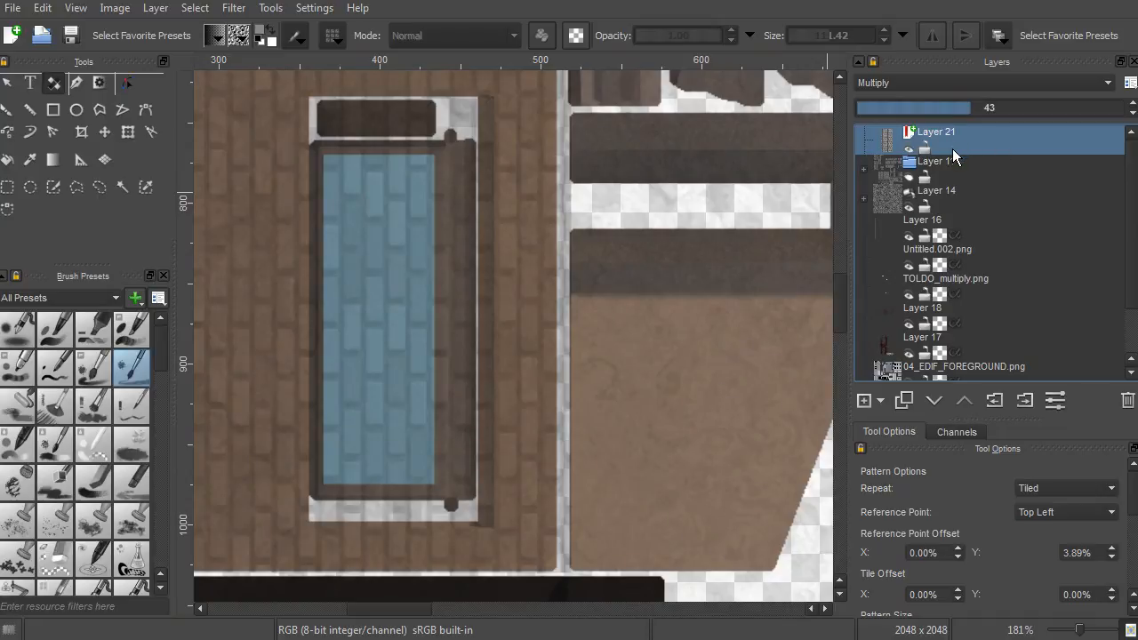
Add a transparency mask to Layer 21 from its right-click menu, then pick the Rectangle tool.
{"action": "right_click", "coordinate": [936, 131]}
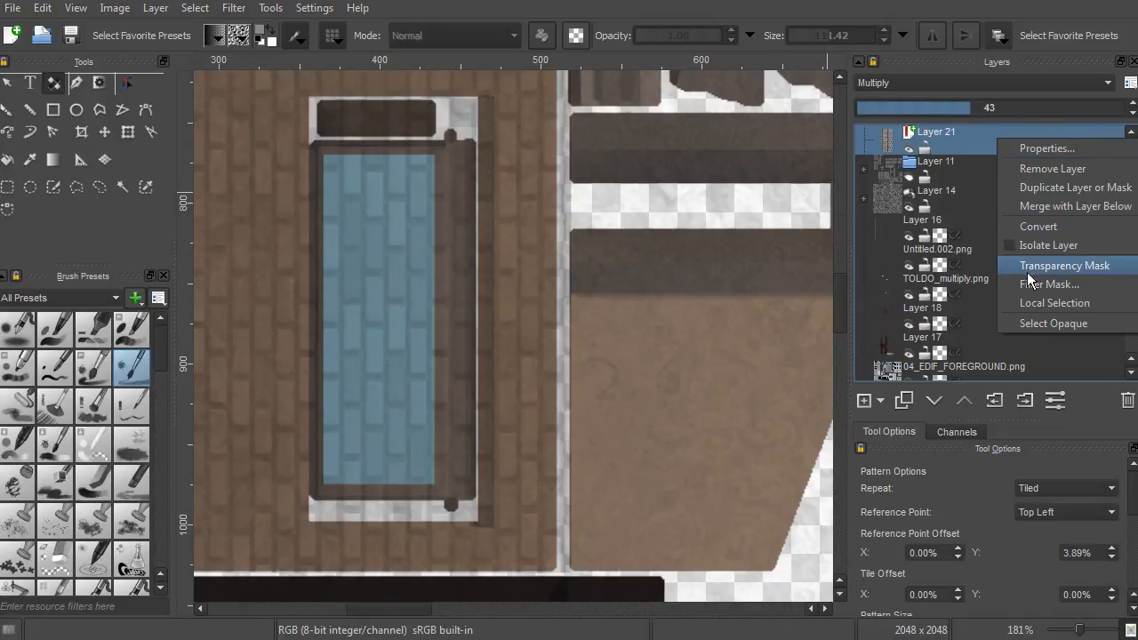
{"action": "left_click", "coordinate": [1064, 265]}
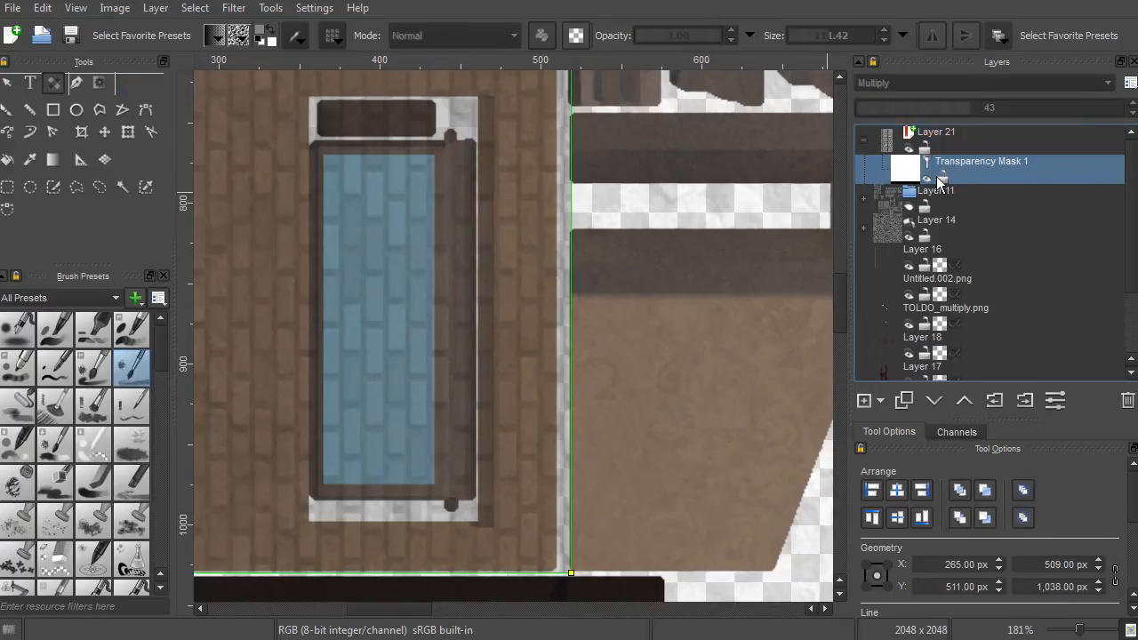
{"action": "mouse_move", "coordinate": [1003, 182]}
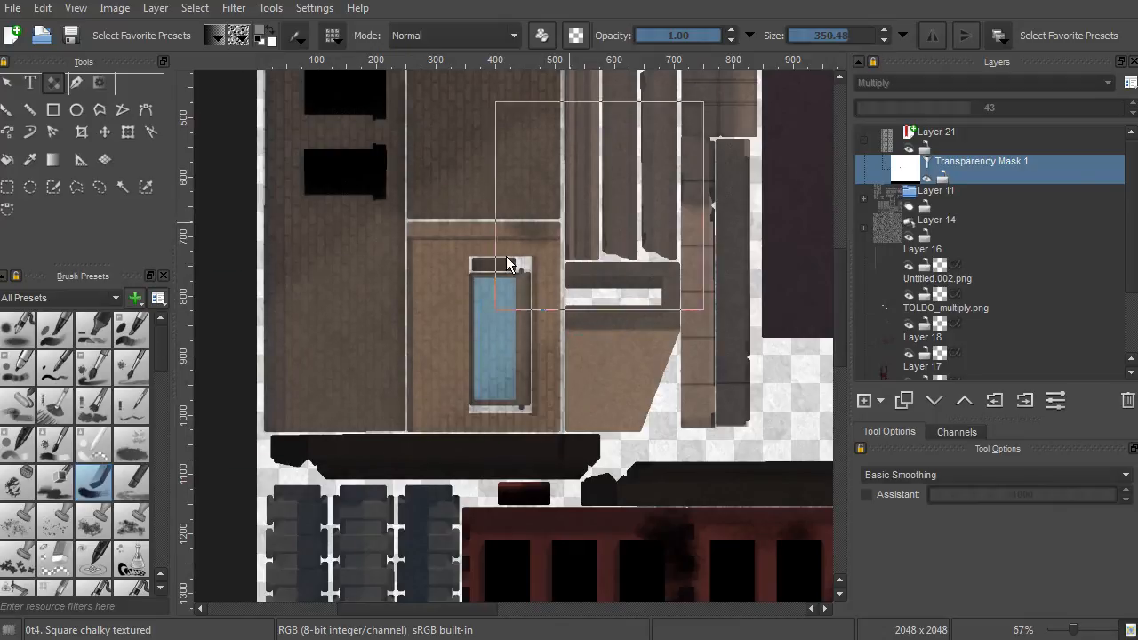
{"action": "left_click", "coordinate": [510, 262]}
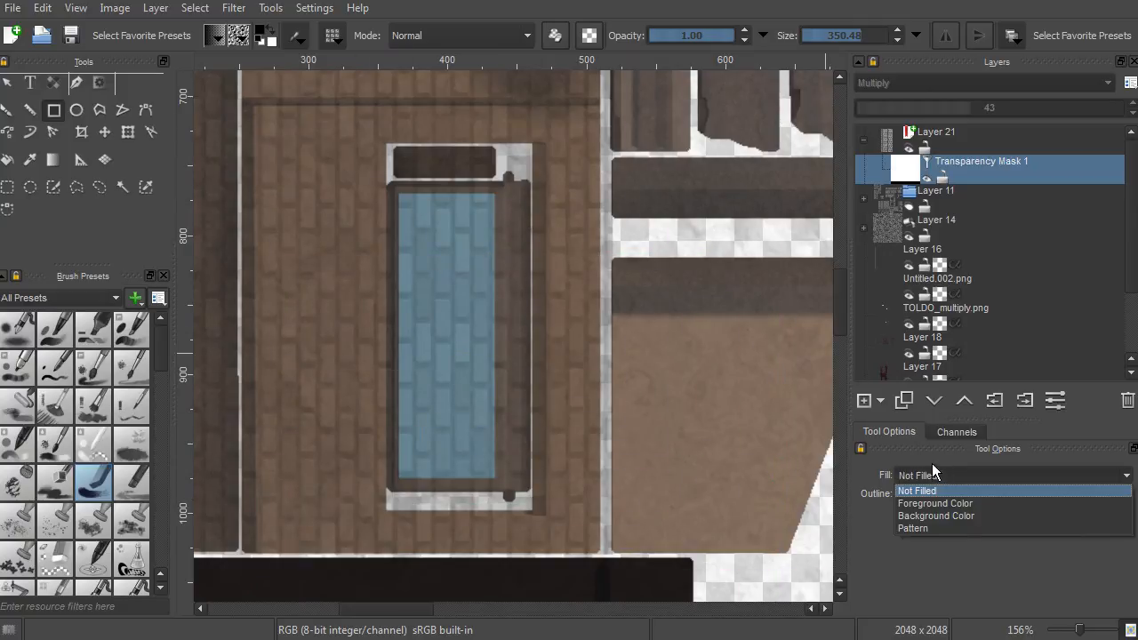
{"action": "mouse_move", "coordinate": [101, 127]}
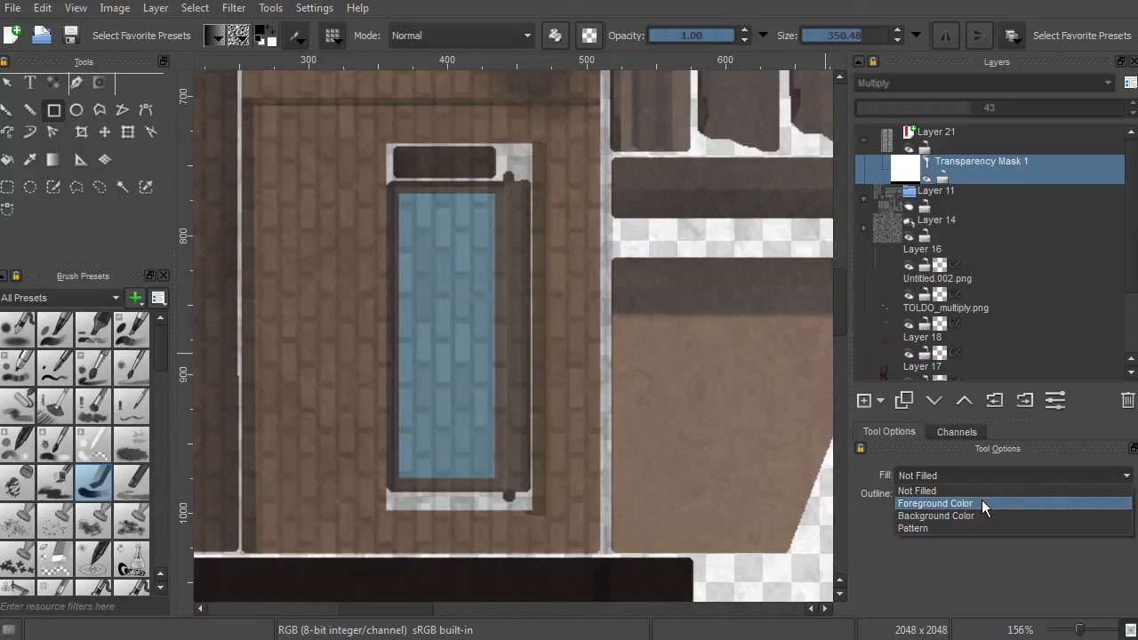
Set the Rectangle tool's fill to Foreground Color, keeping No Outline.
{"action": "left_click", "coordinate": [935, 504]}
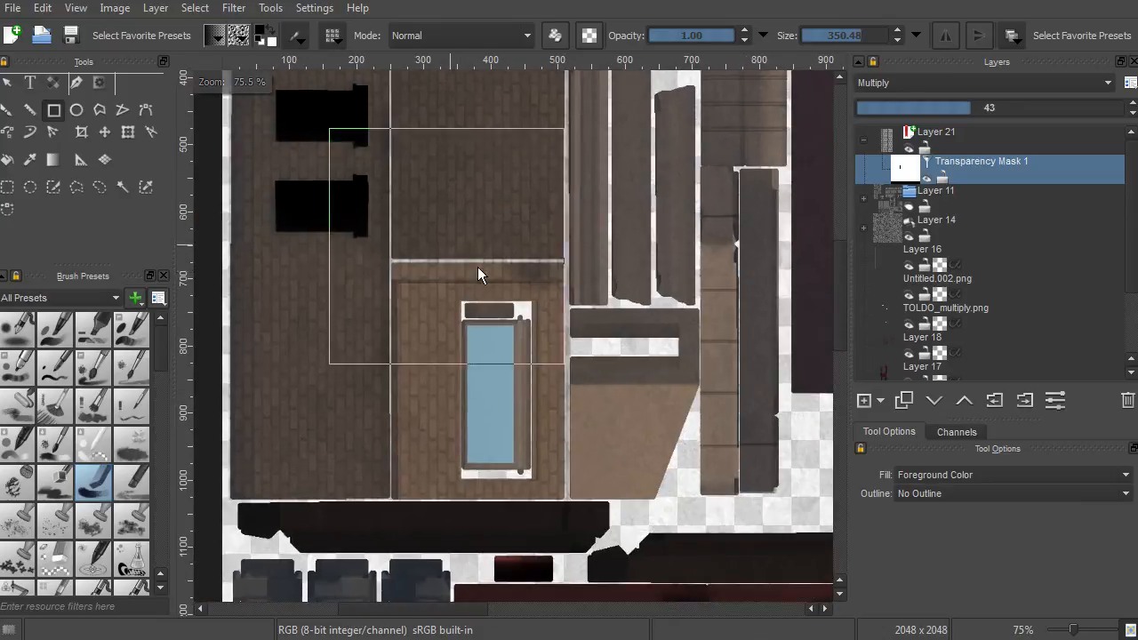
{"action": "scroll", "scroll_direction": "down", "scroll_amount": 3}
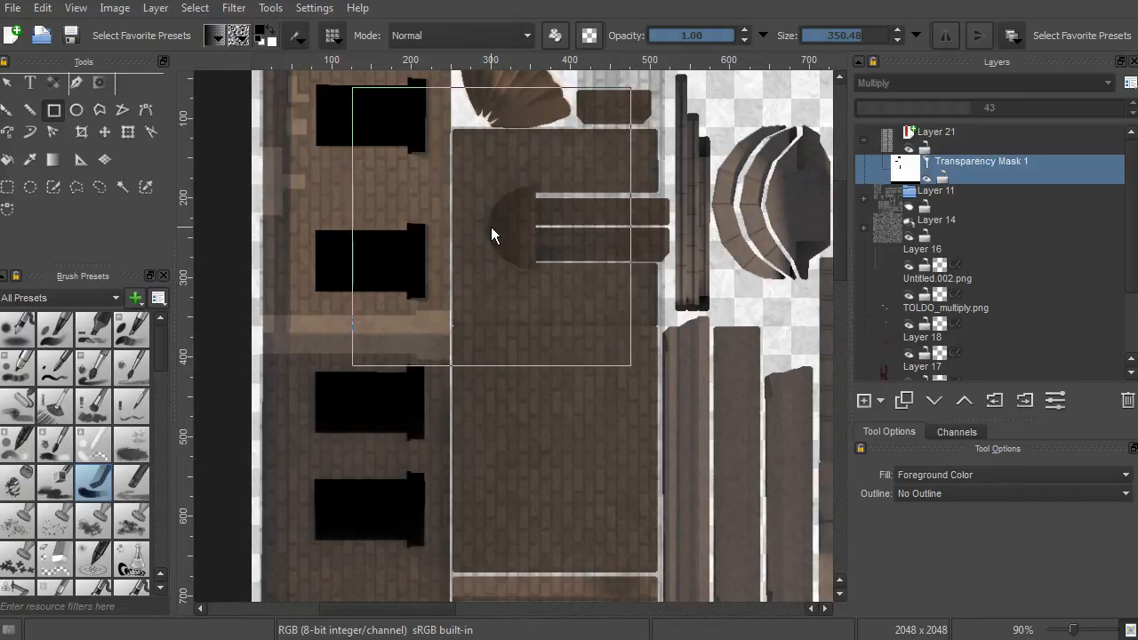
{"action": "scroll", "scroll_direction": "down", "scroll_amount": 3}
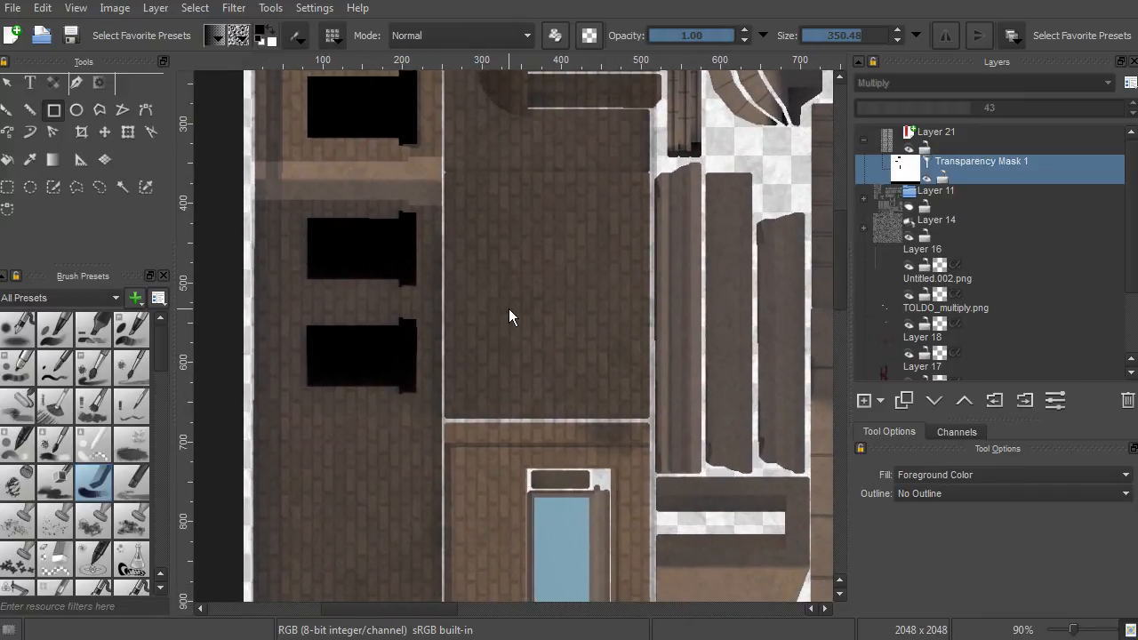